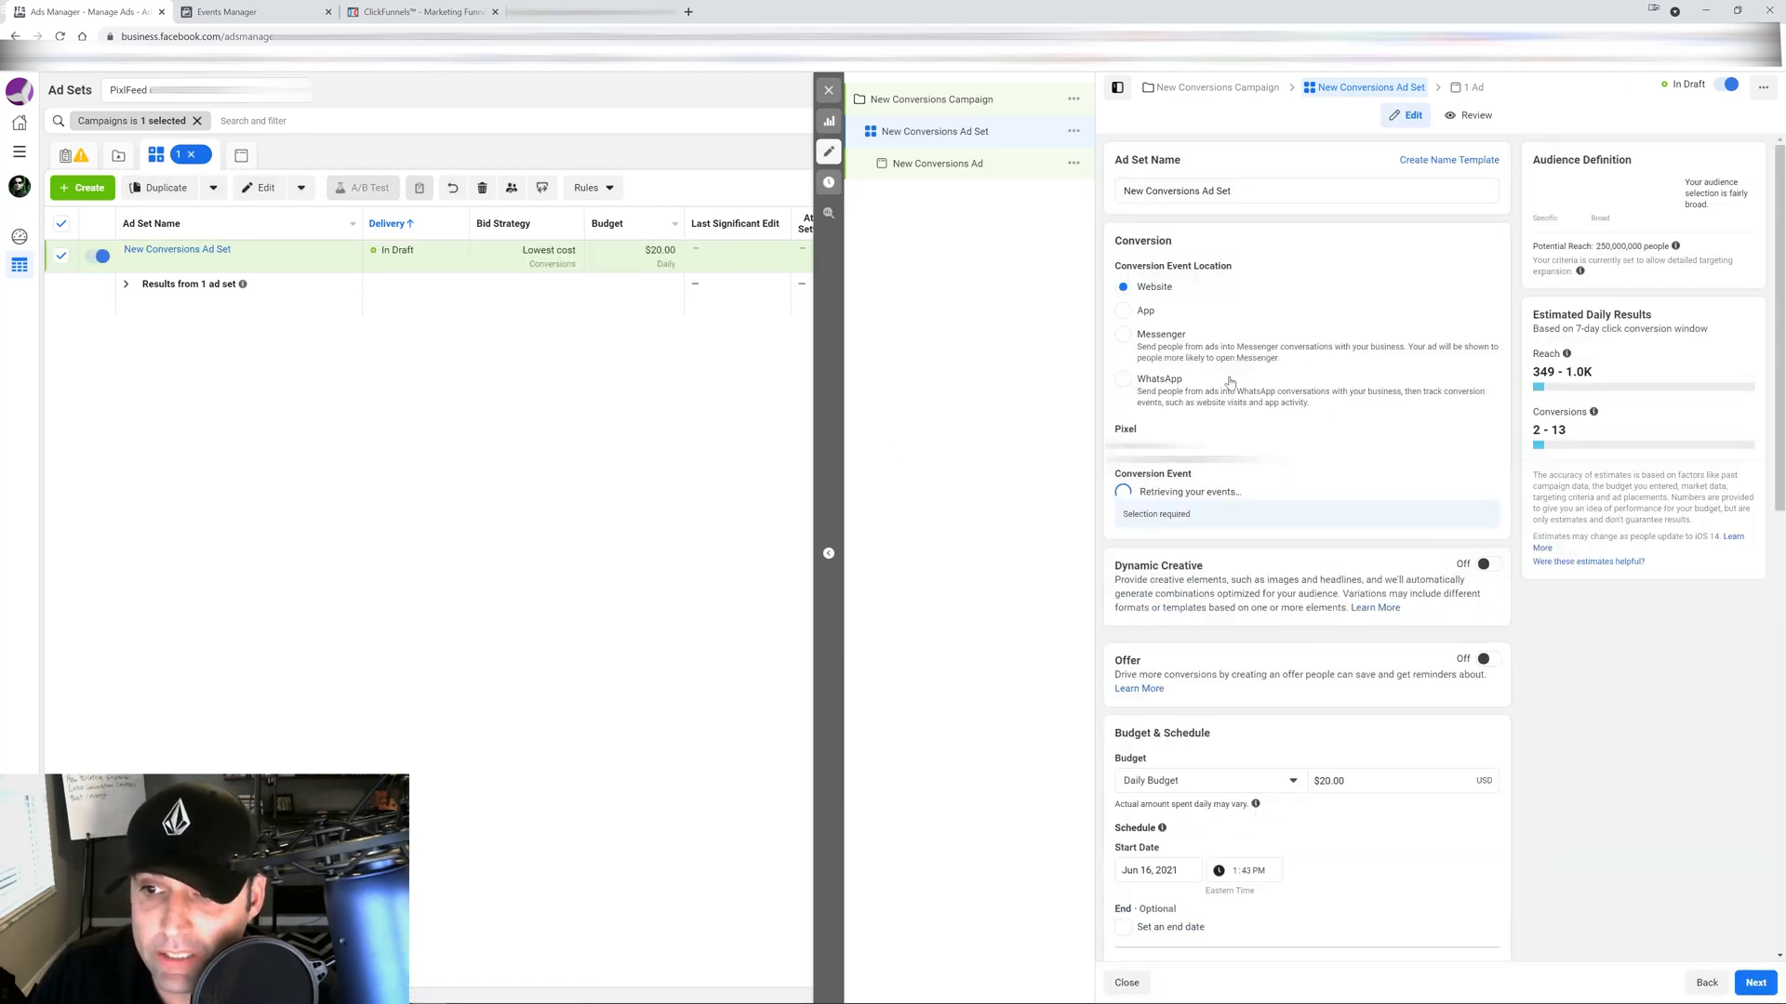
Browse the conversion event list without choosing one, then view Aggregated Event Measurement events
click(1304, 493)
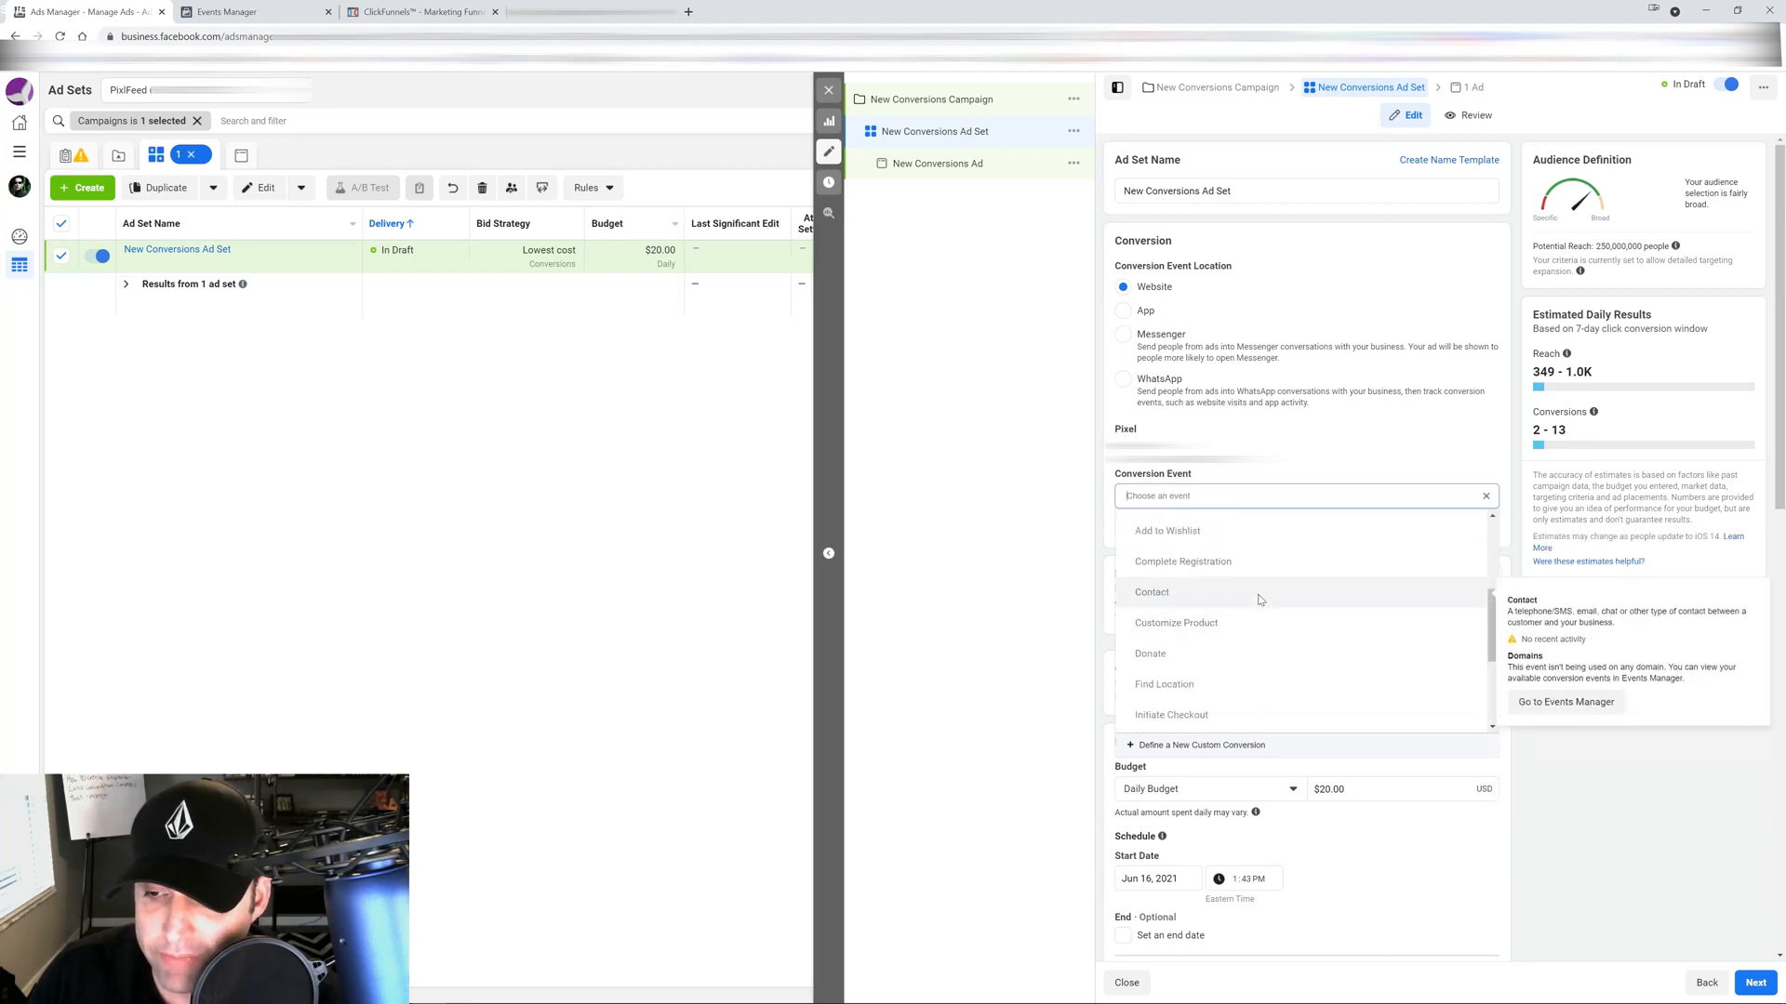
scroll(down, 3)
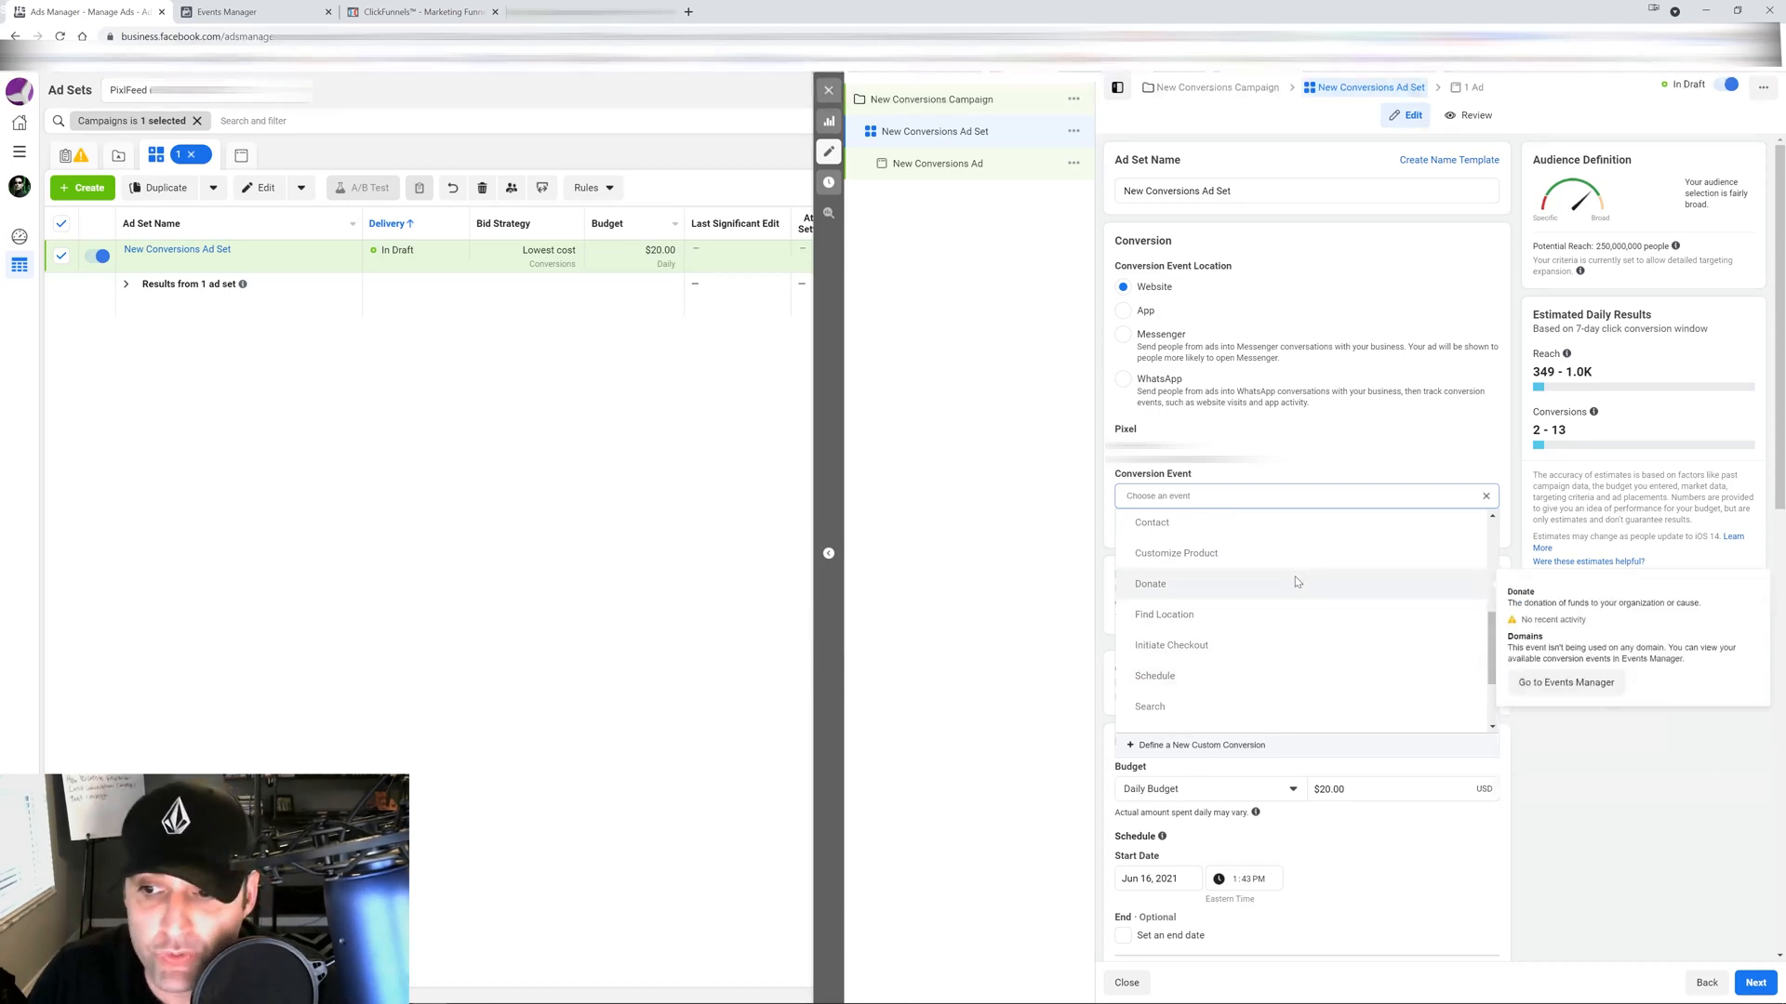
mouse_move(1284, 552)
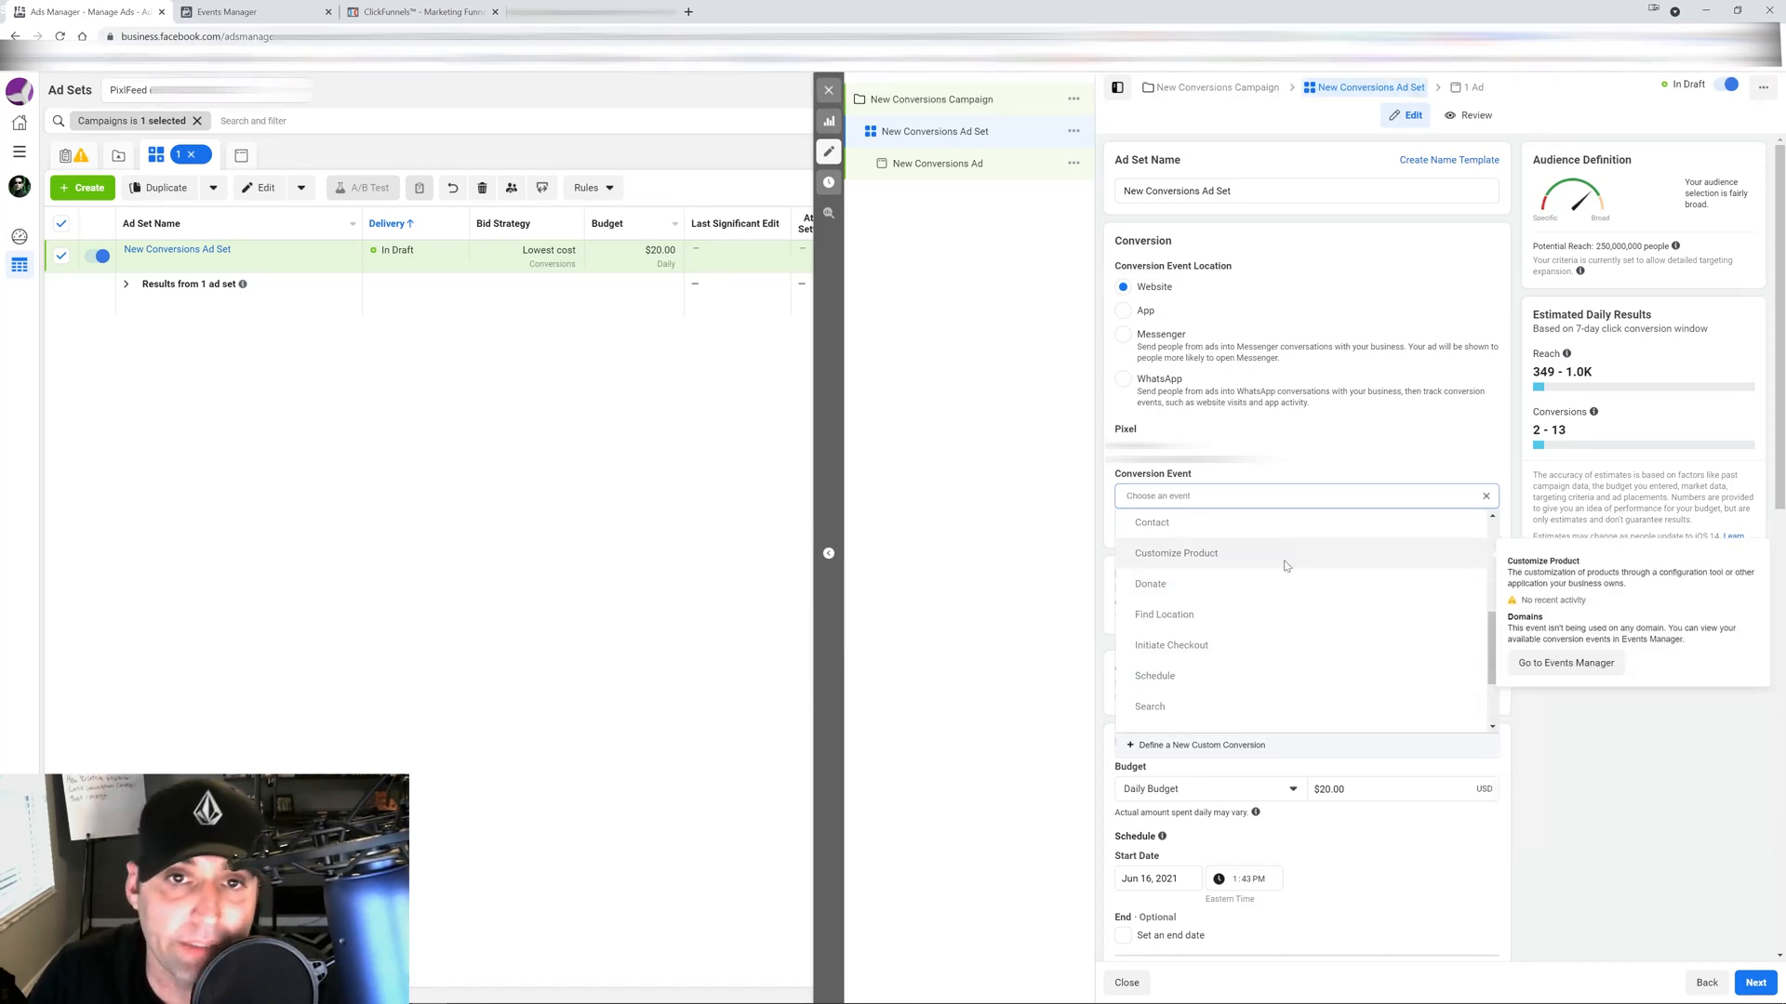
click(1006, 583)
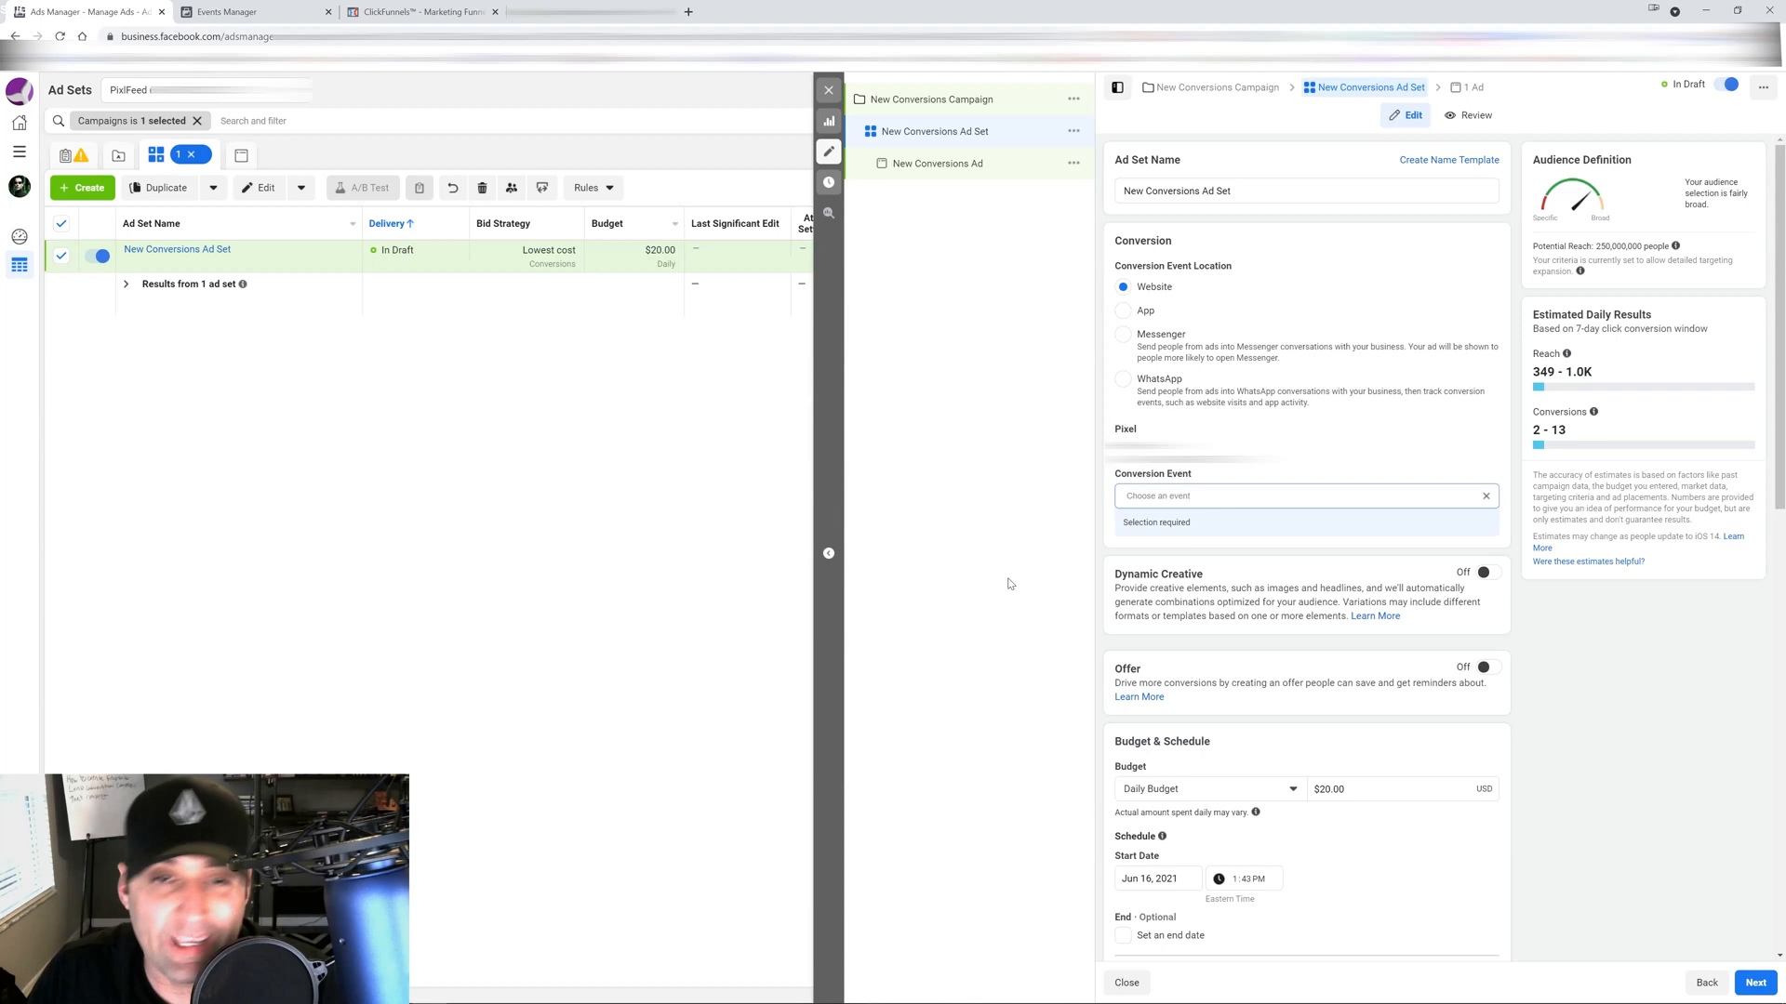
click(1304, 496)
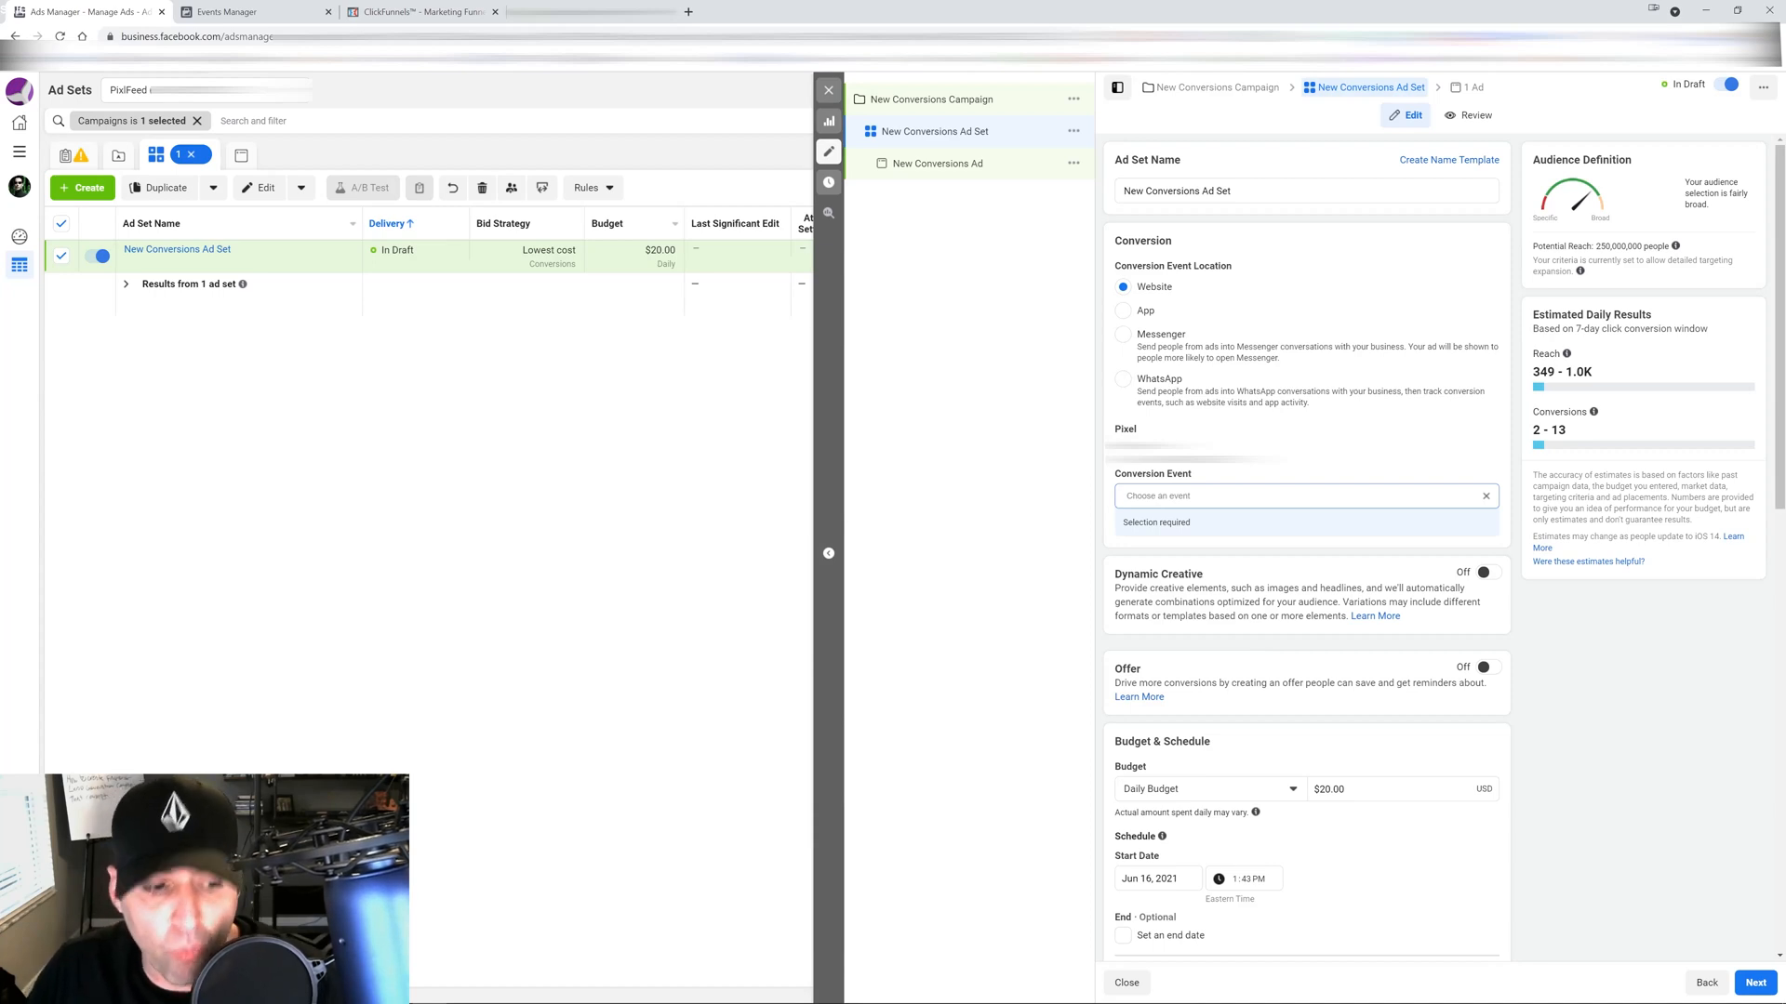
mouse_move(532, 581)
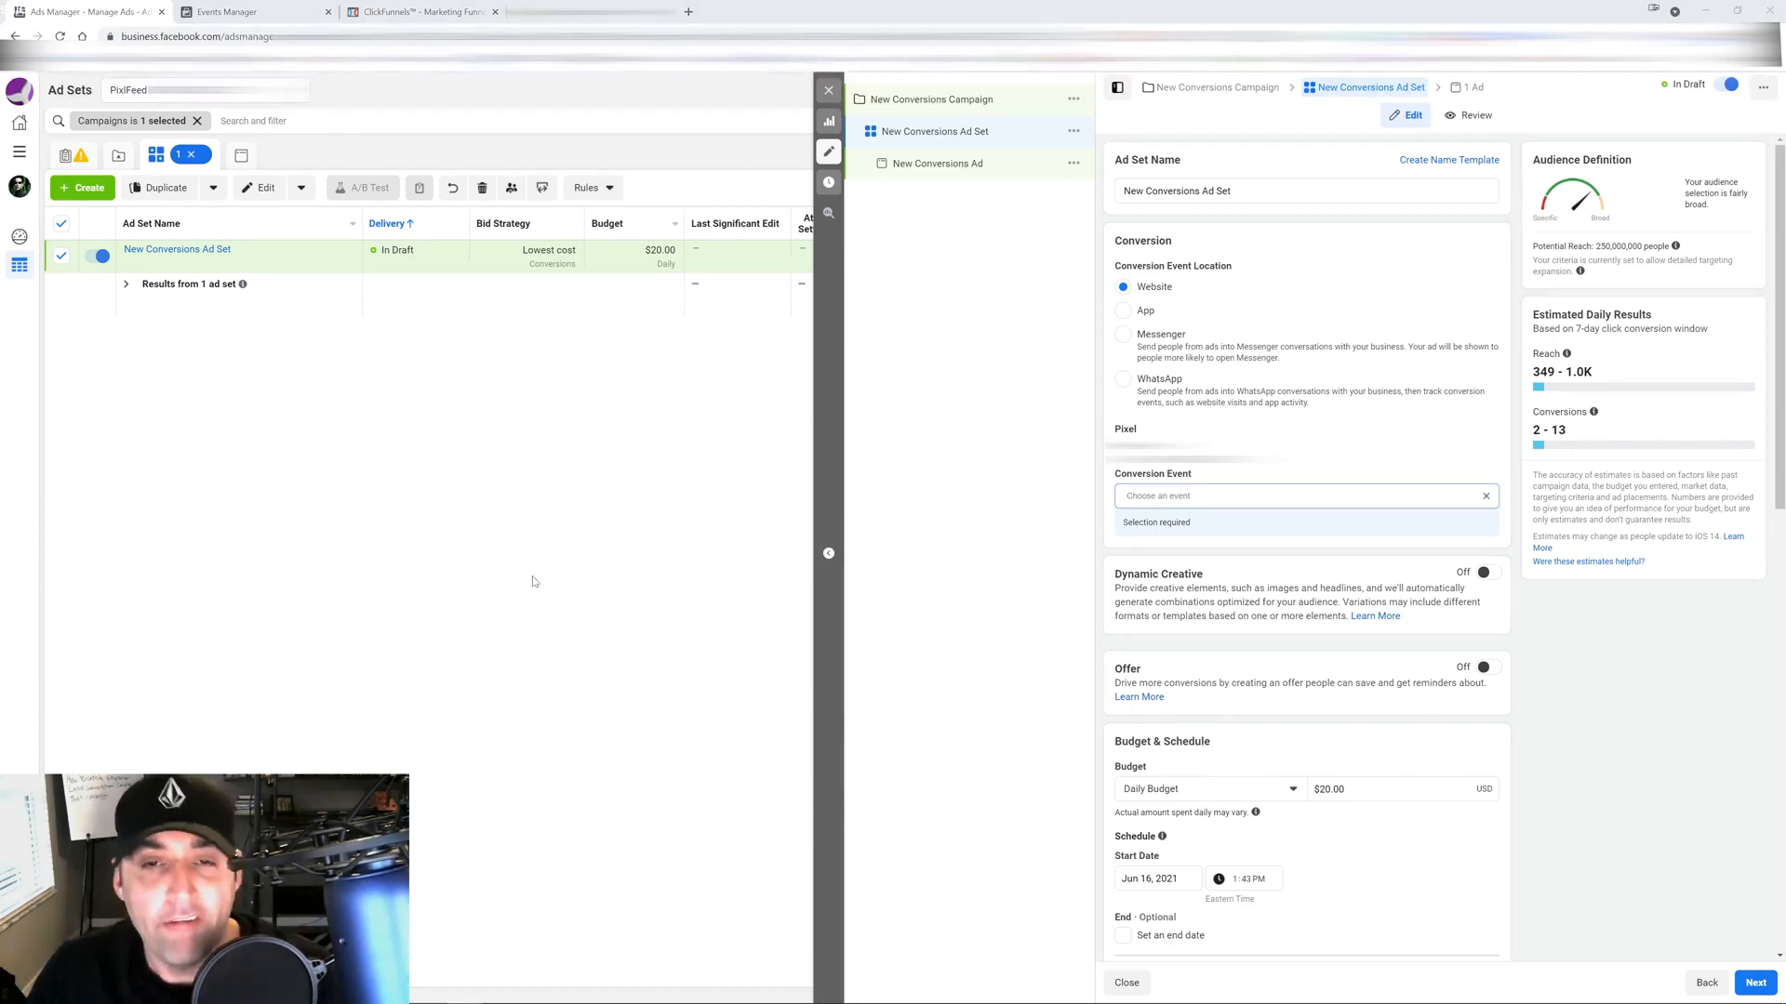
mouse_move(552, 548)
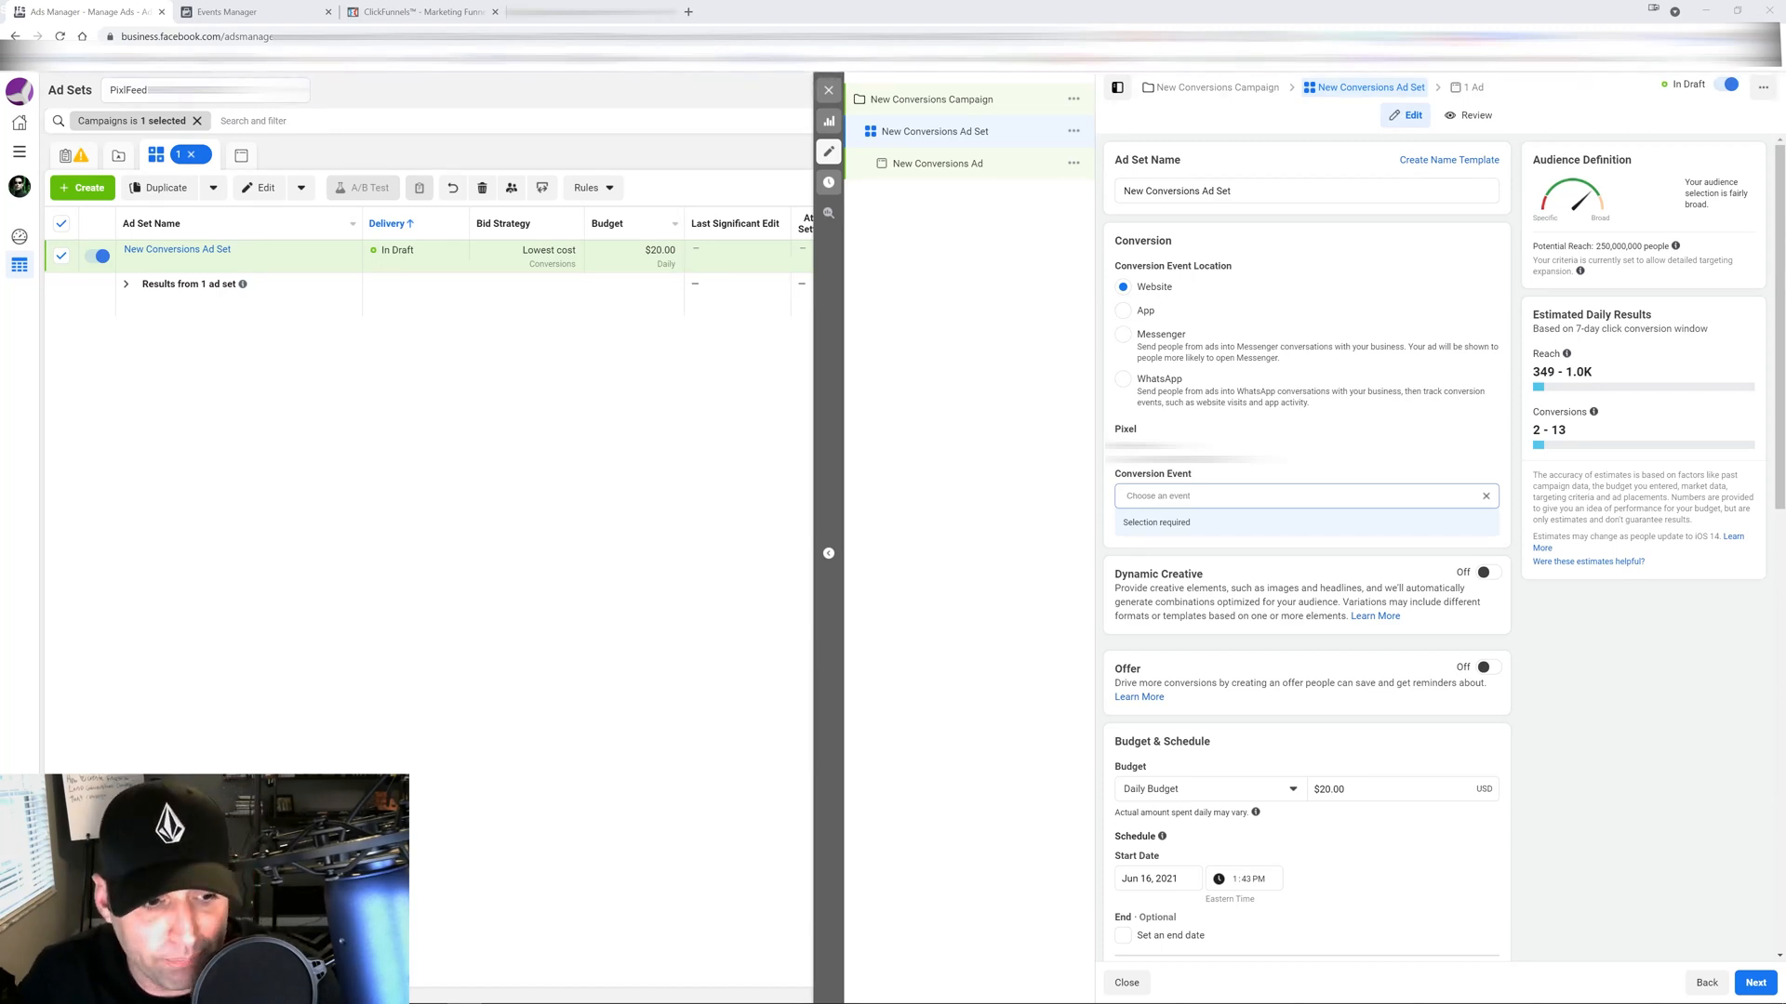
mouse_move(675, 512)
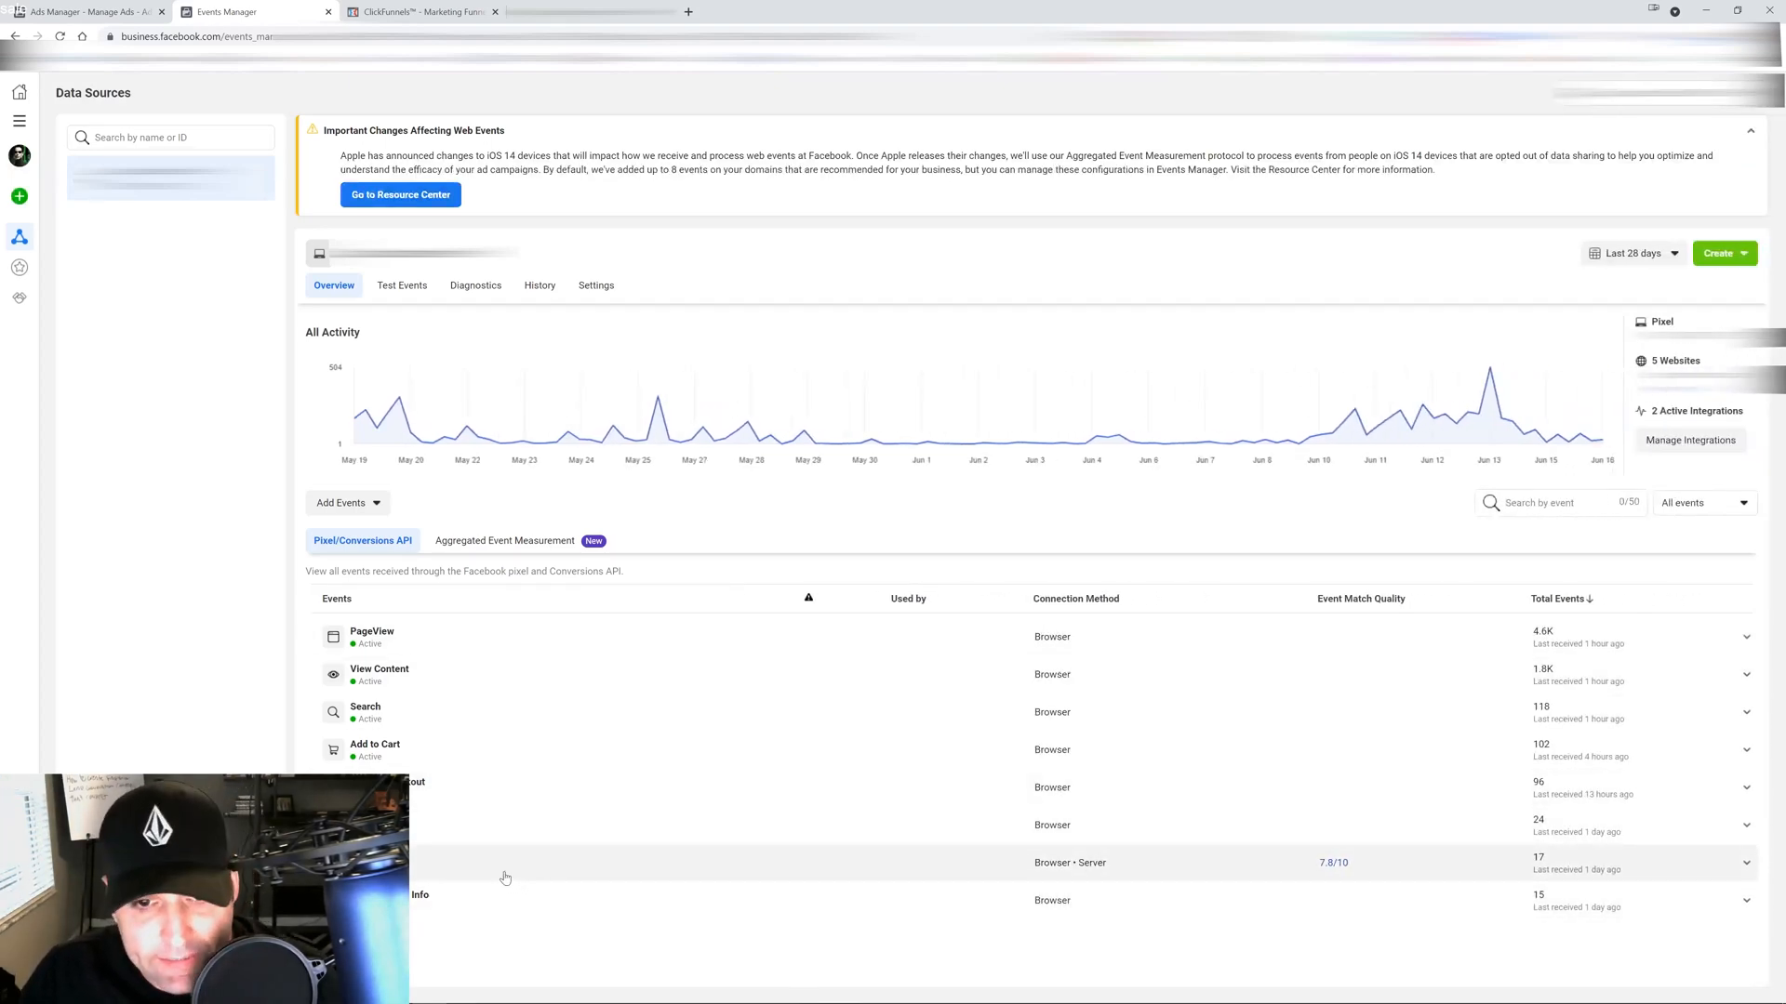
mouse_move(496, 892)
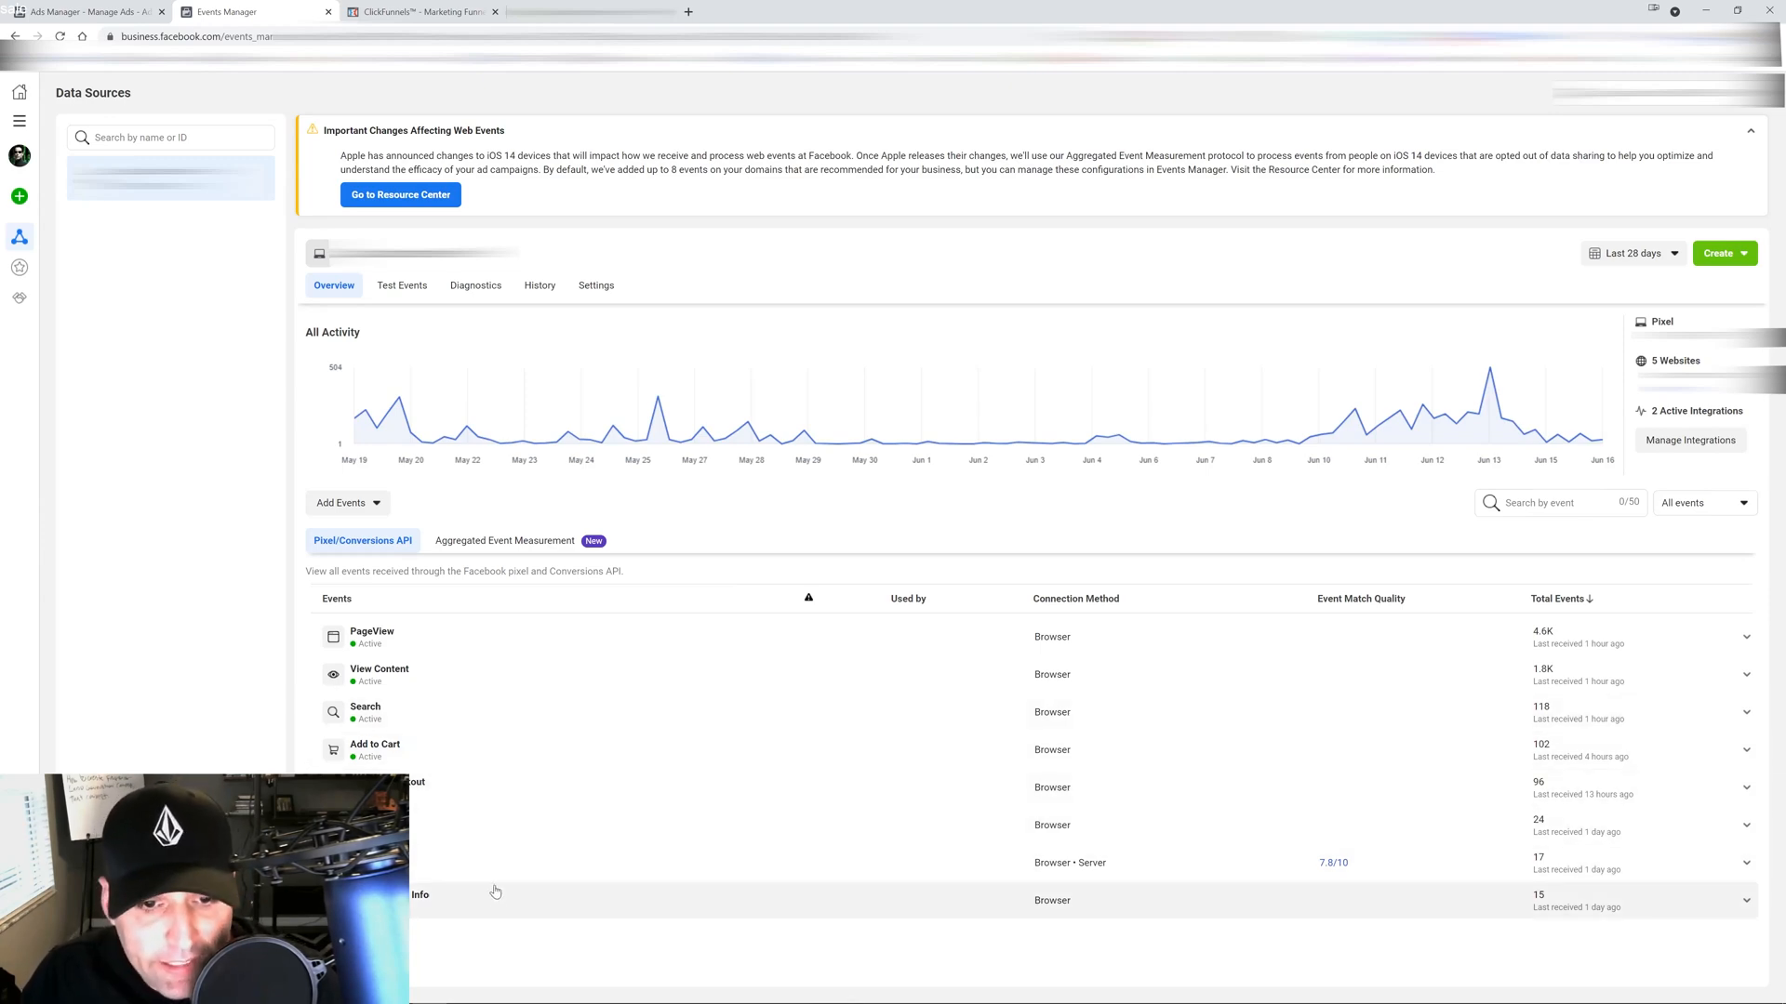
click(503, 539)
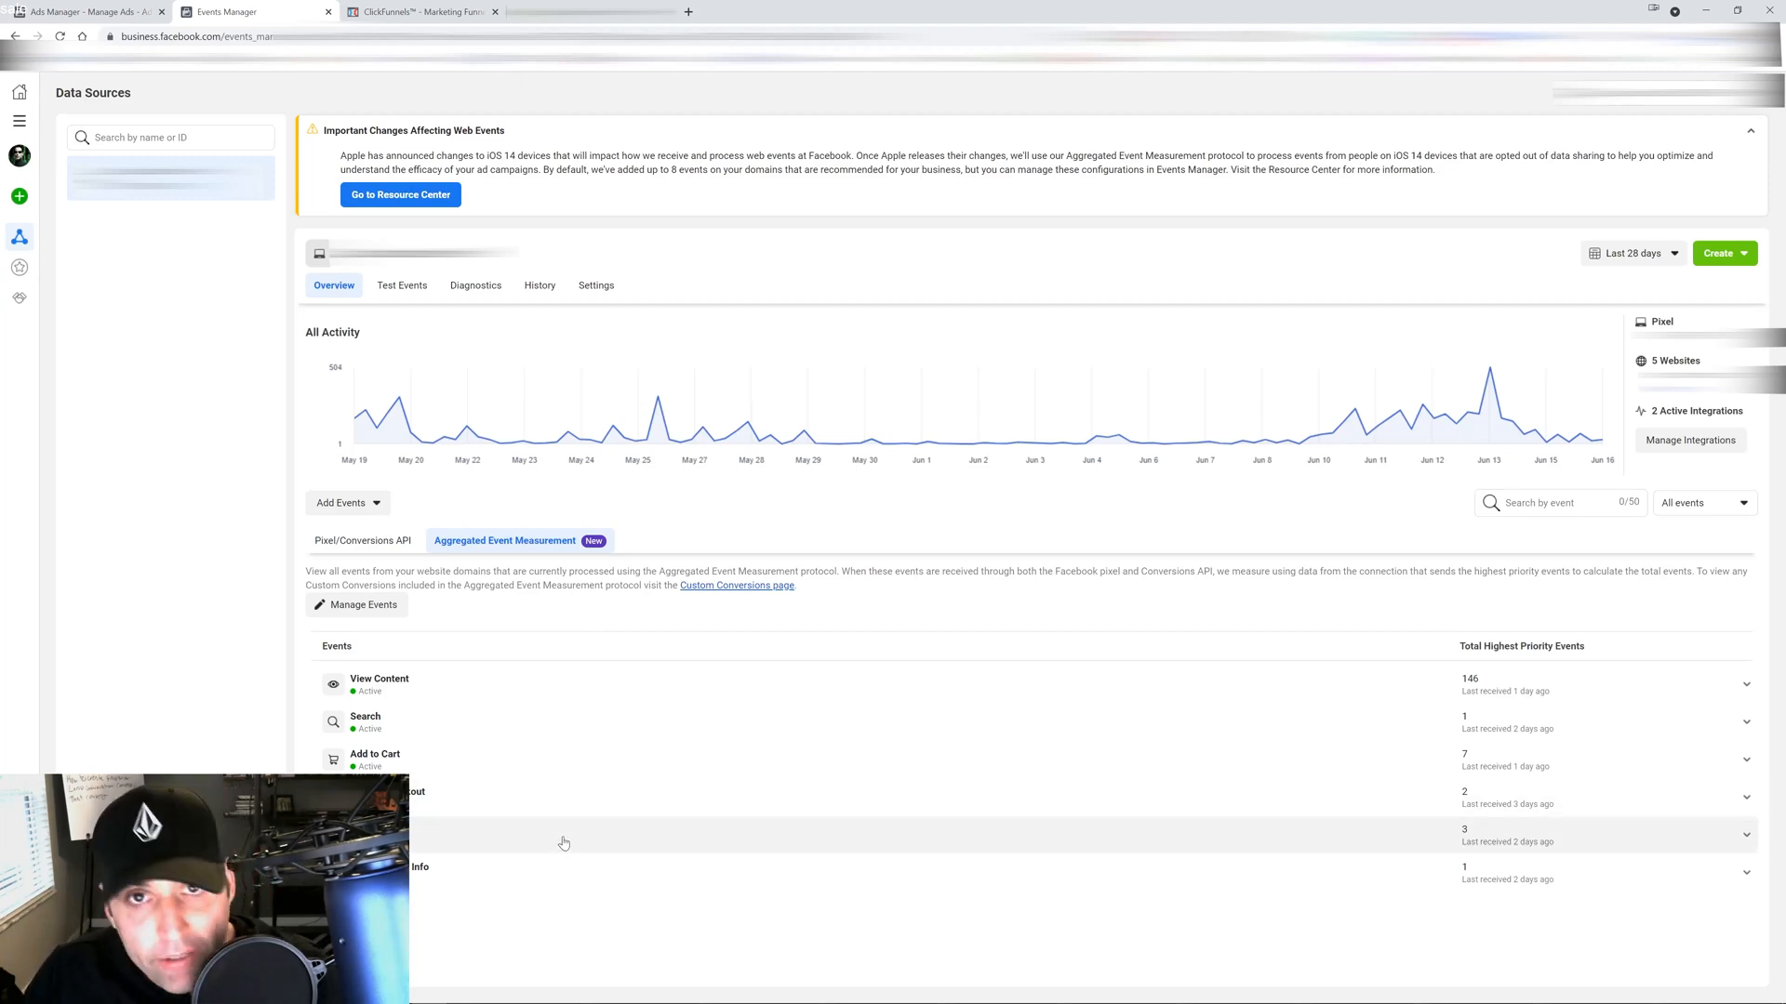
mouse_move(375, 755)
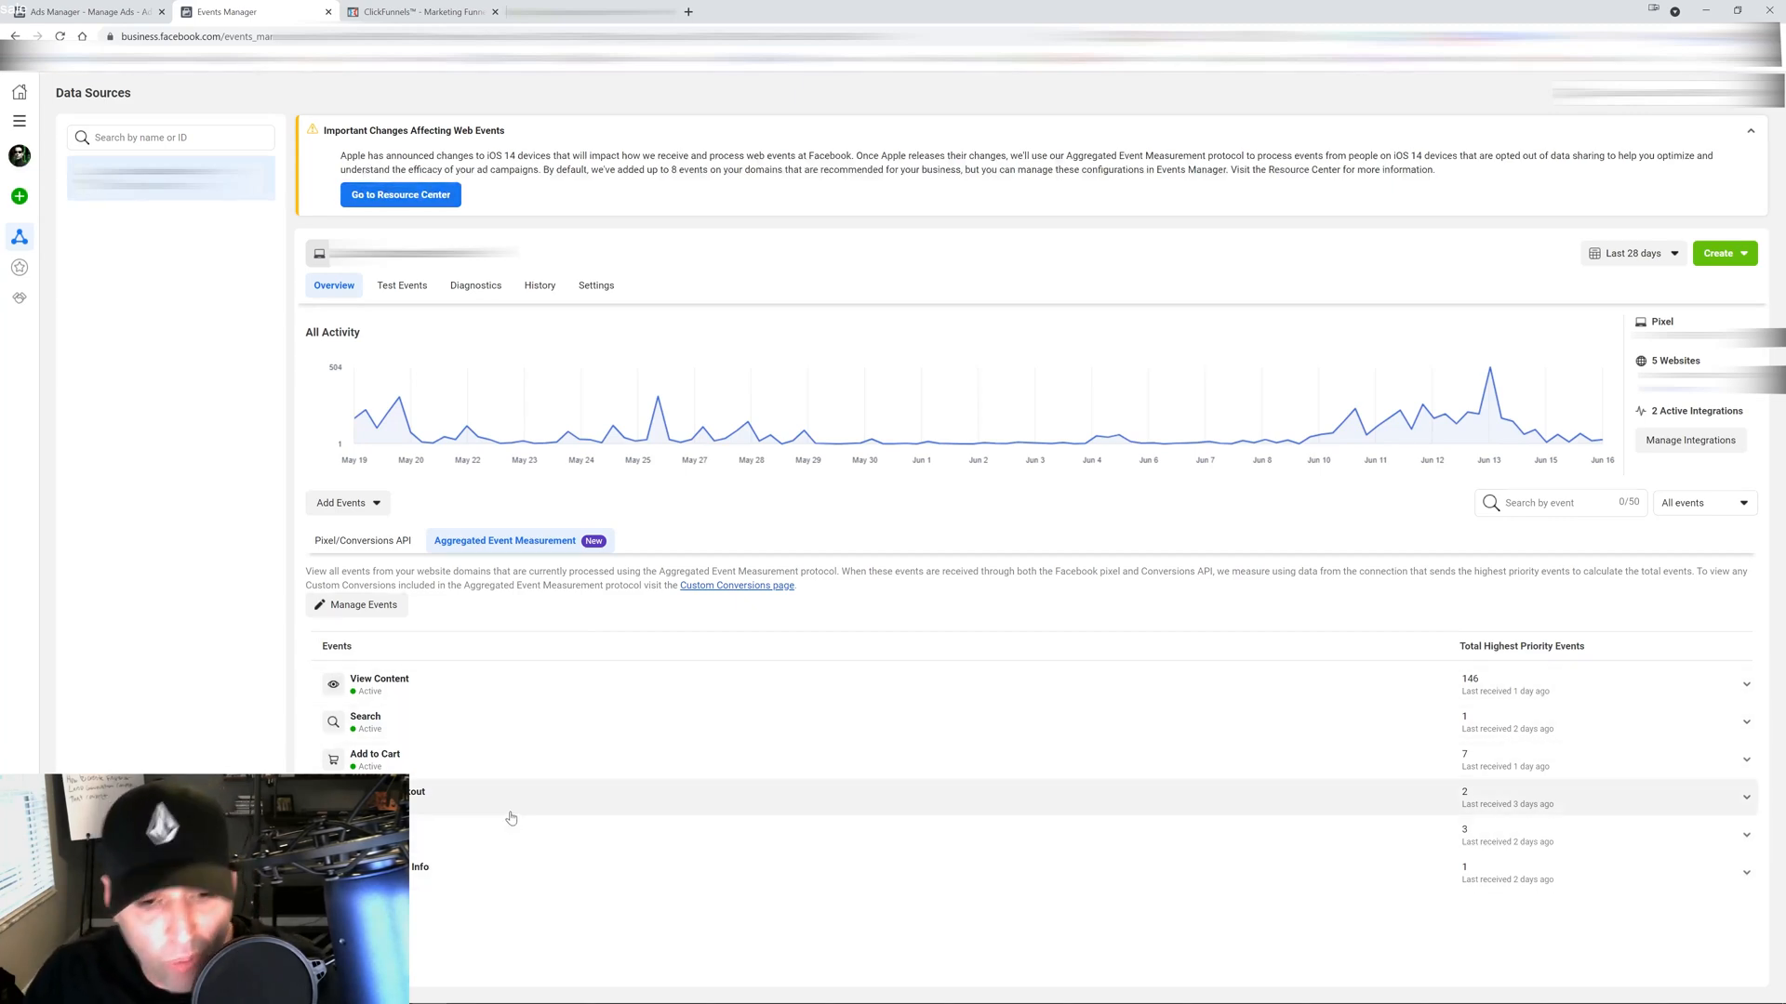
mouse_move(583, 879)
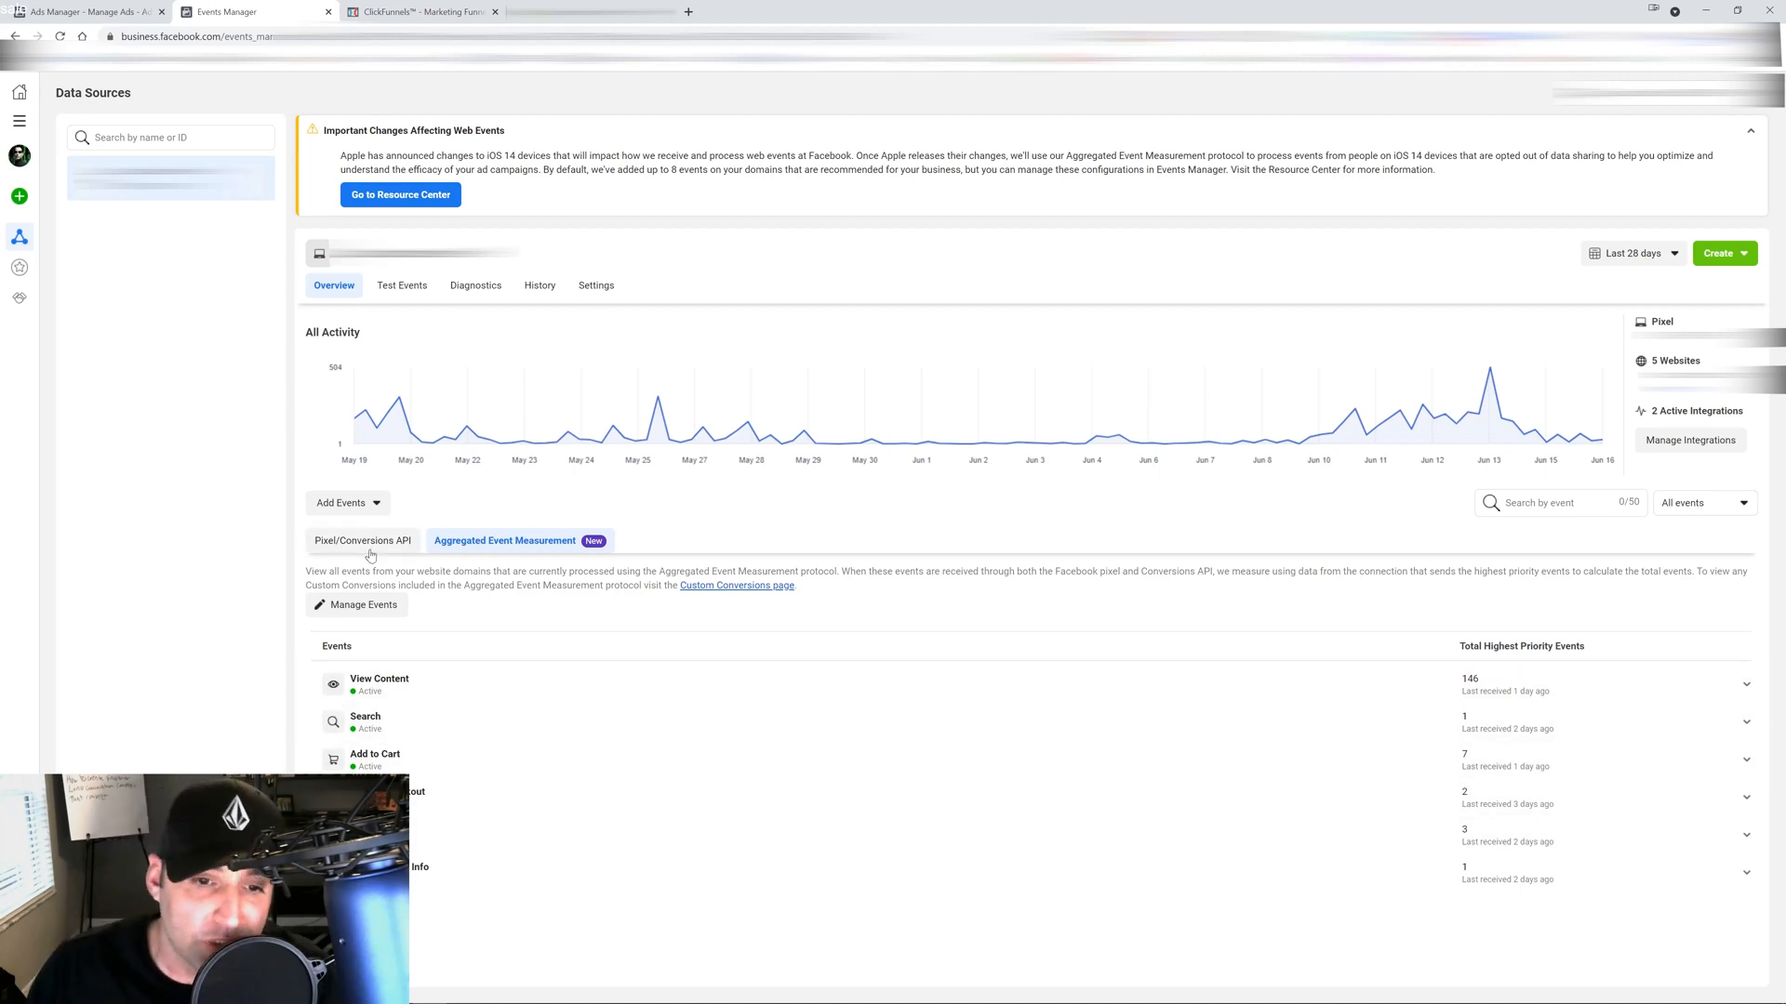
Switch back to the Pixel/Conversions API tab listing all received events
click(362, 540)
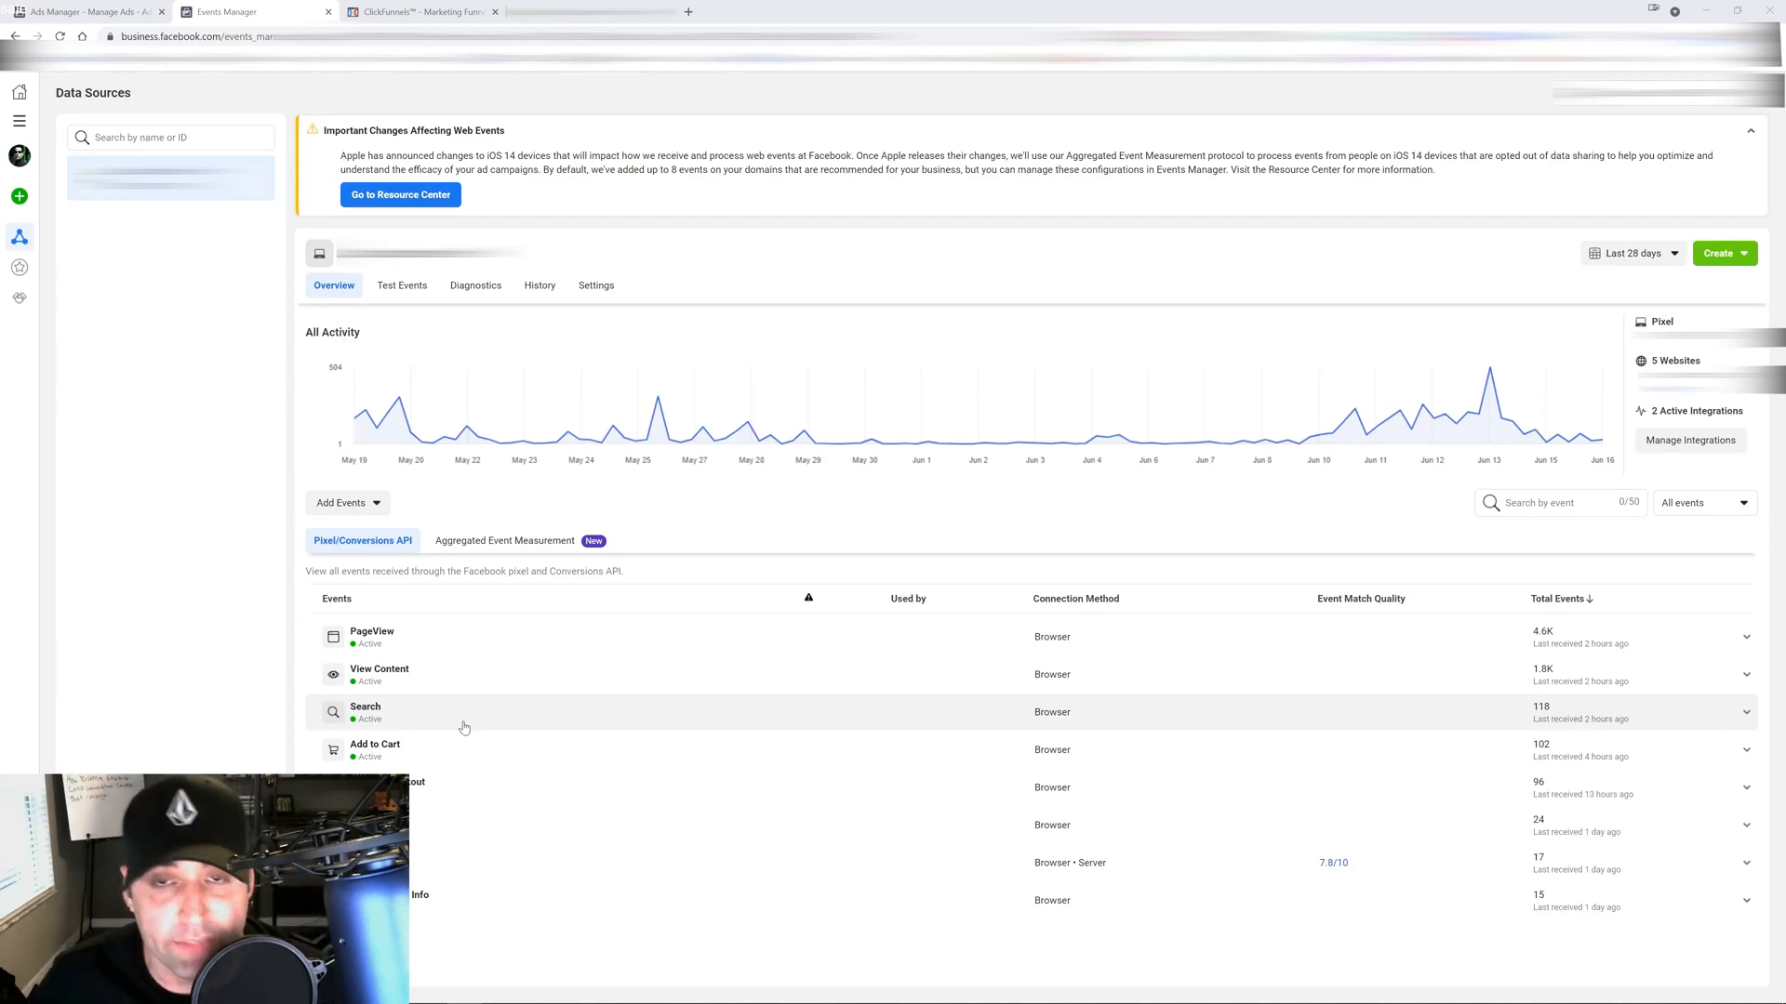
mouse_move(522, 754)
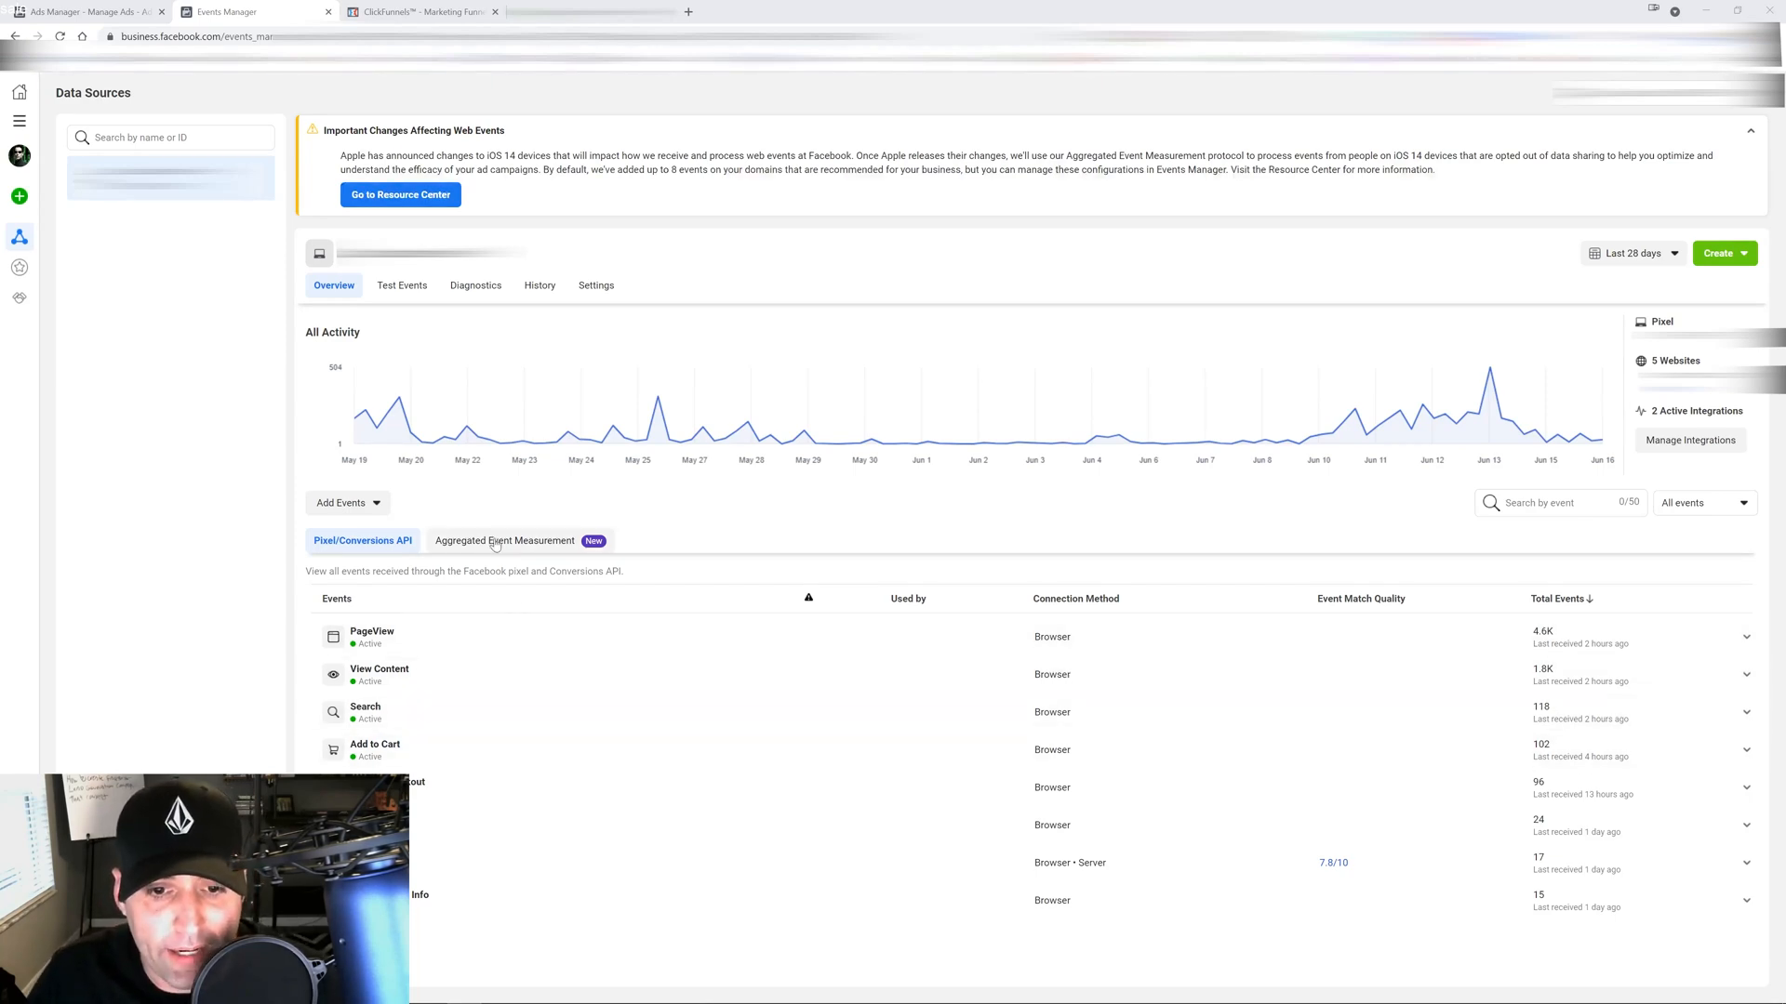
click(503, 539)
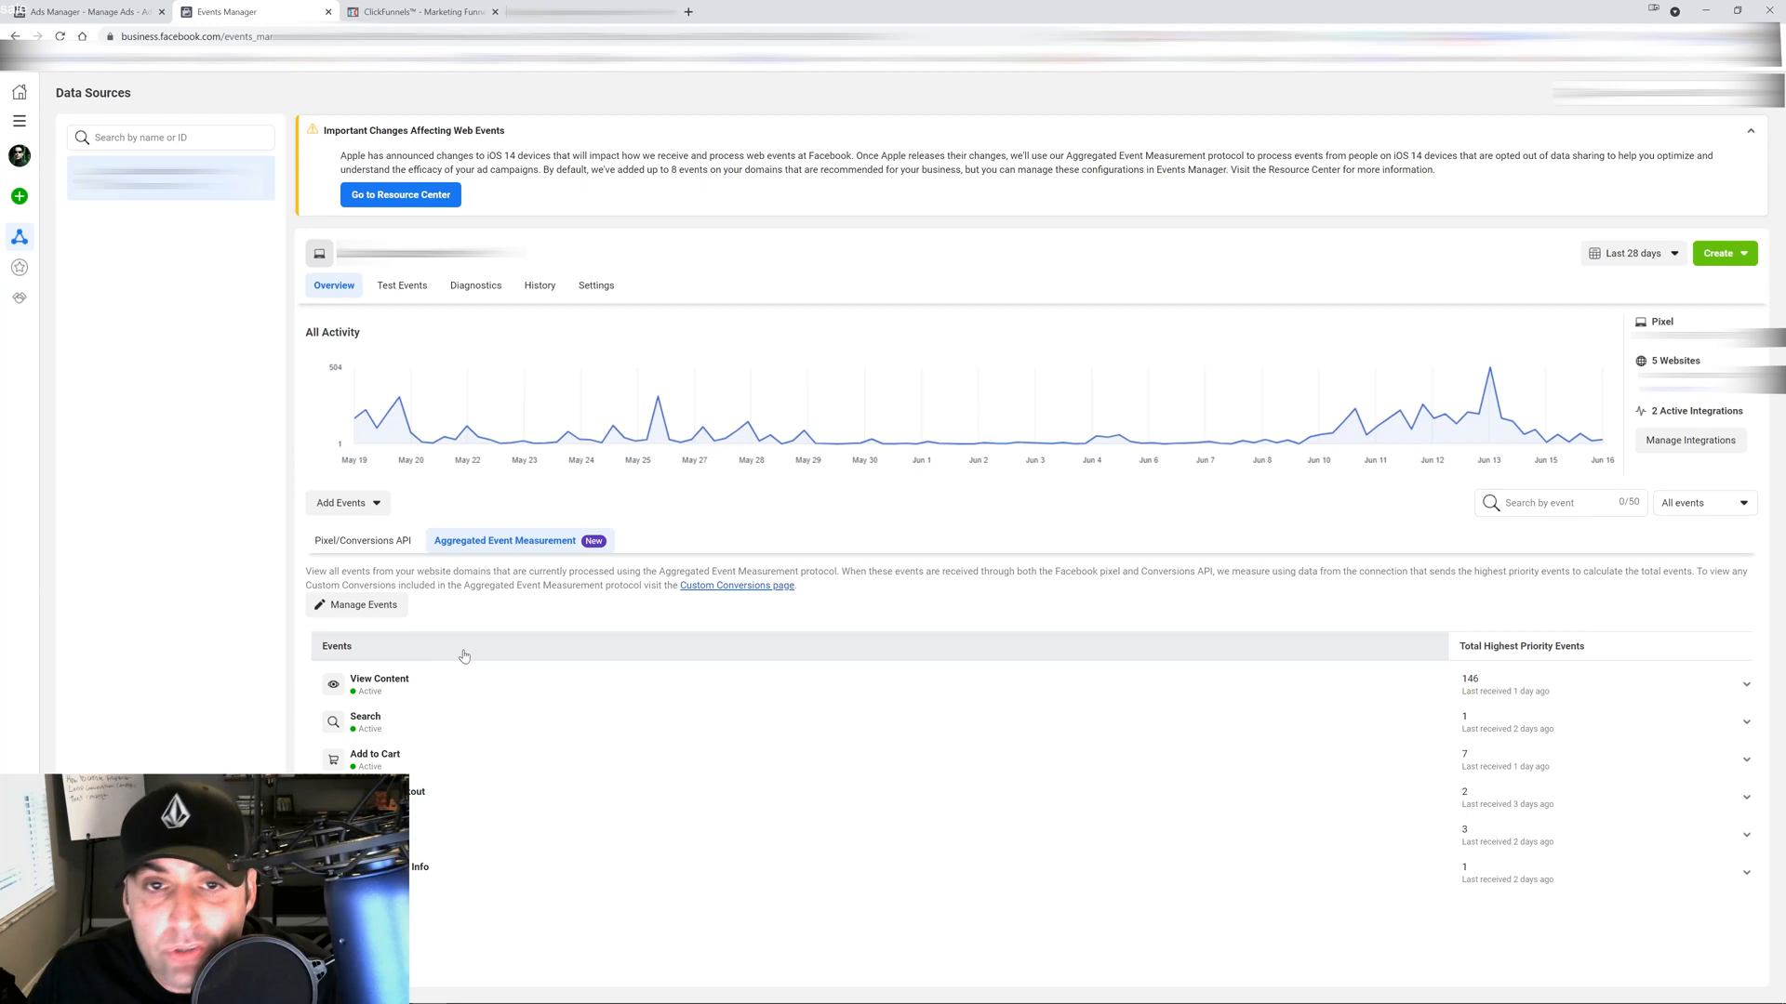
mouse_move(479, 753)
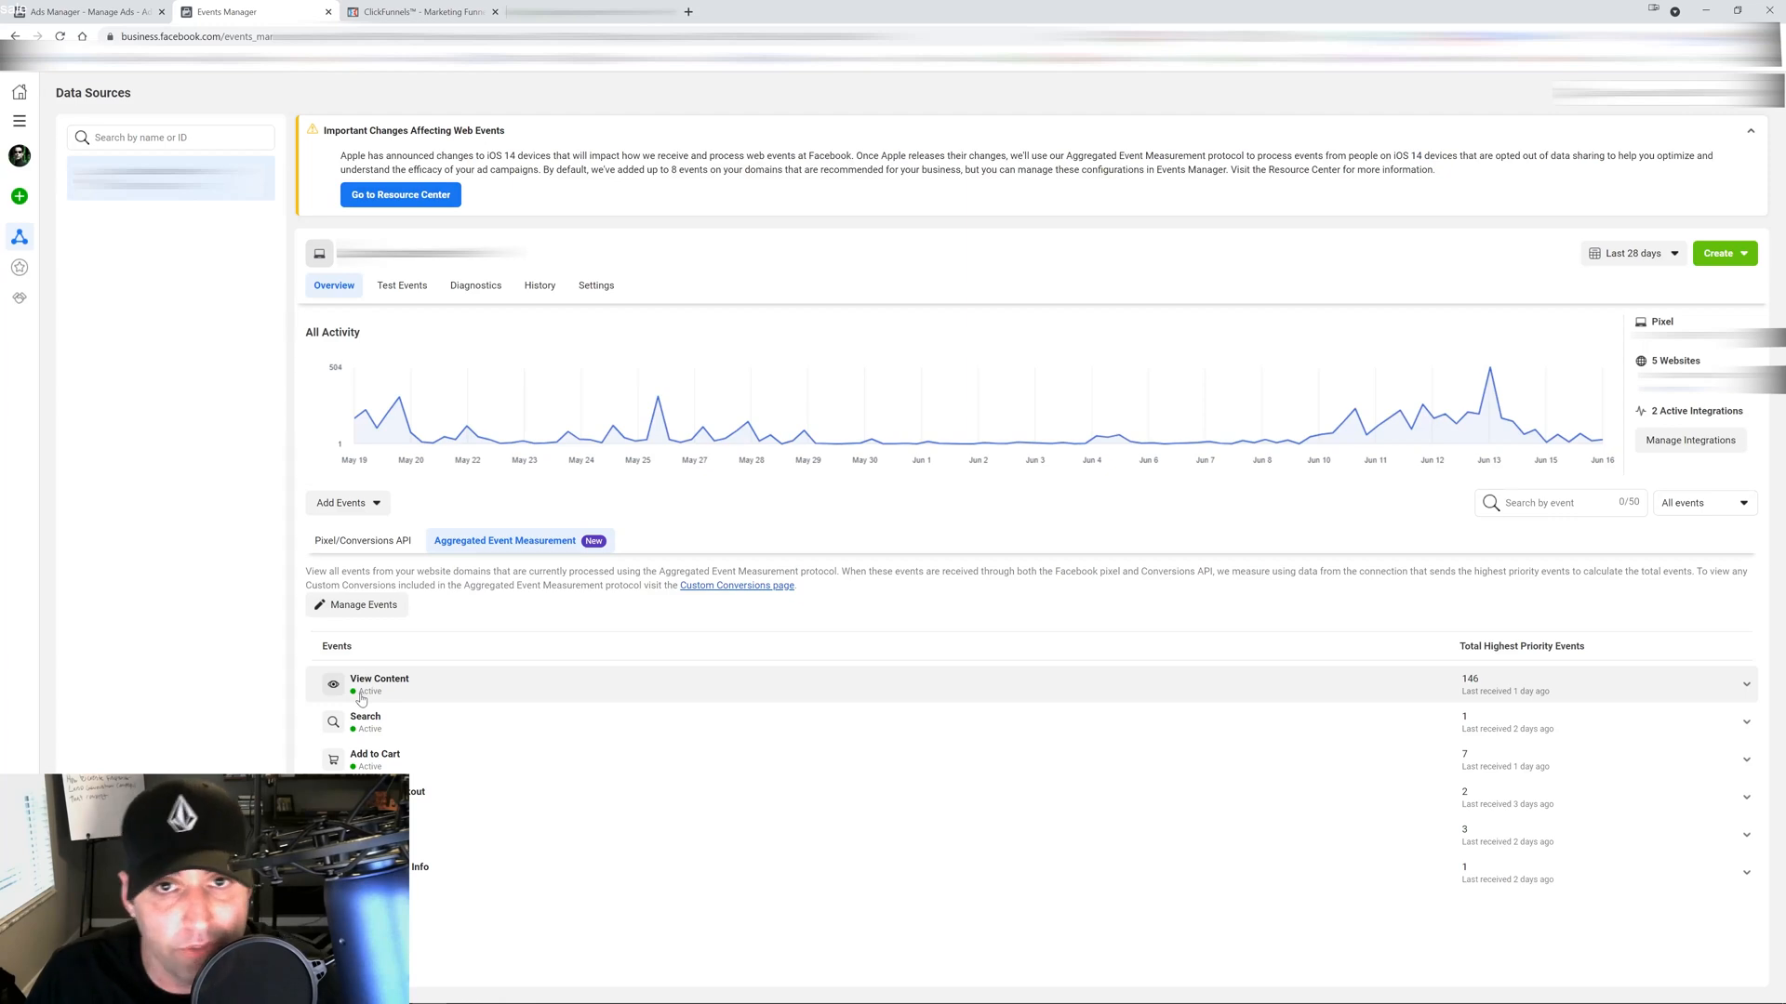
mouse_move(442, 696)
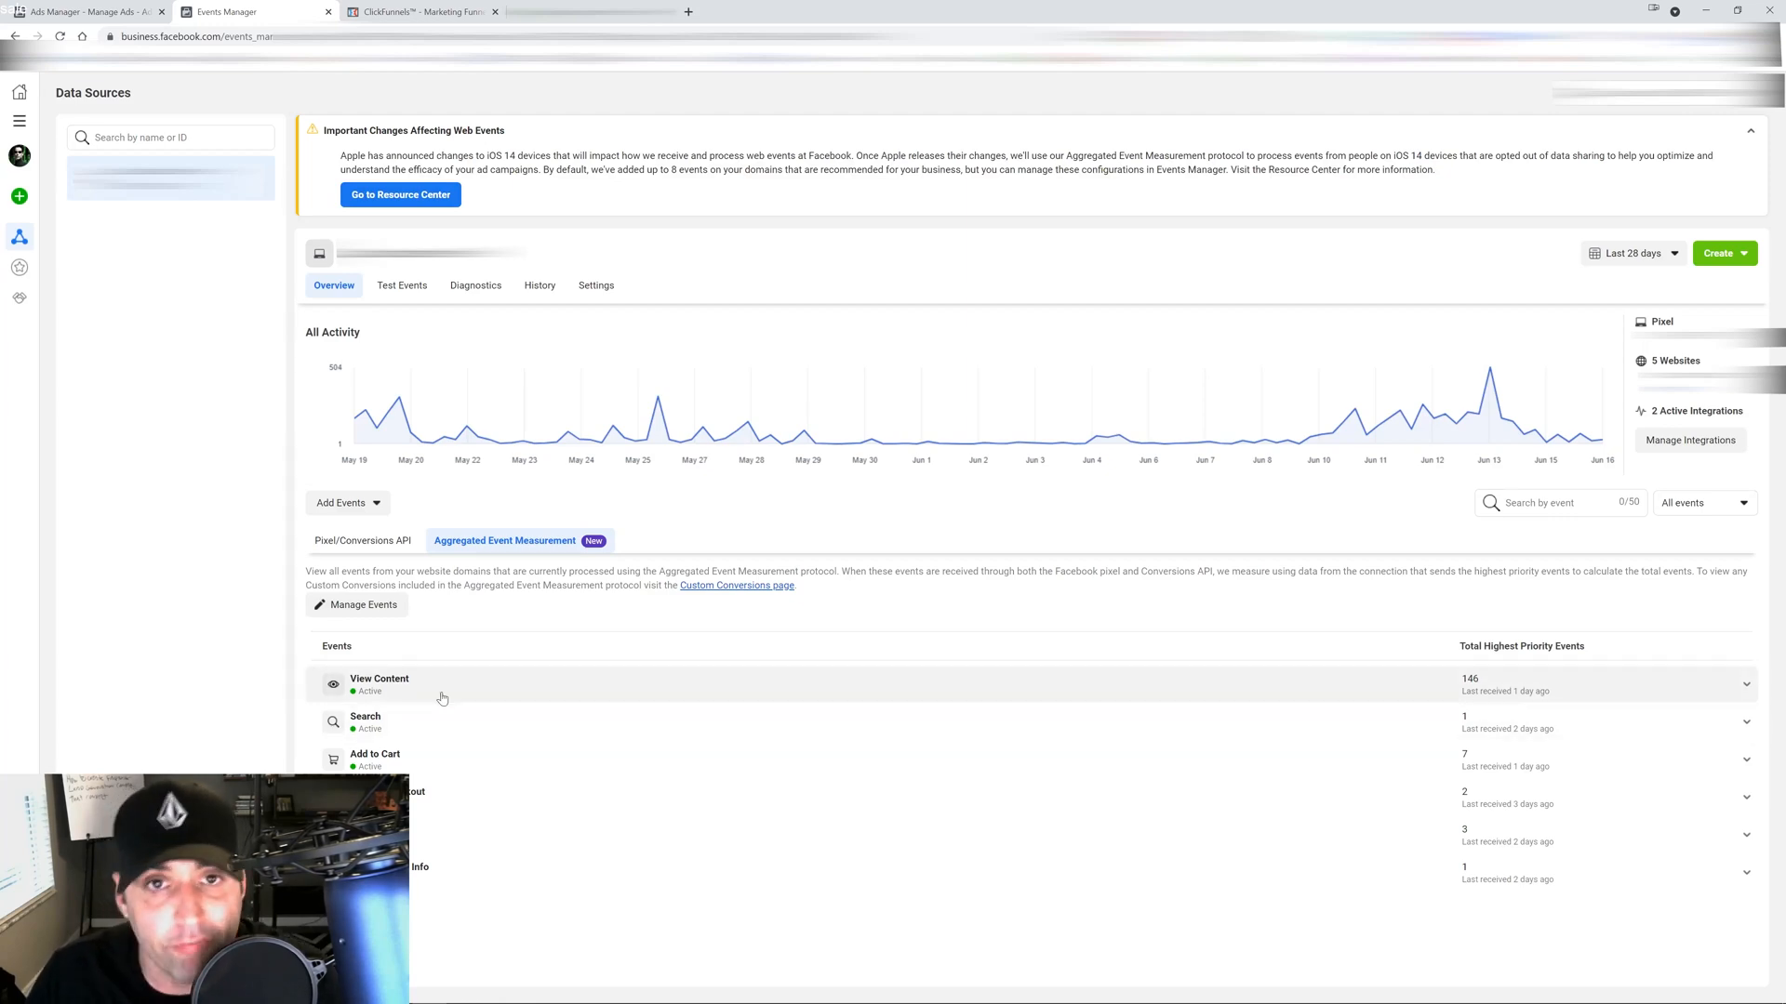
mouse_move(264, 719)
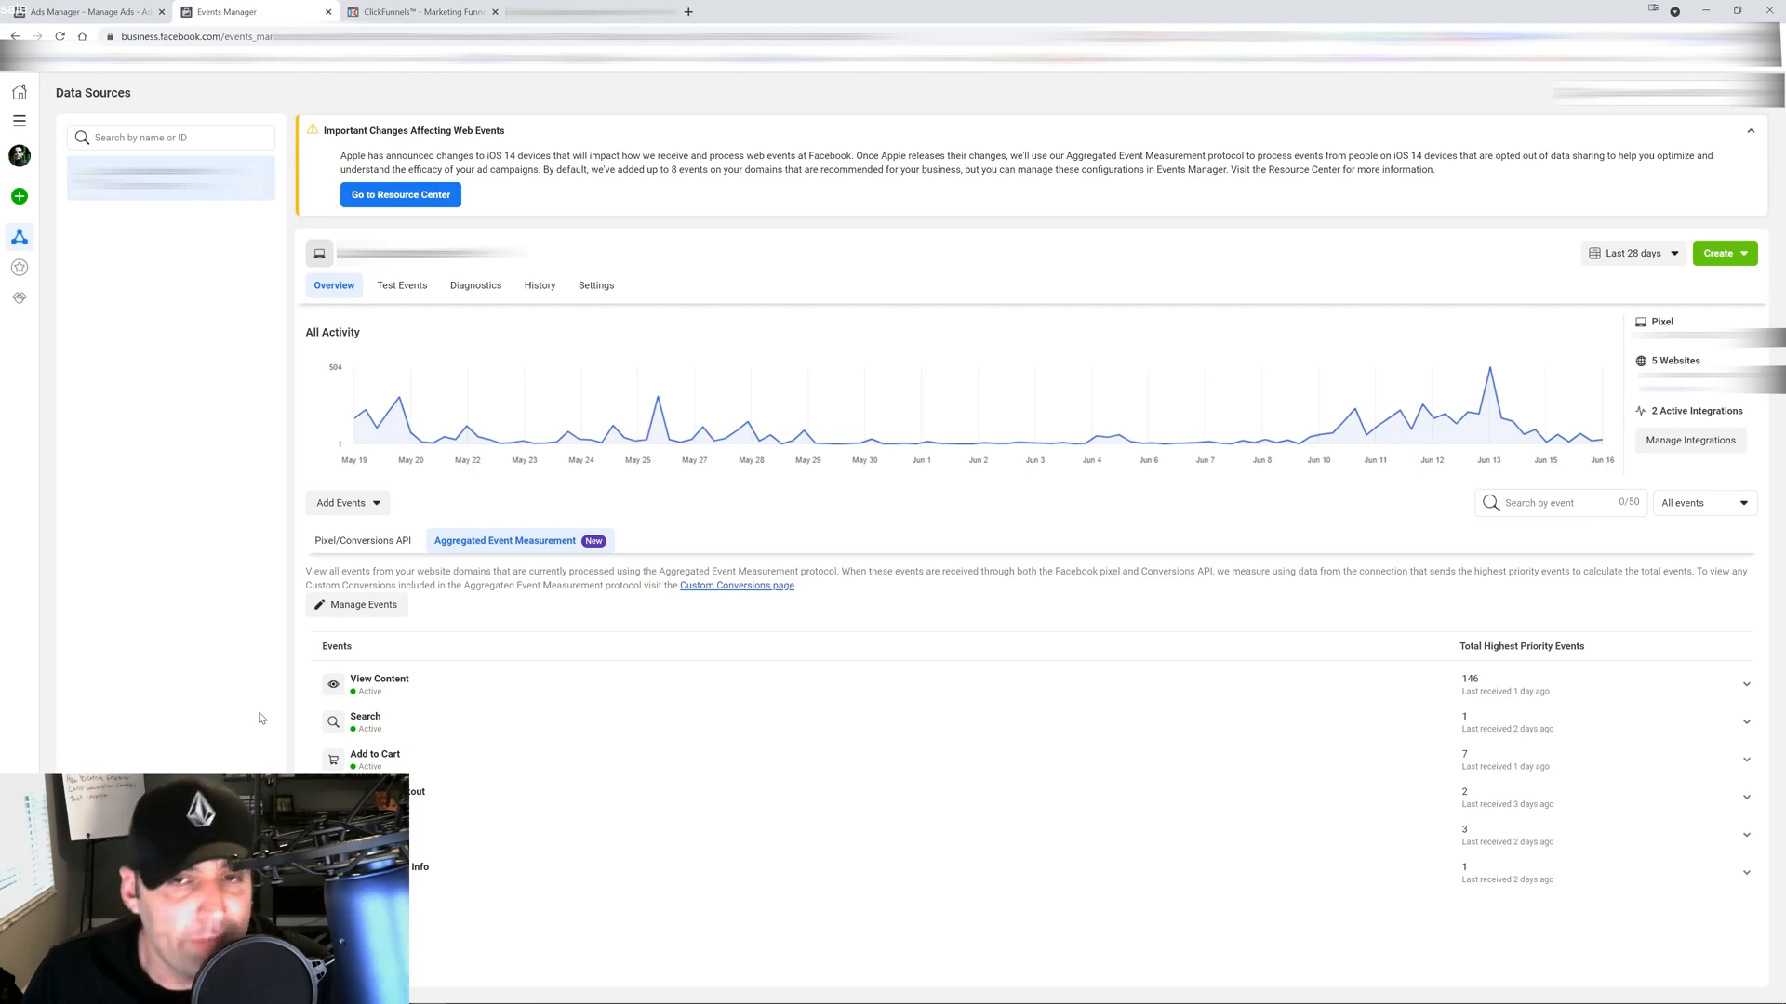
mouse_move(268, 762)
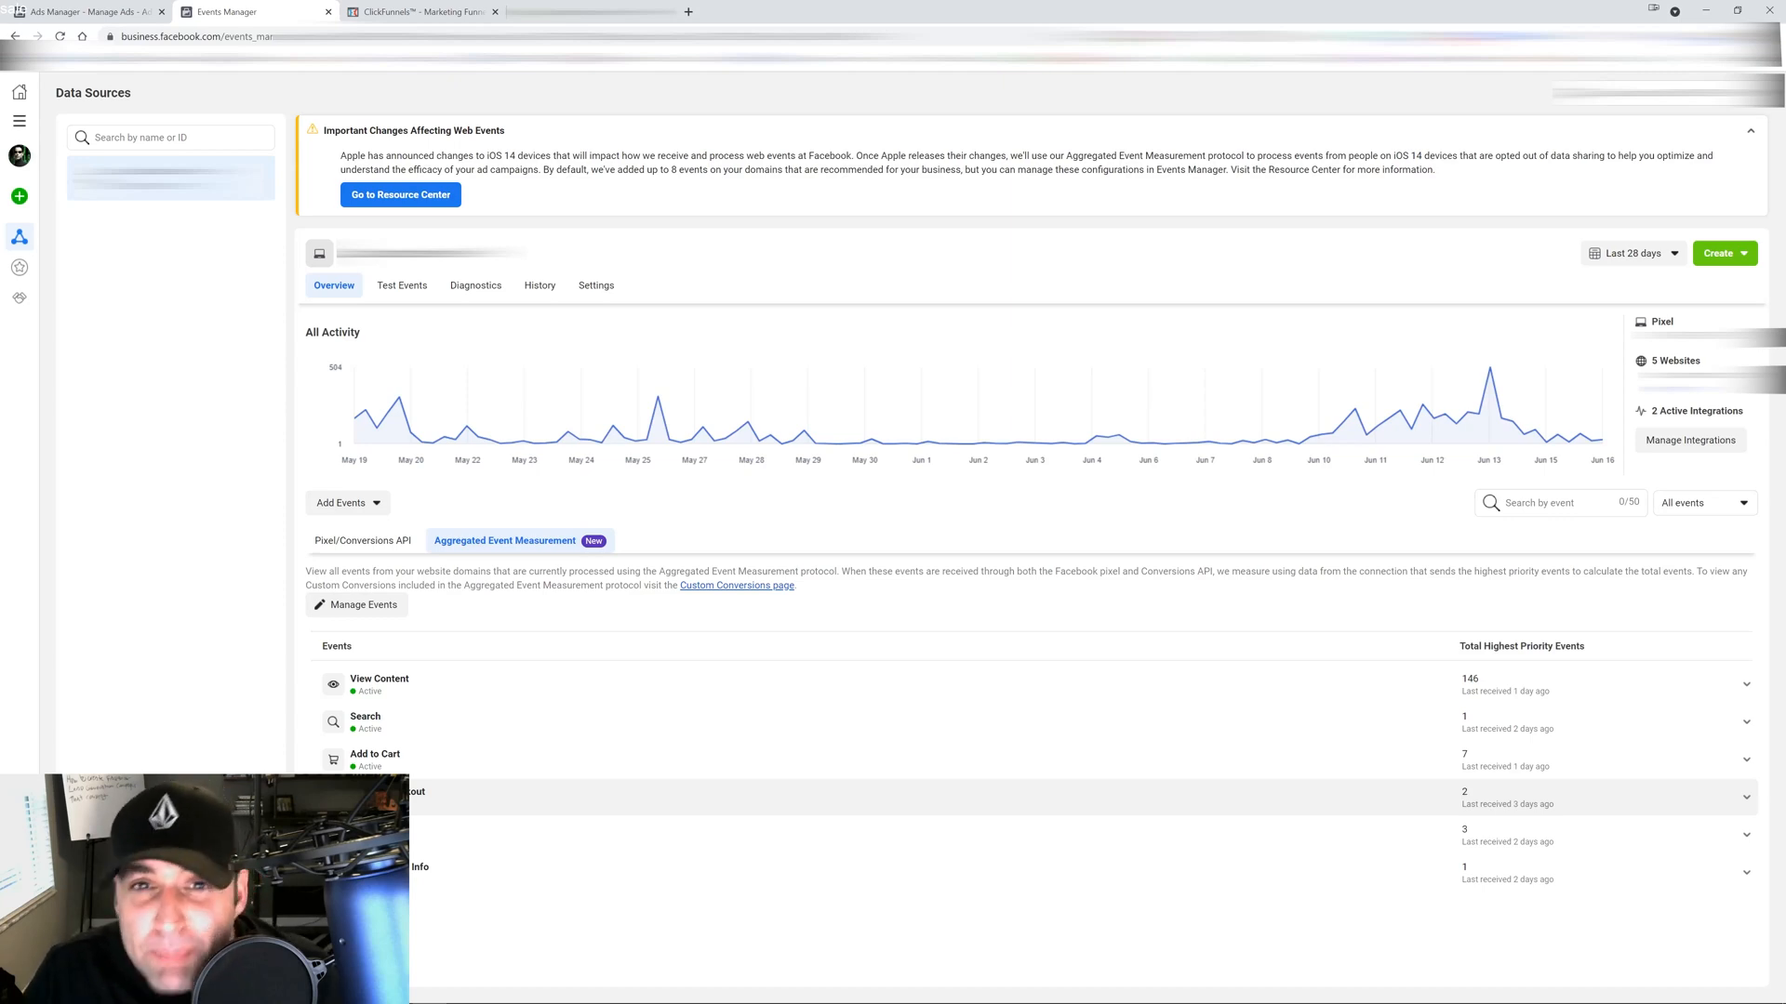
mouse_move(763, 735)
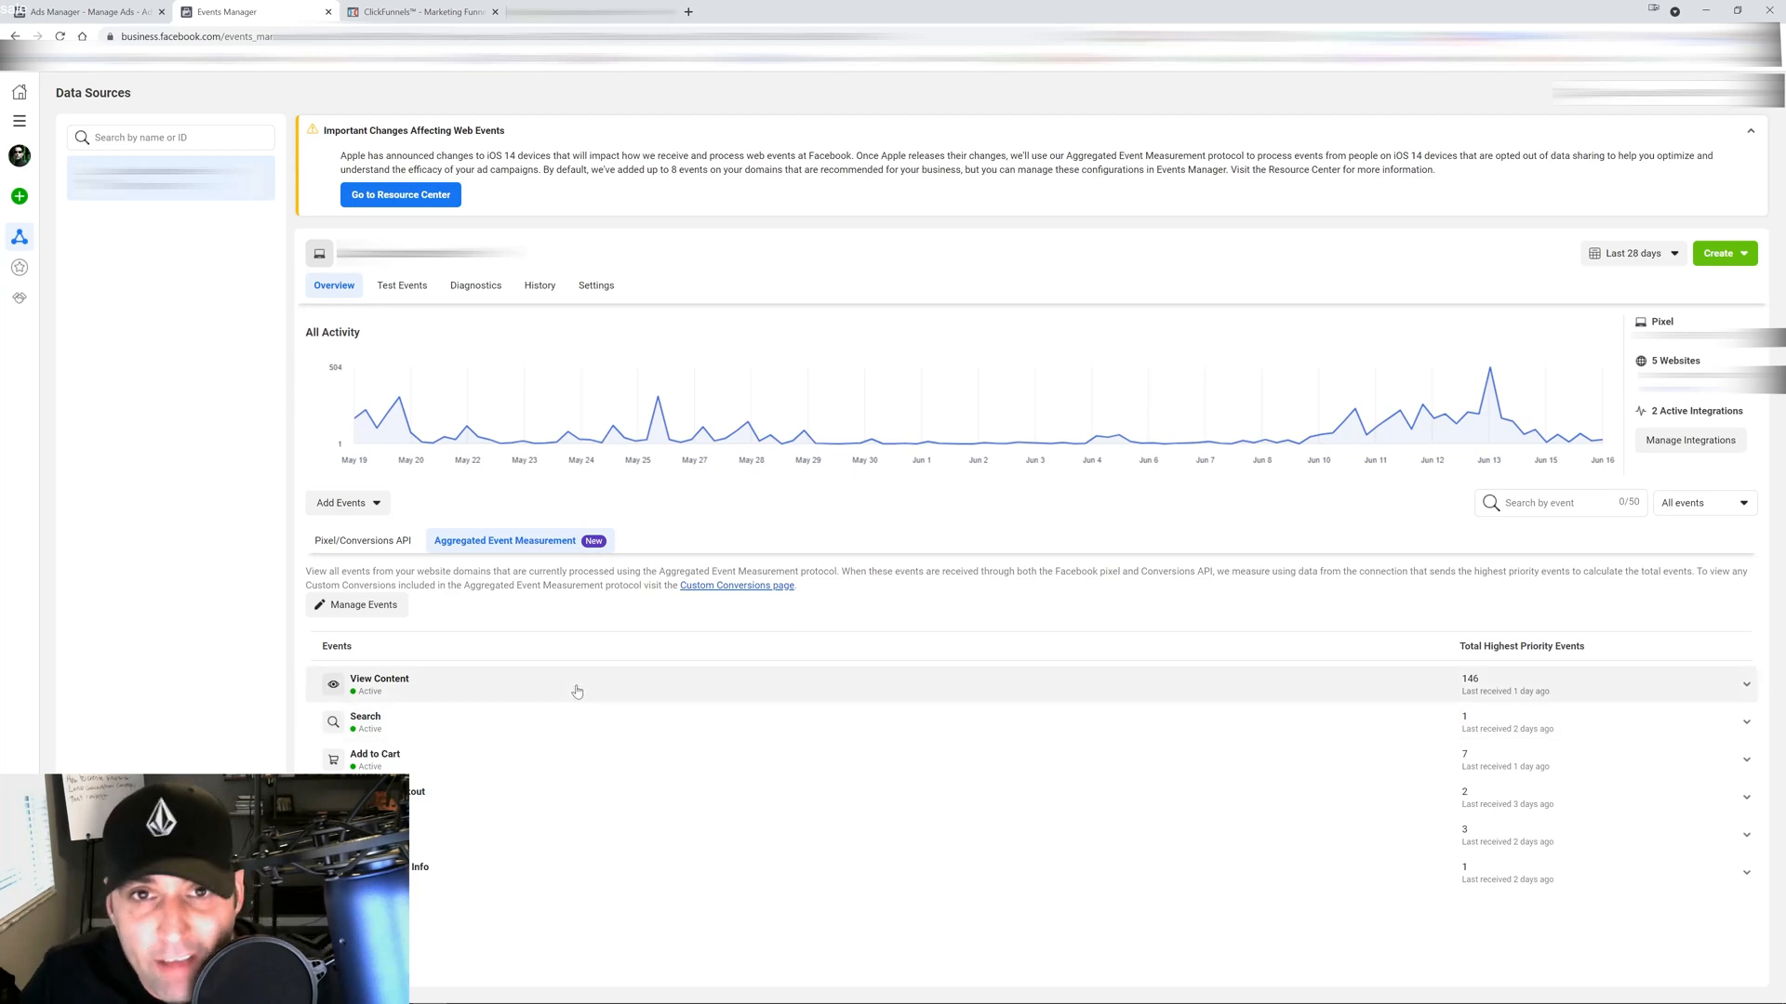
mouse_move(527, 764)
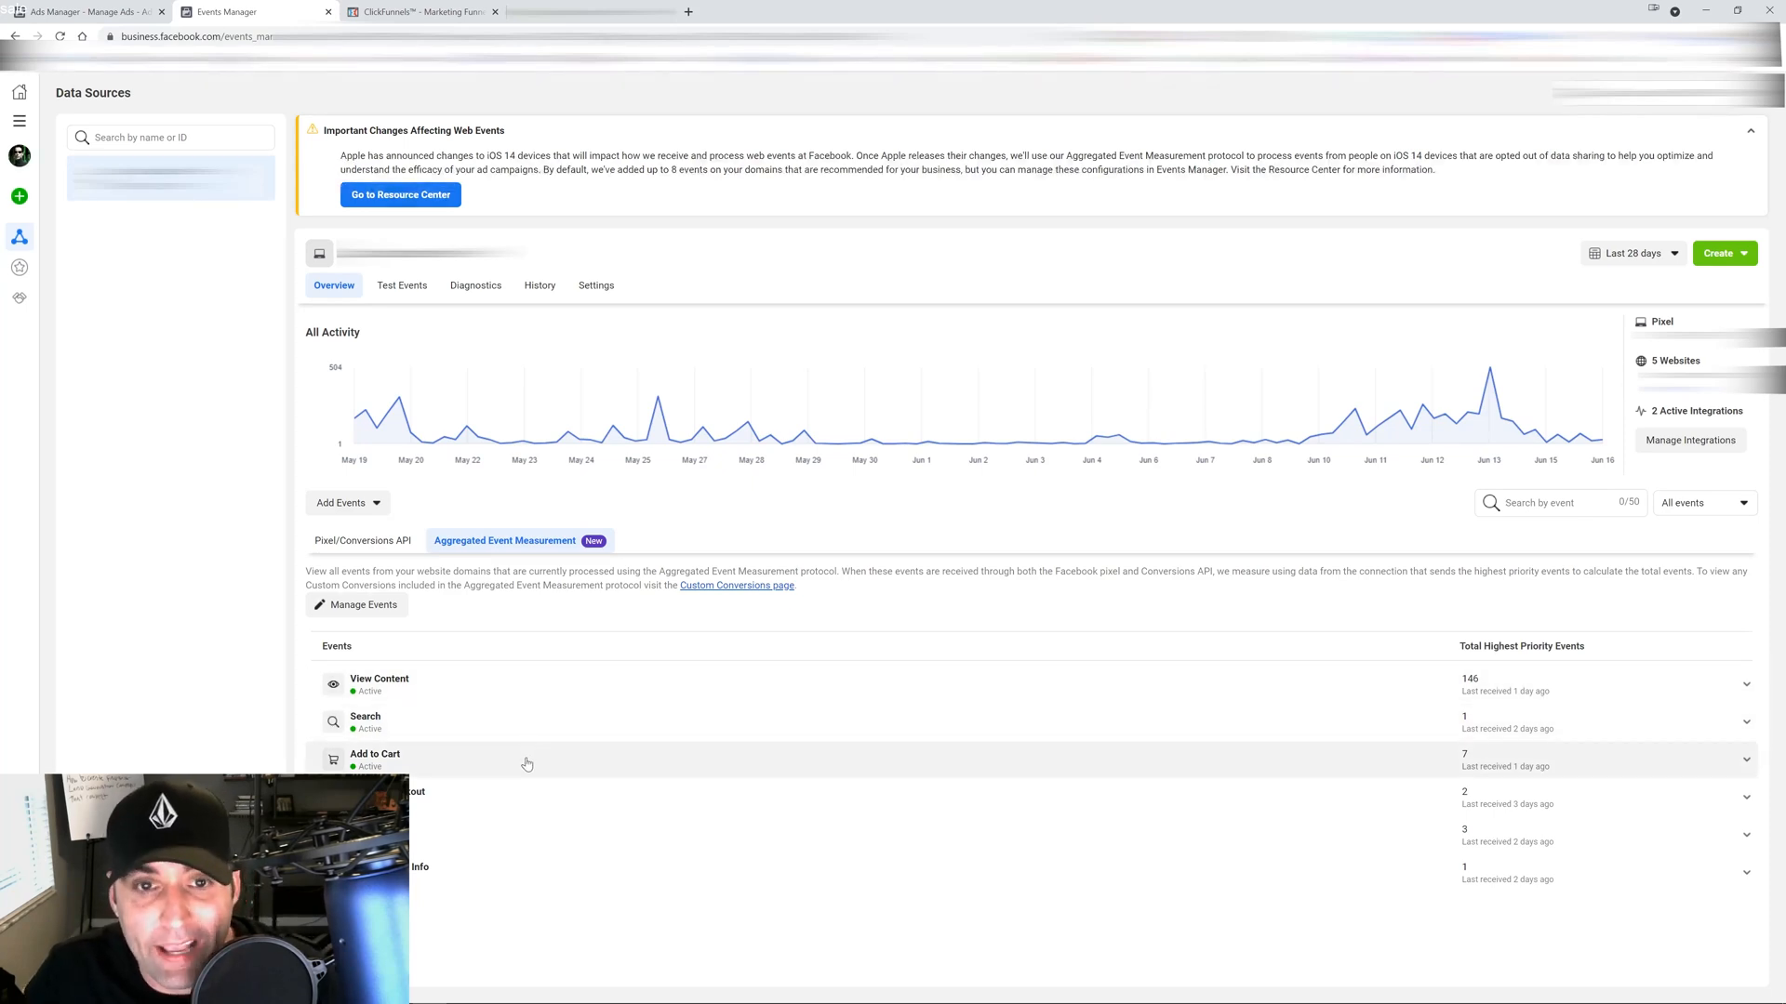
mouse_move(488, 761)
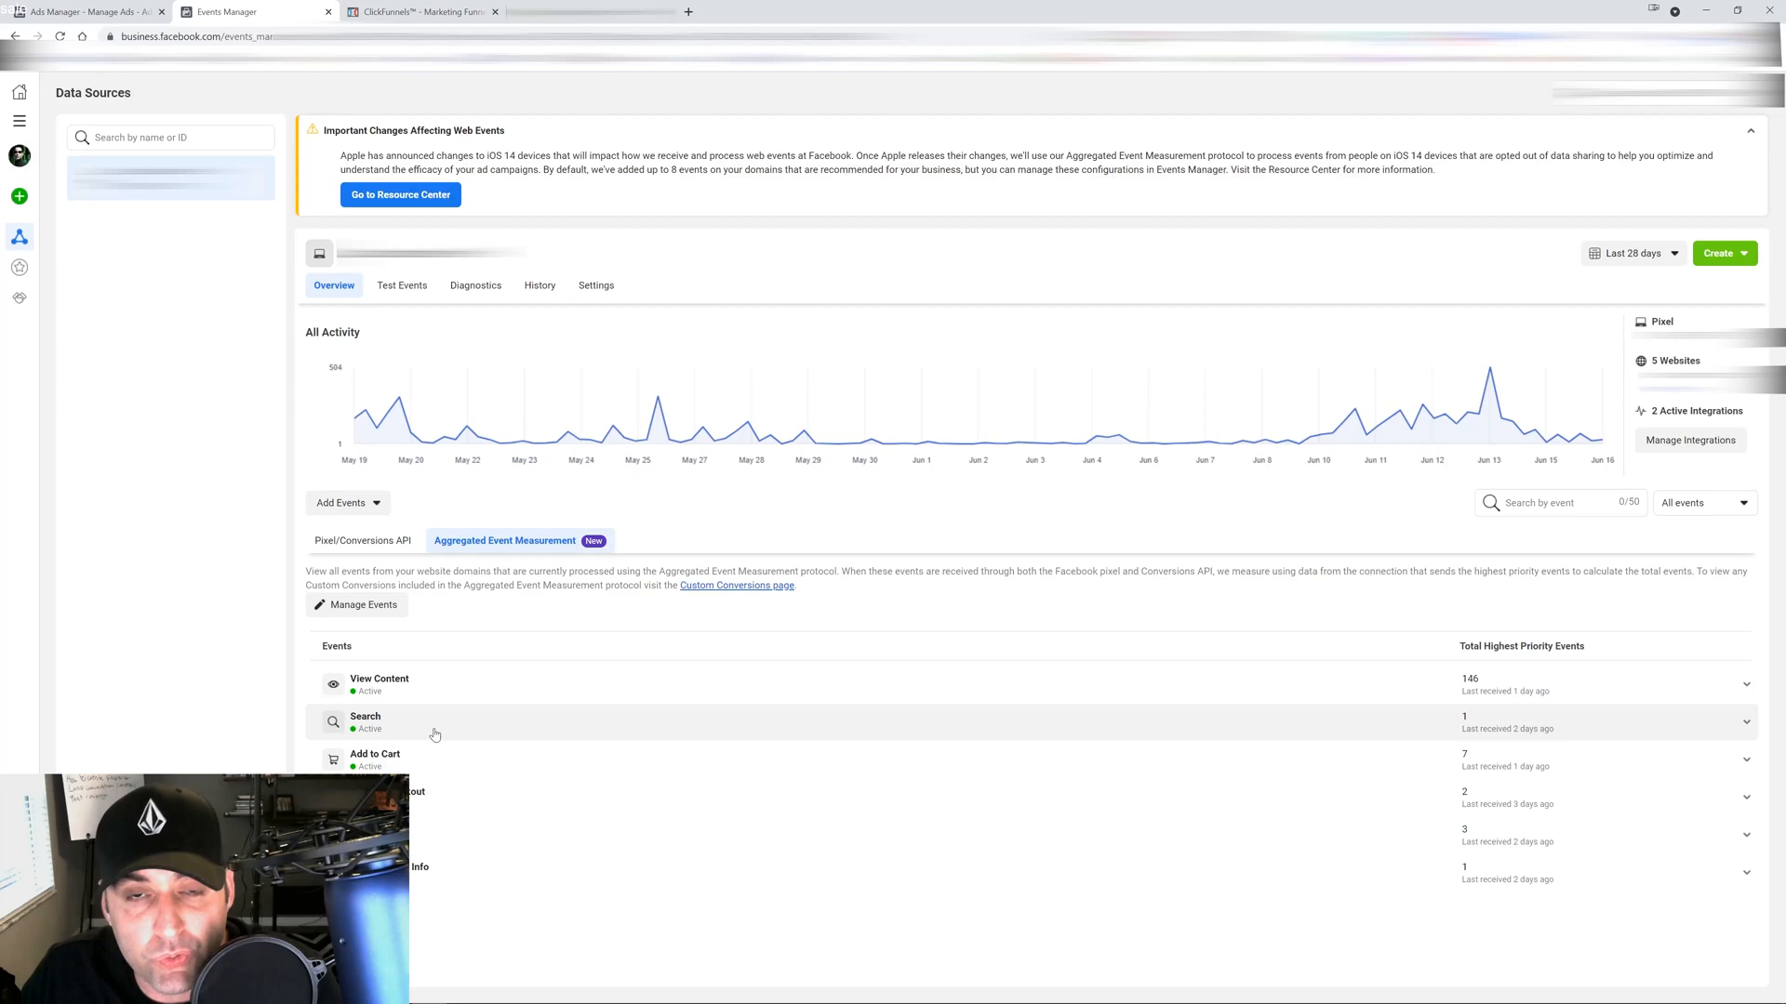
mouse_move(433, 735)
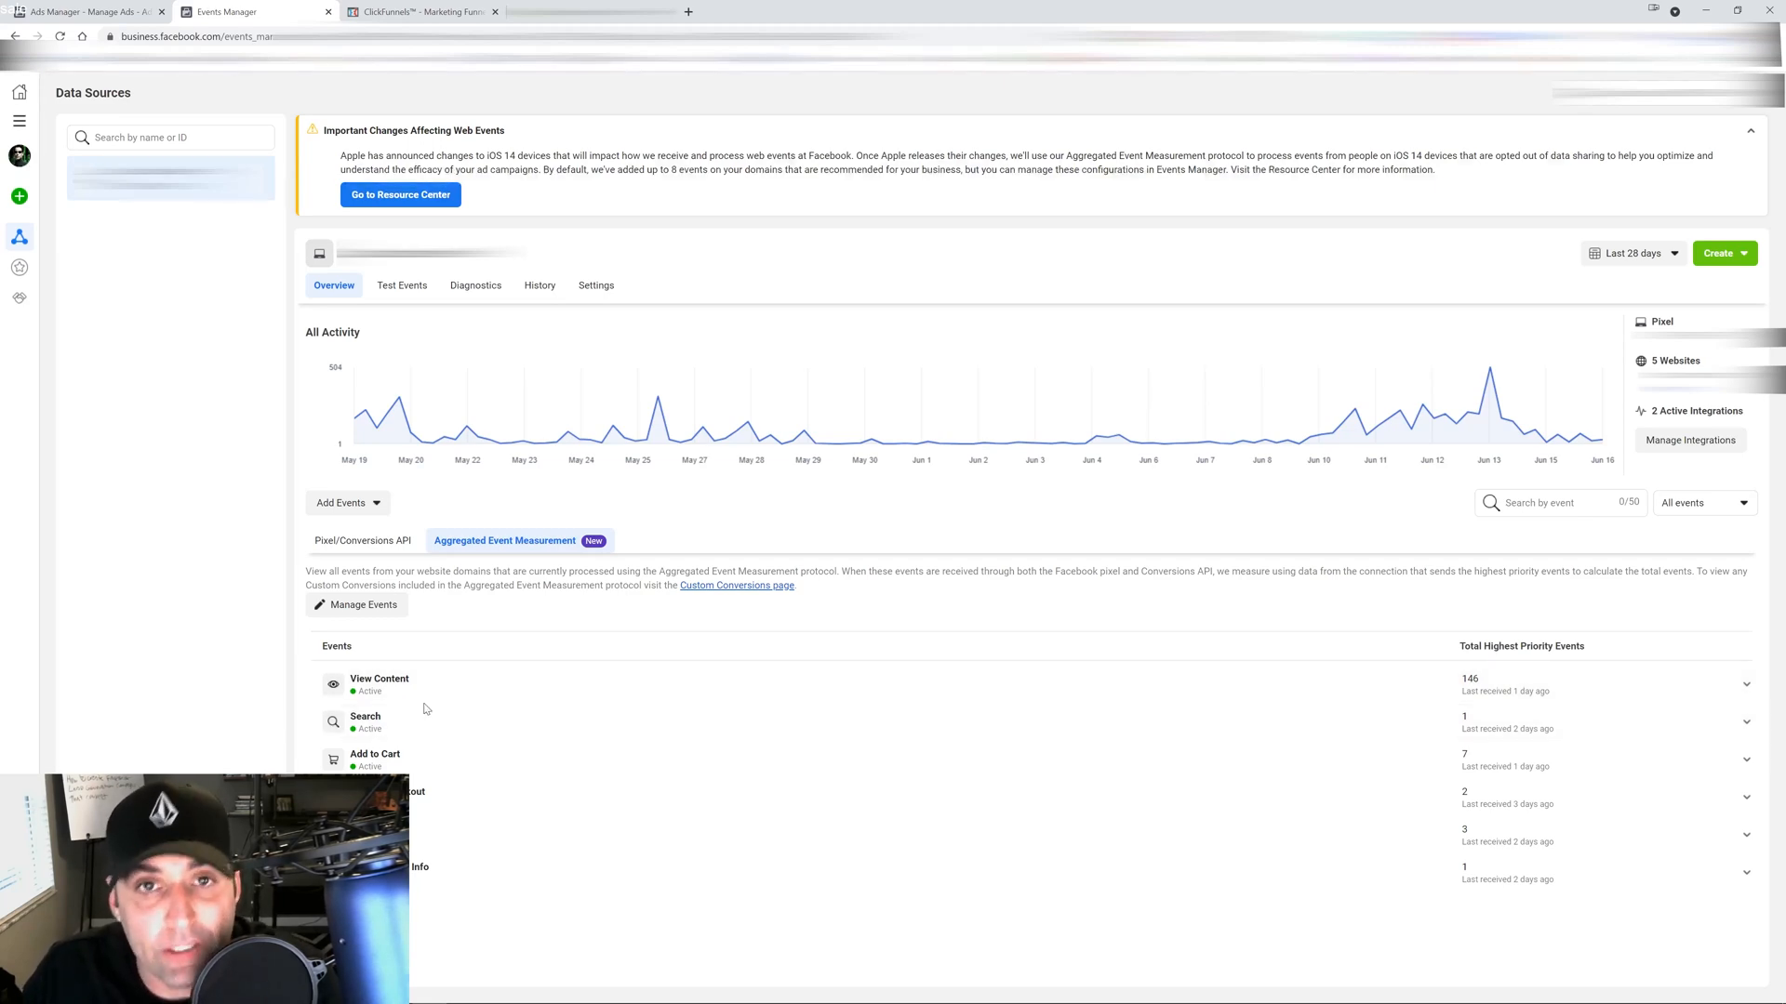
mouse_move(420, 683)
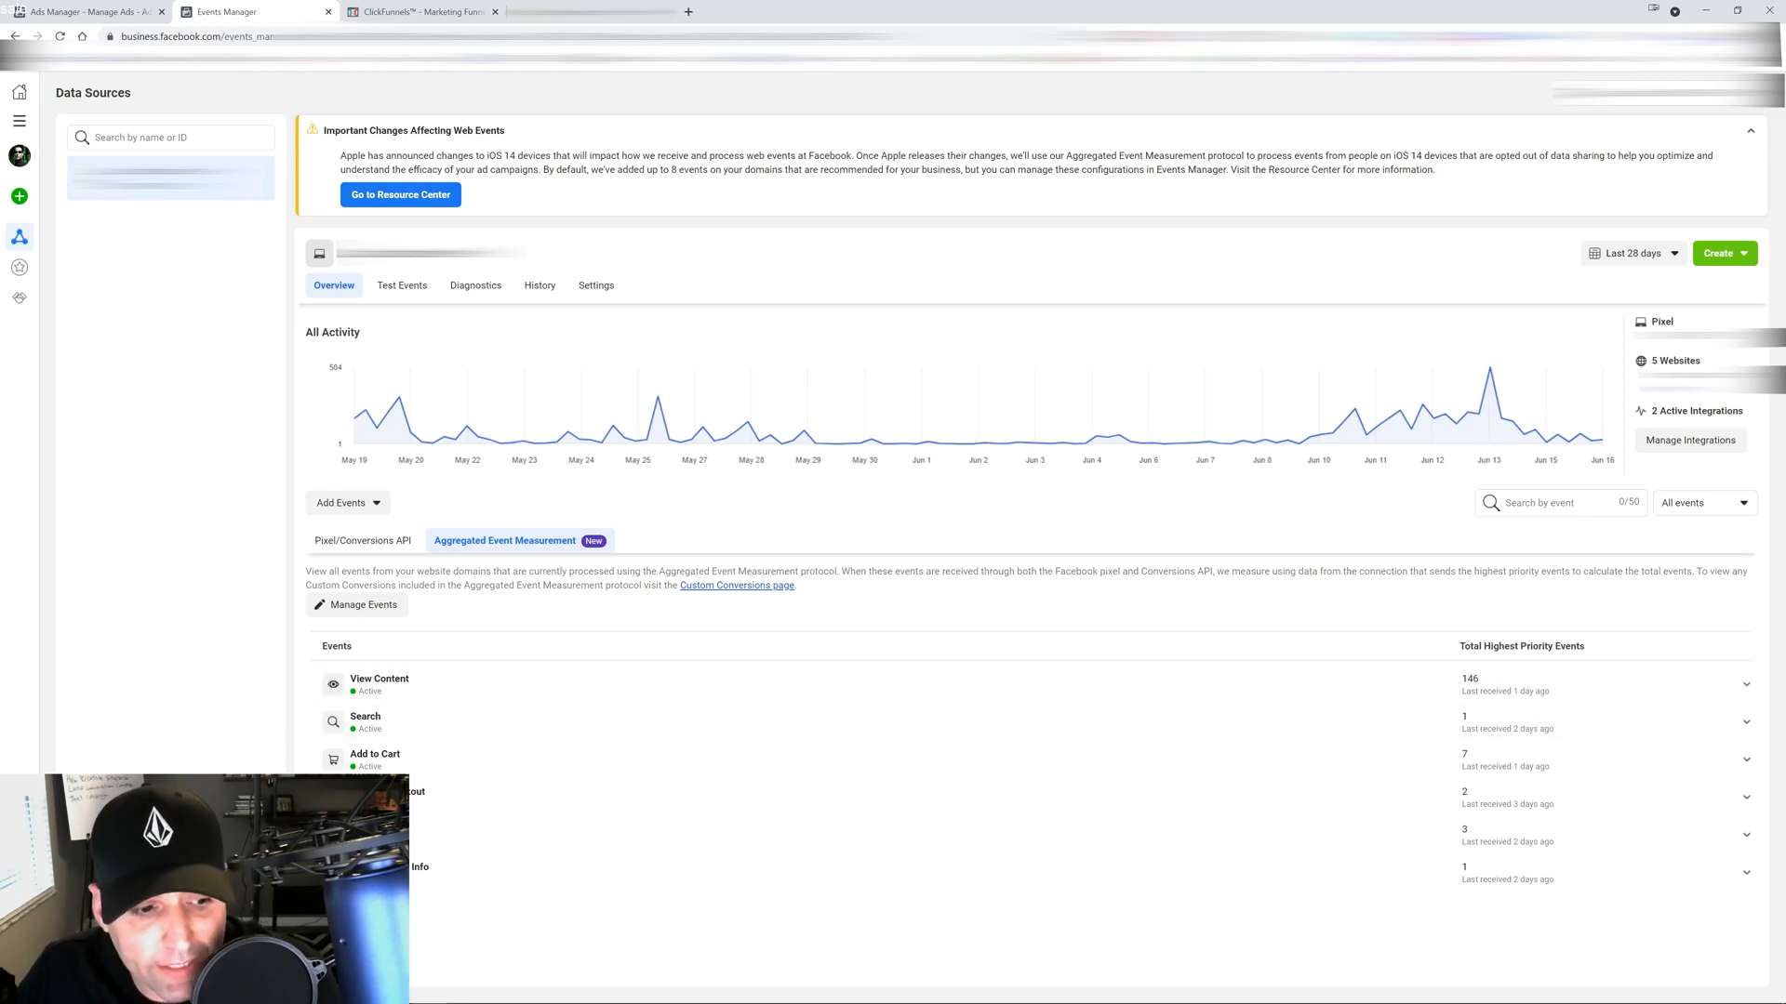
mouse_move(478, 666)
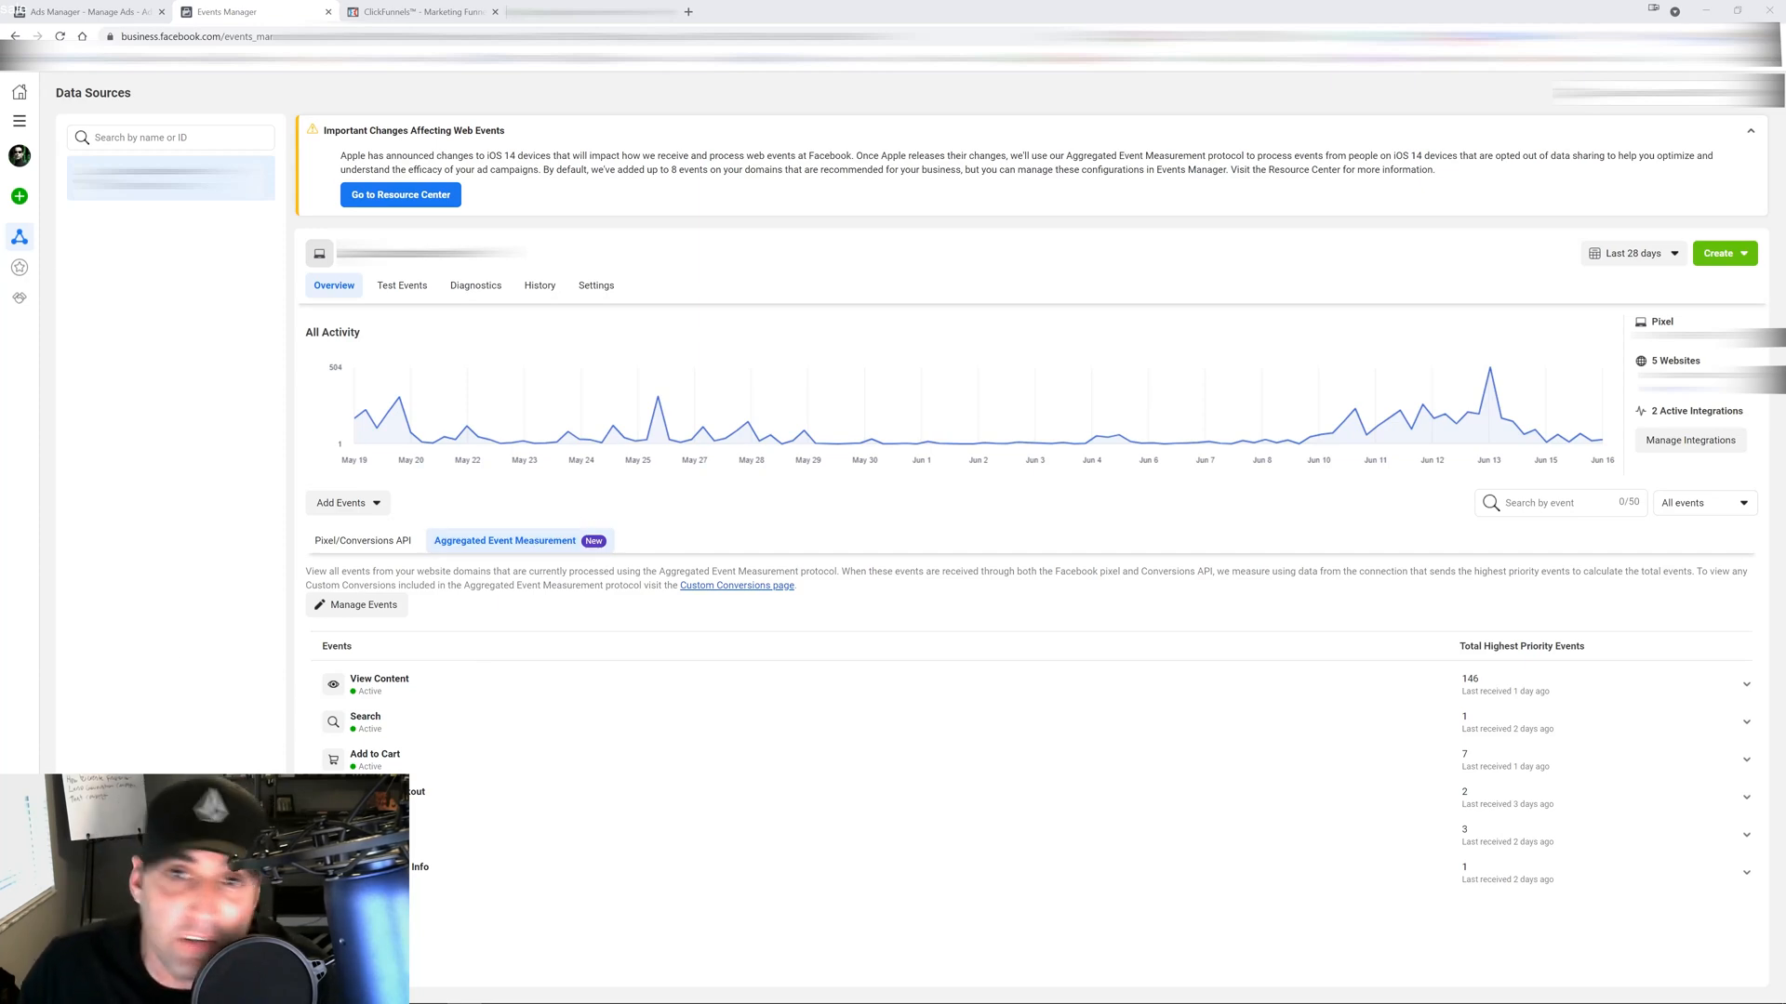
mouse_move(372, 684)
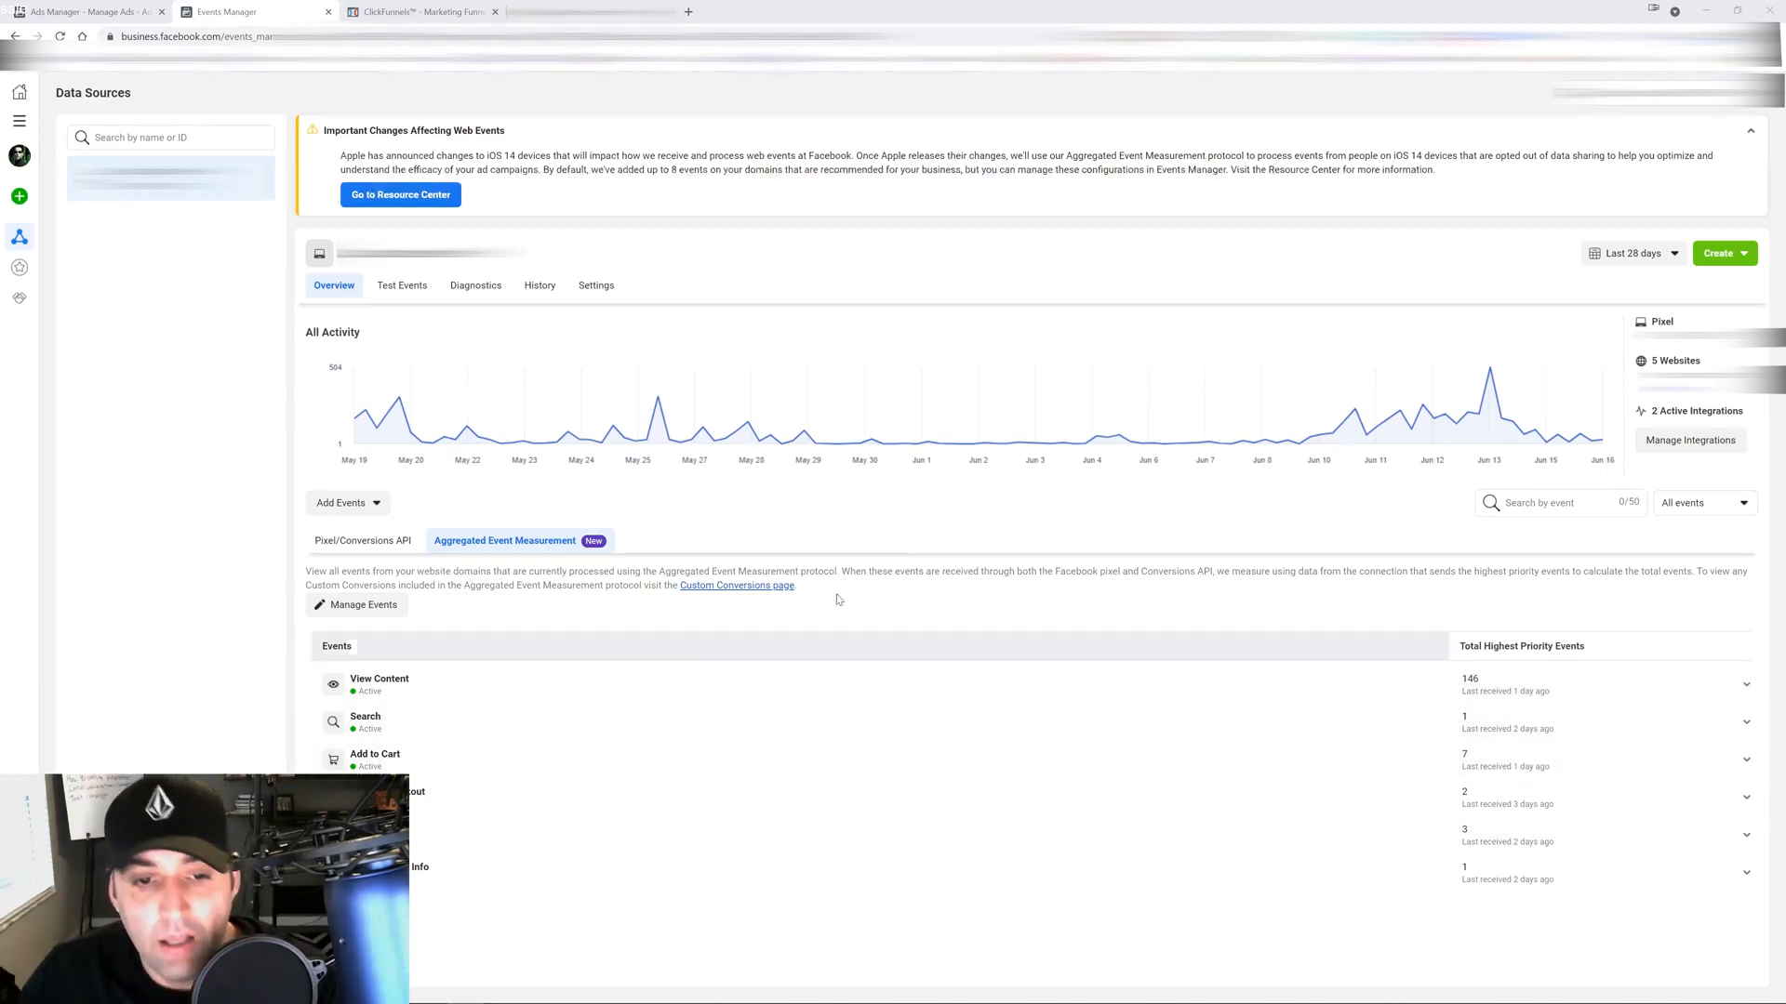
Copy the pixel base code via Add Events > From the Pixel, then close the dialog
click(362, 540)
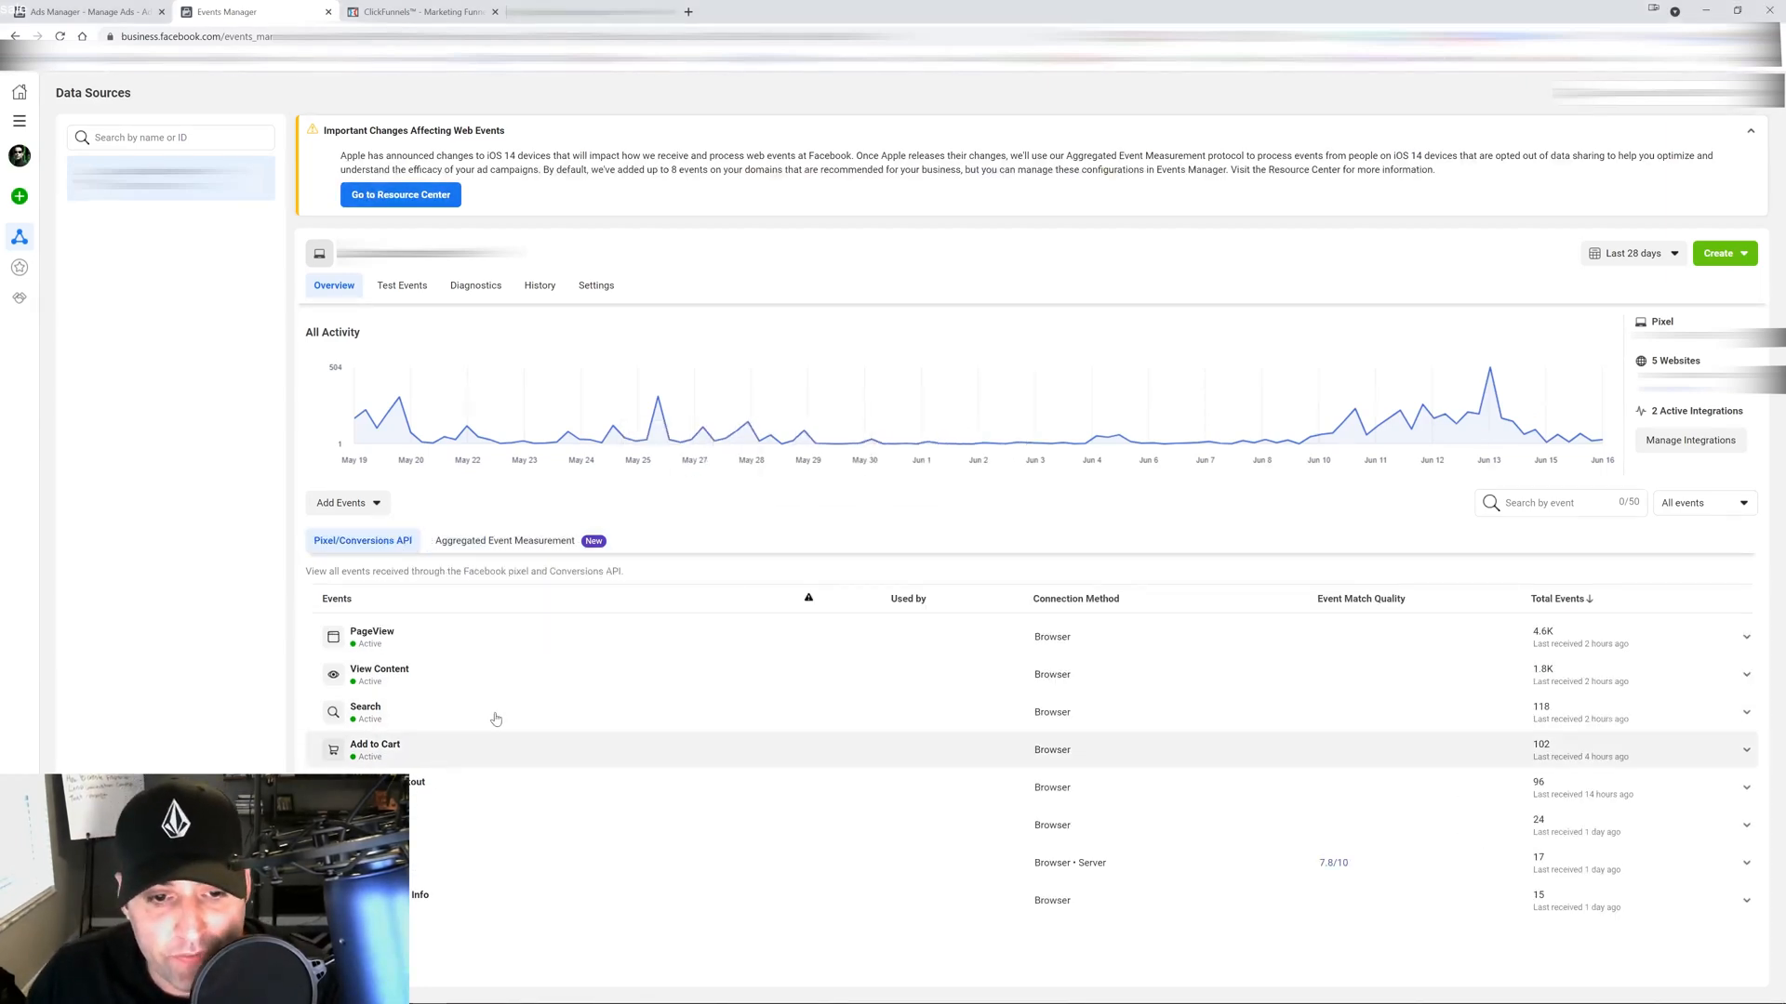
click(347, 502)
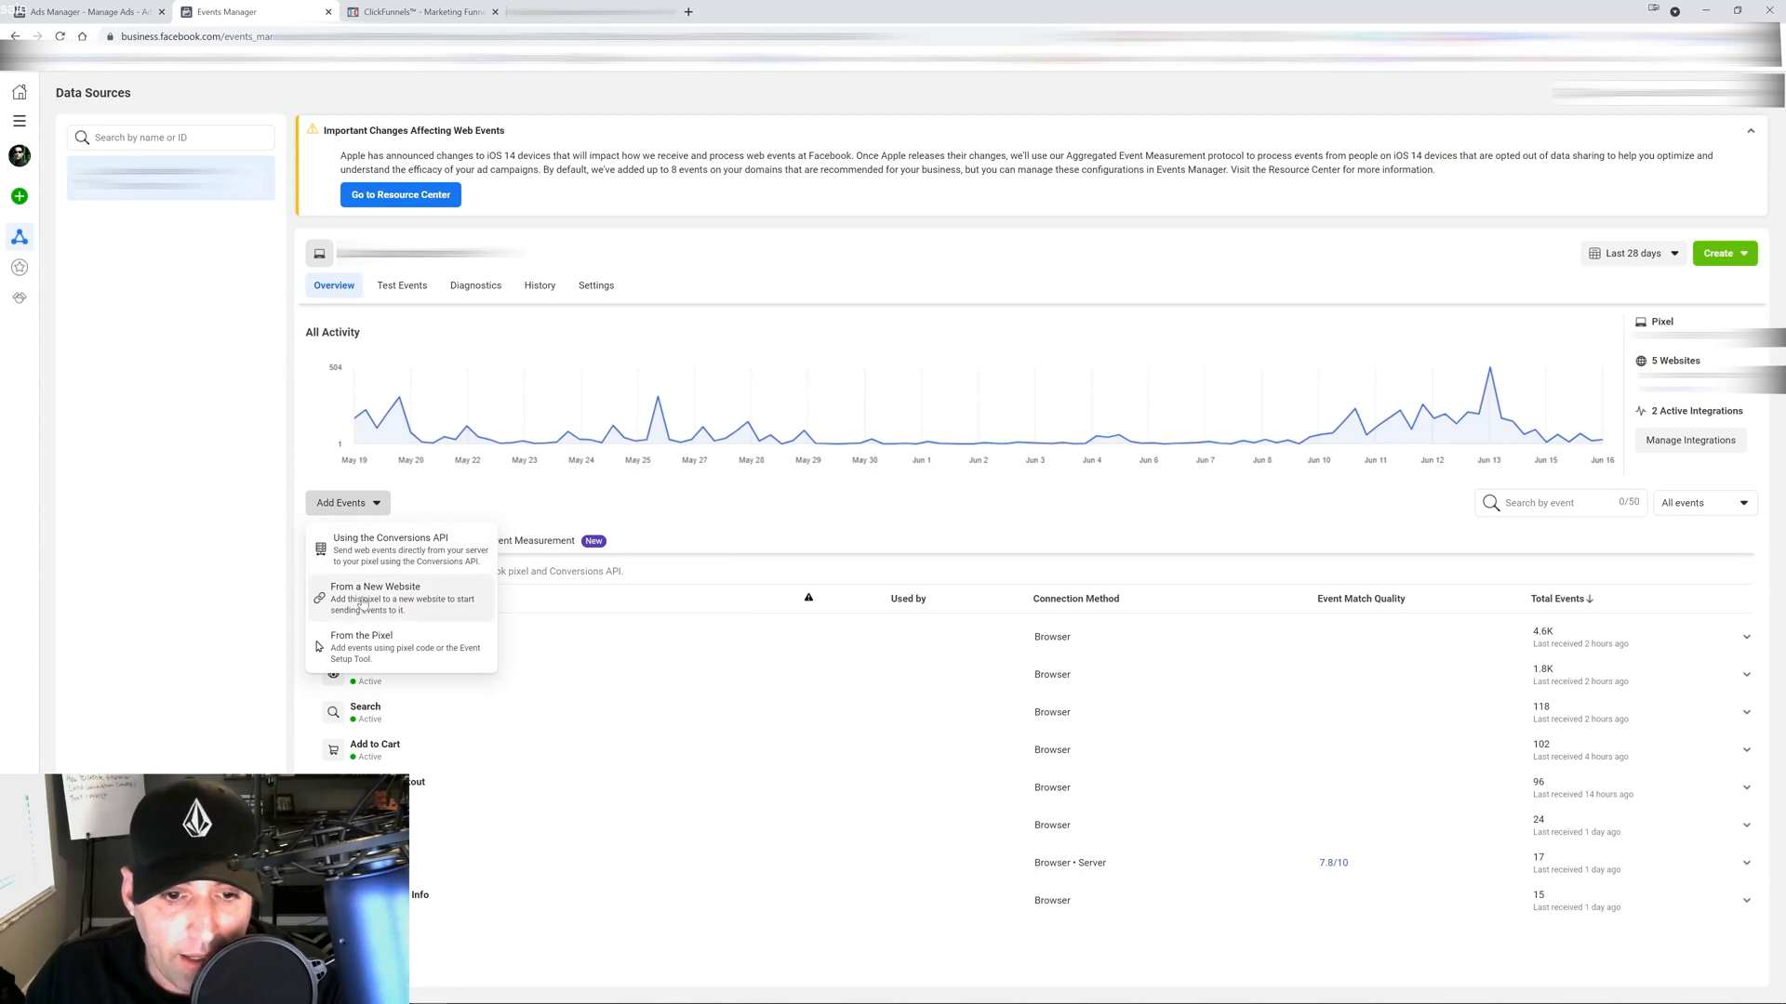
click(361, 635)
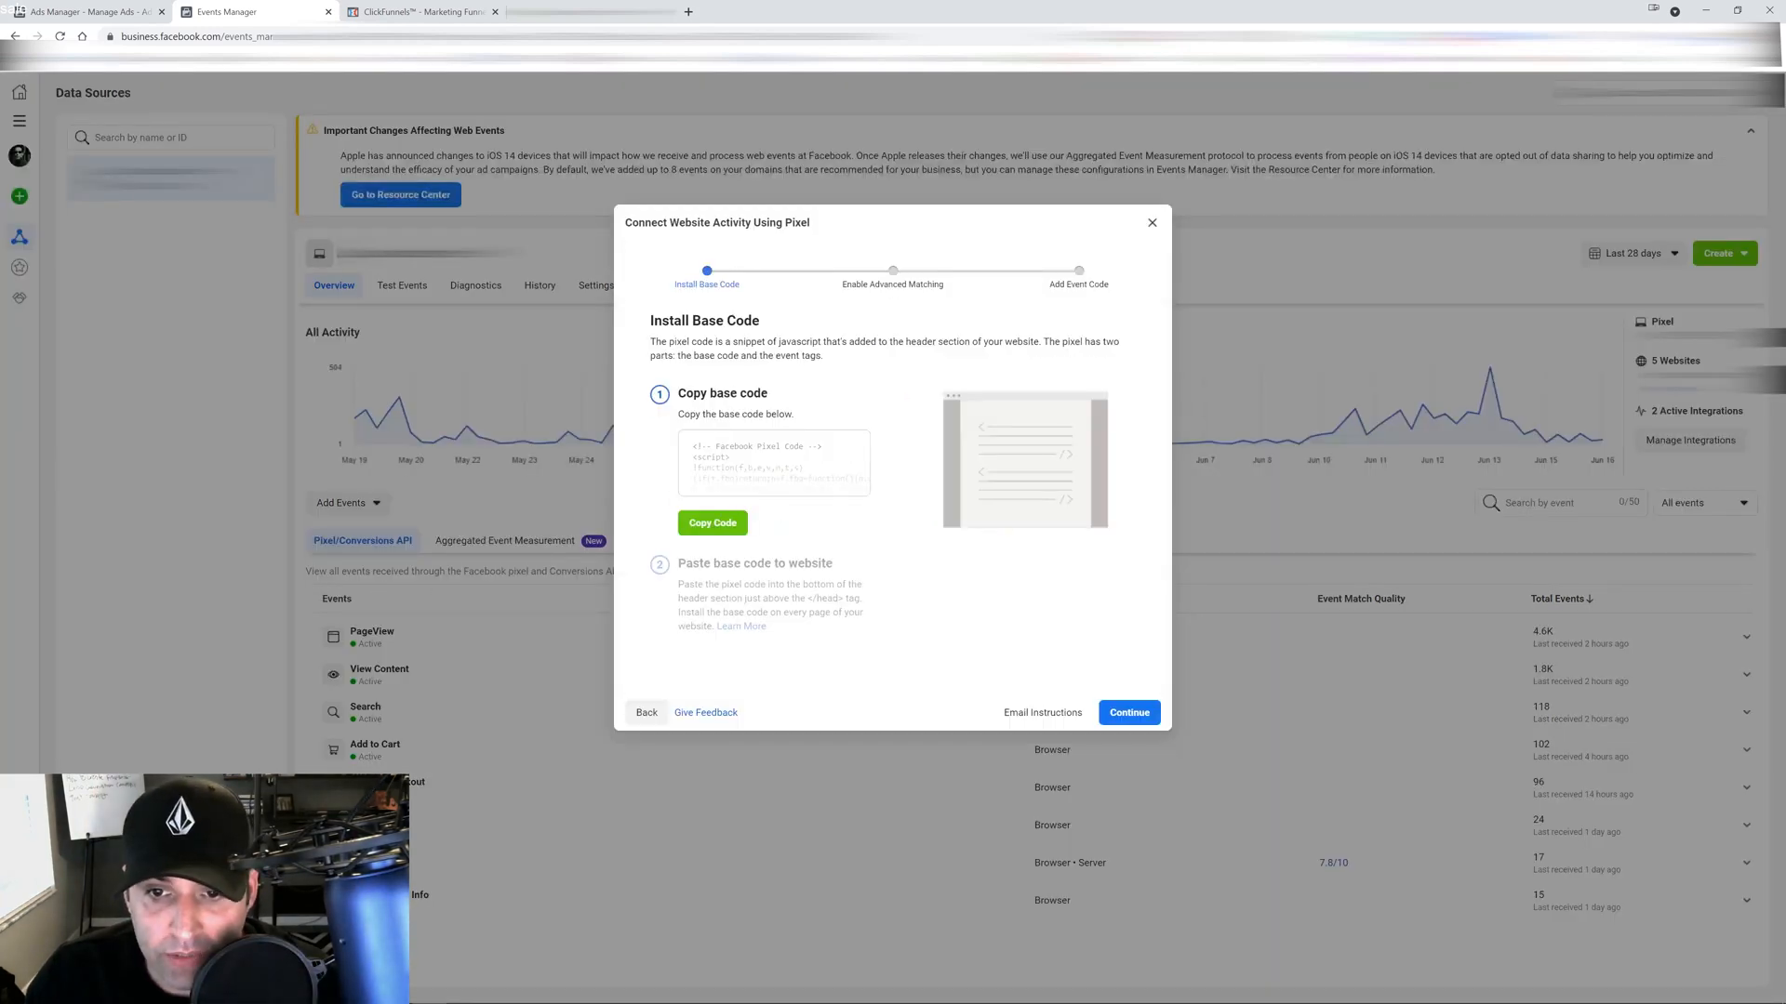
click(711, 523)
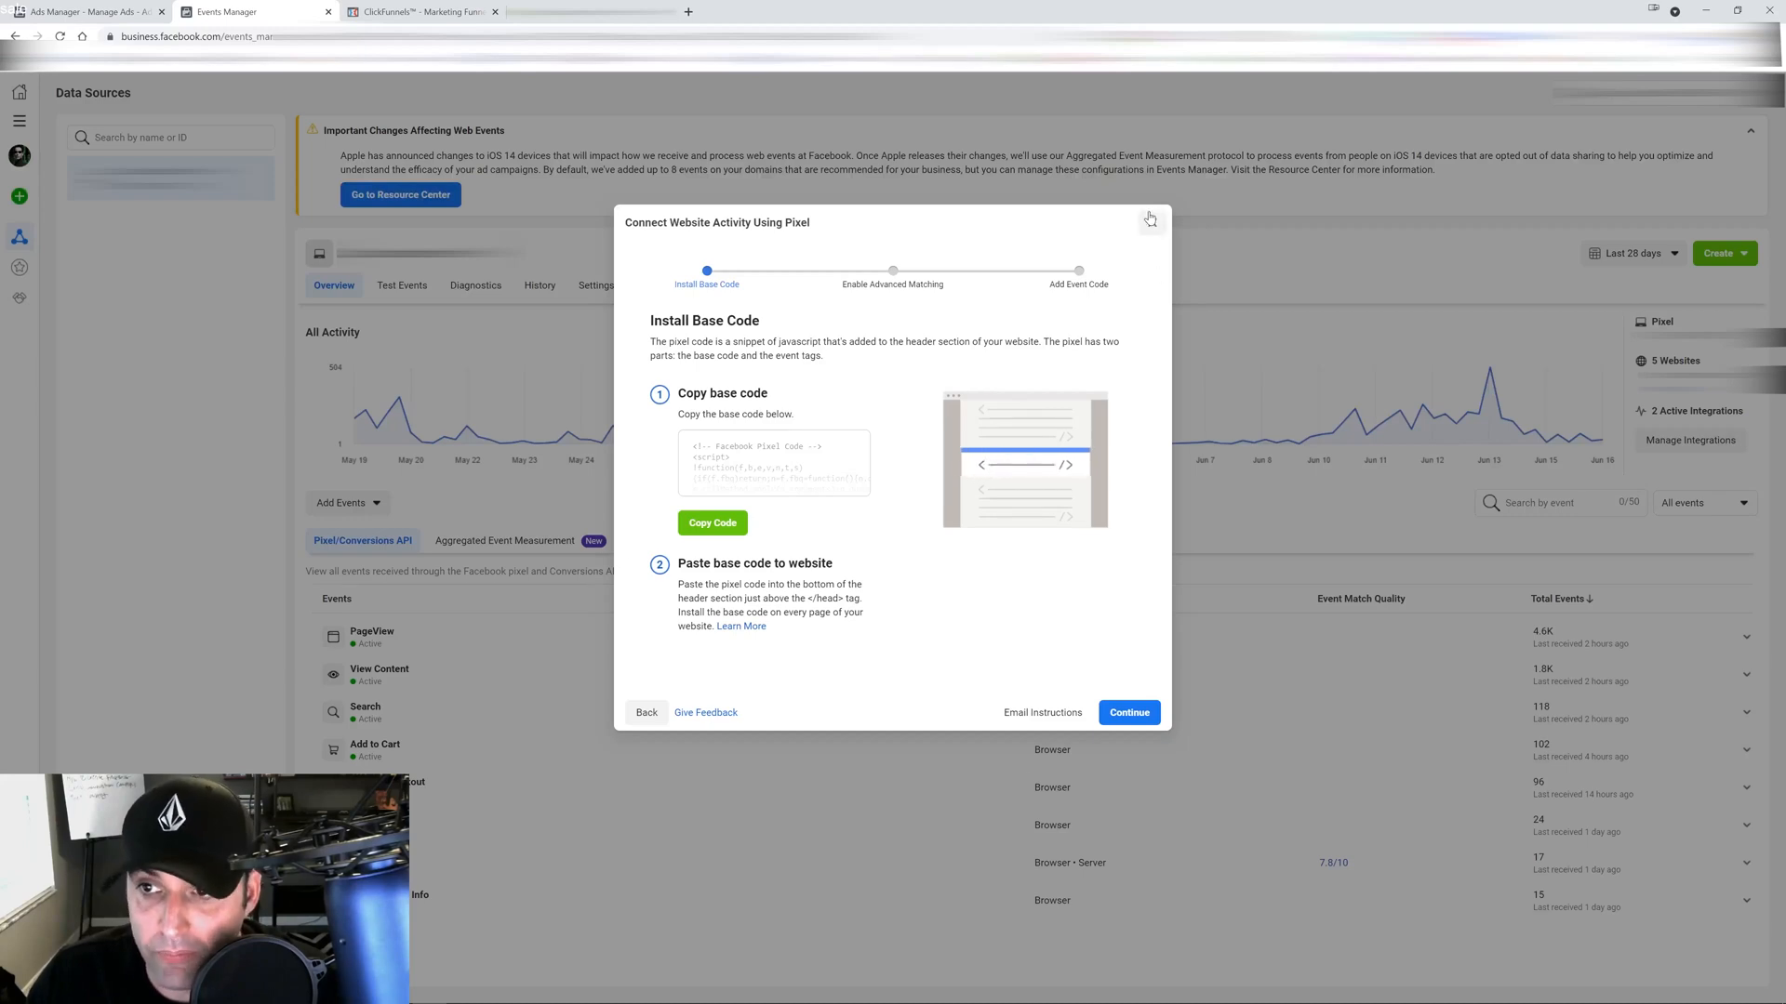
click(421, 11)
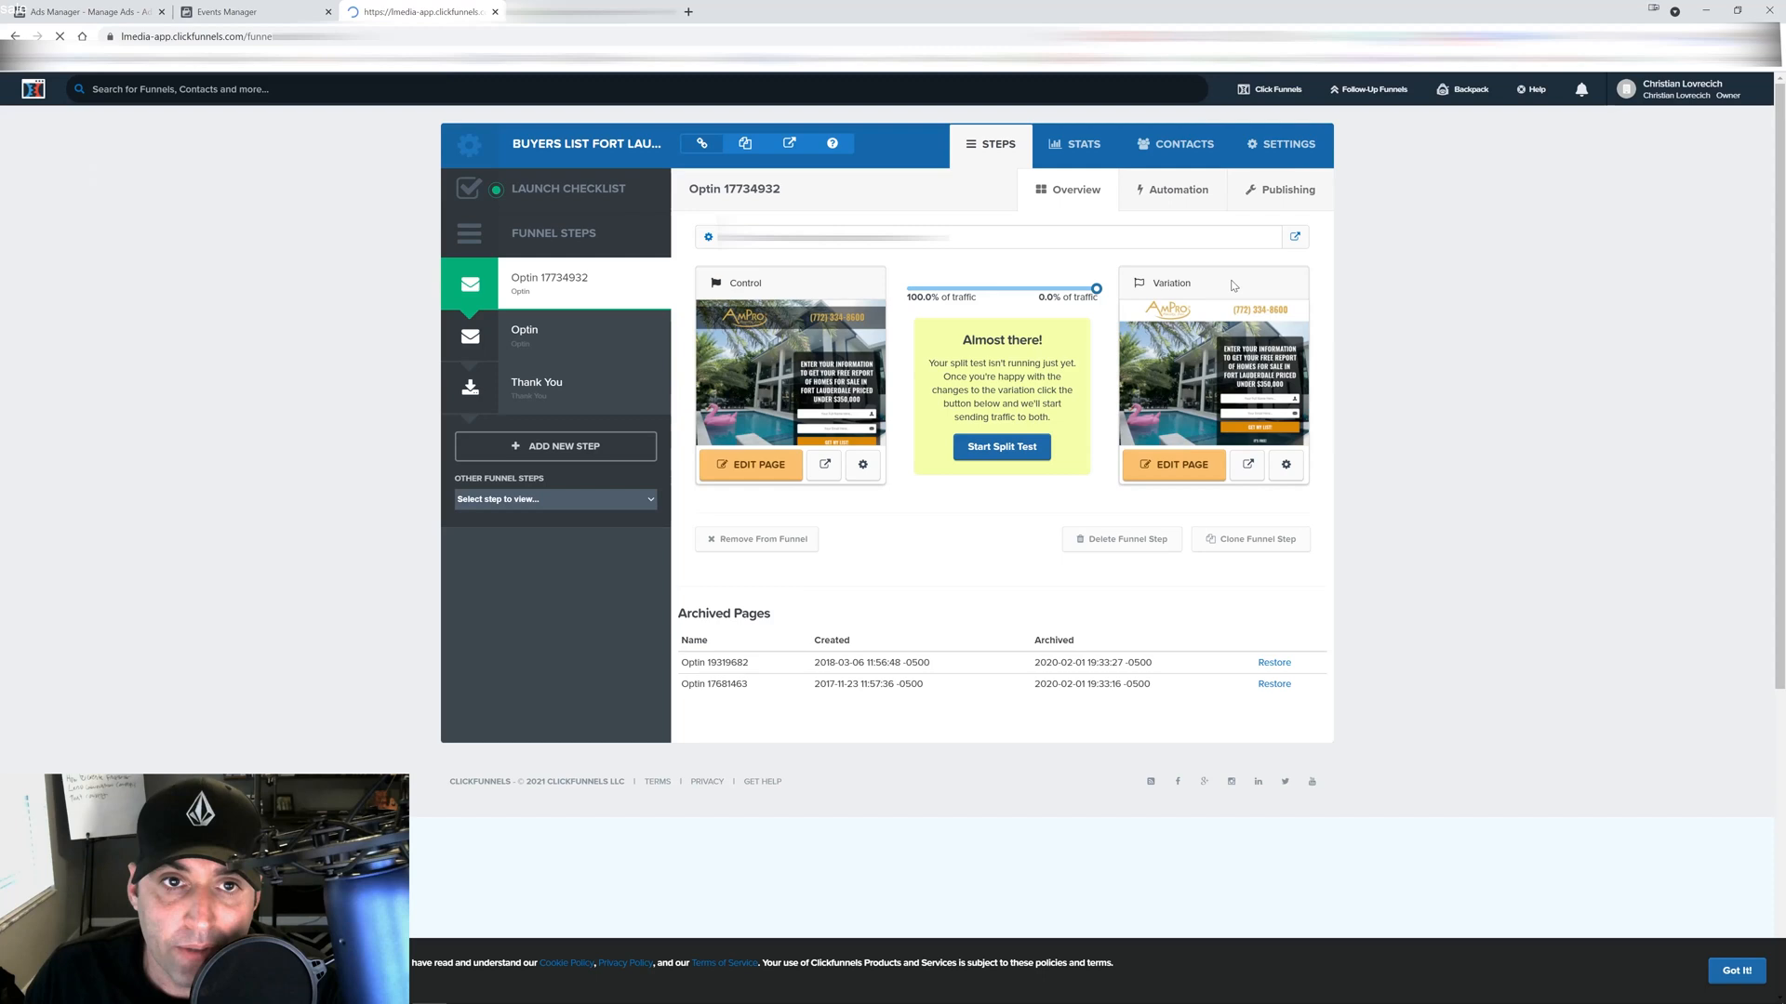
Paste the pixel code into the funnel's Head Tracking Code, changing PageView to 'Purchase'
click(1287, 144)
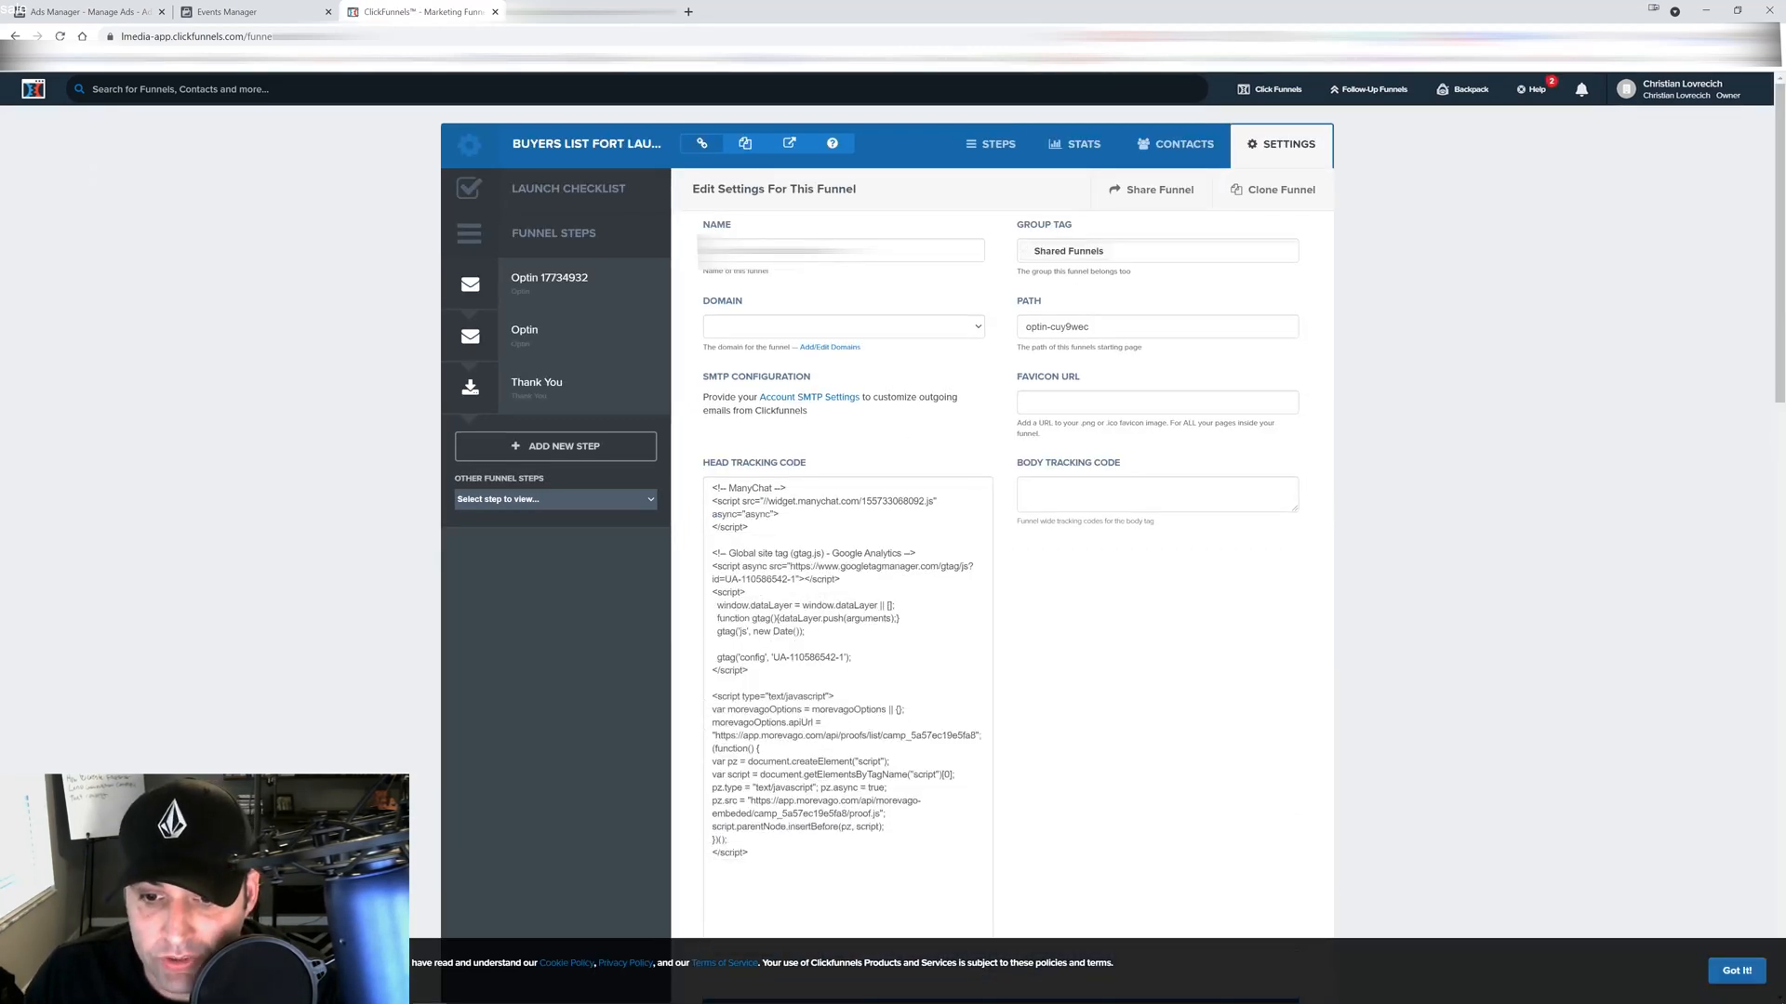
scroll(down, 3)
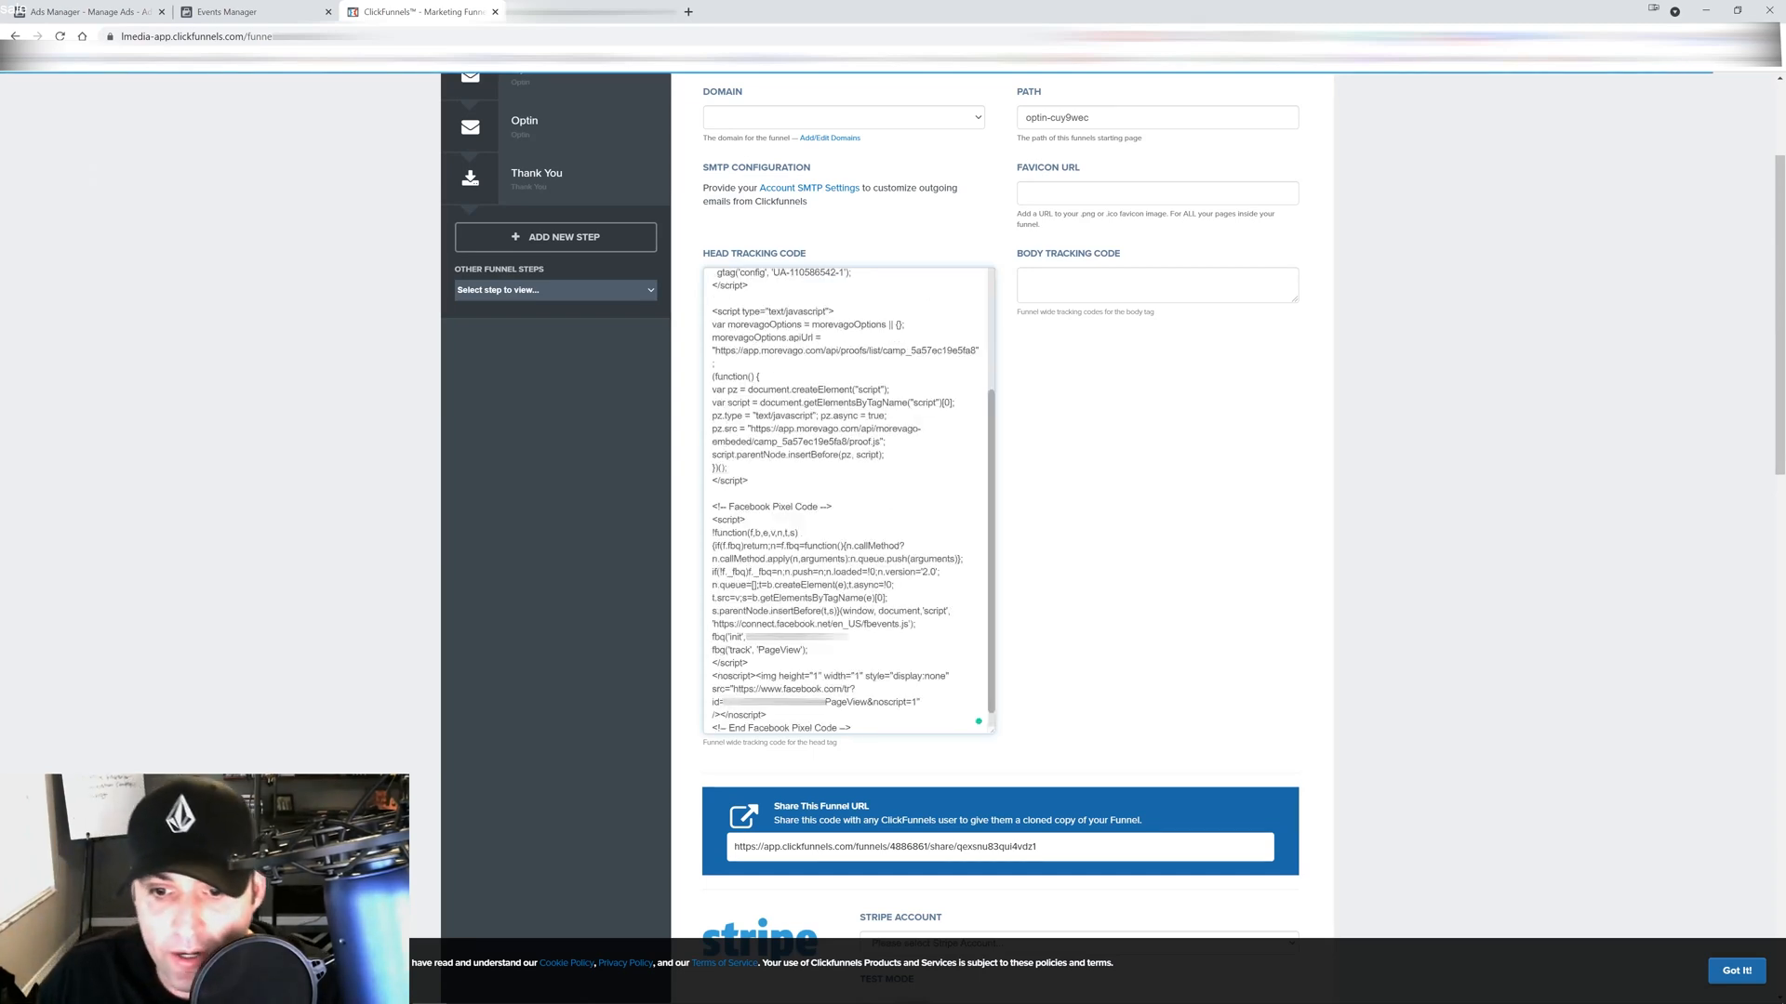
scroll(down, 3)
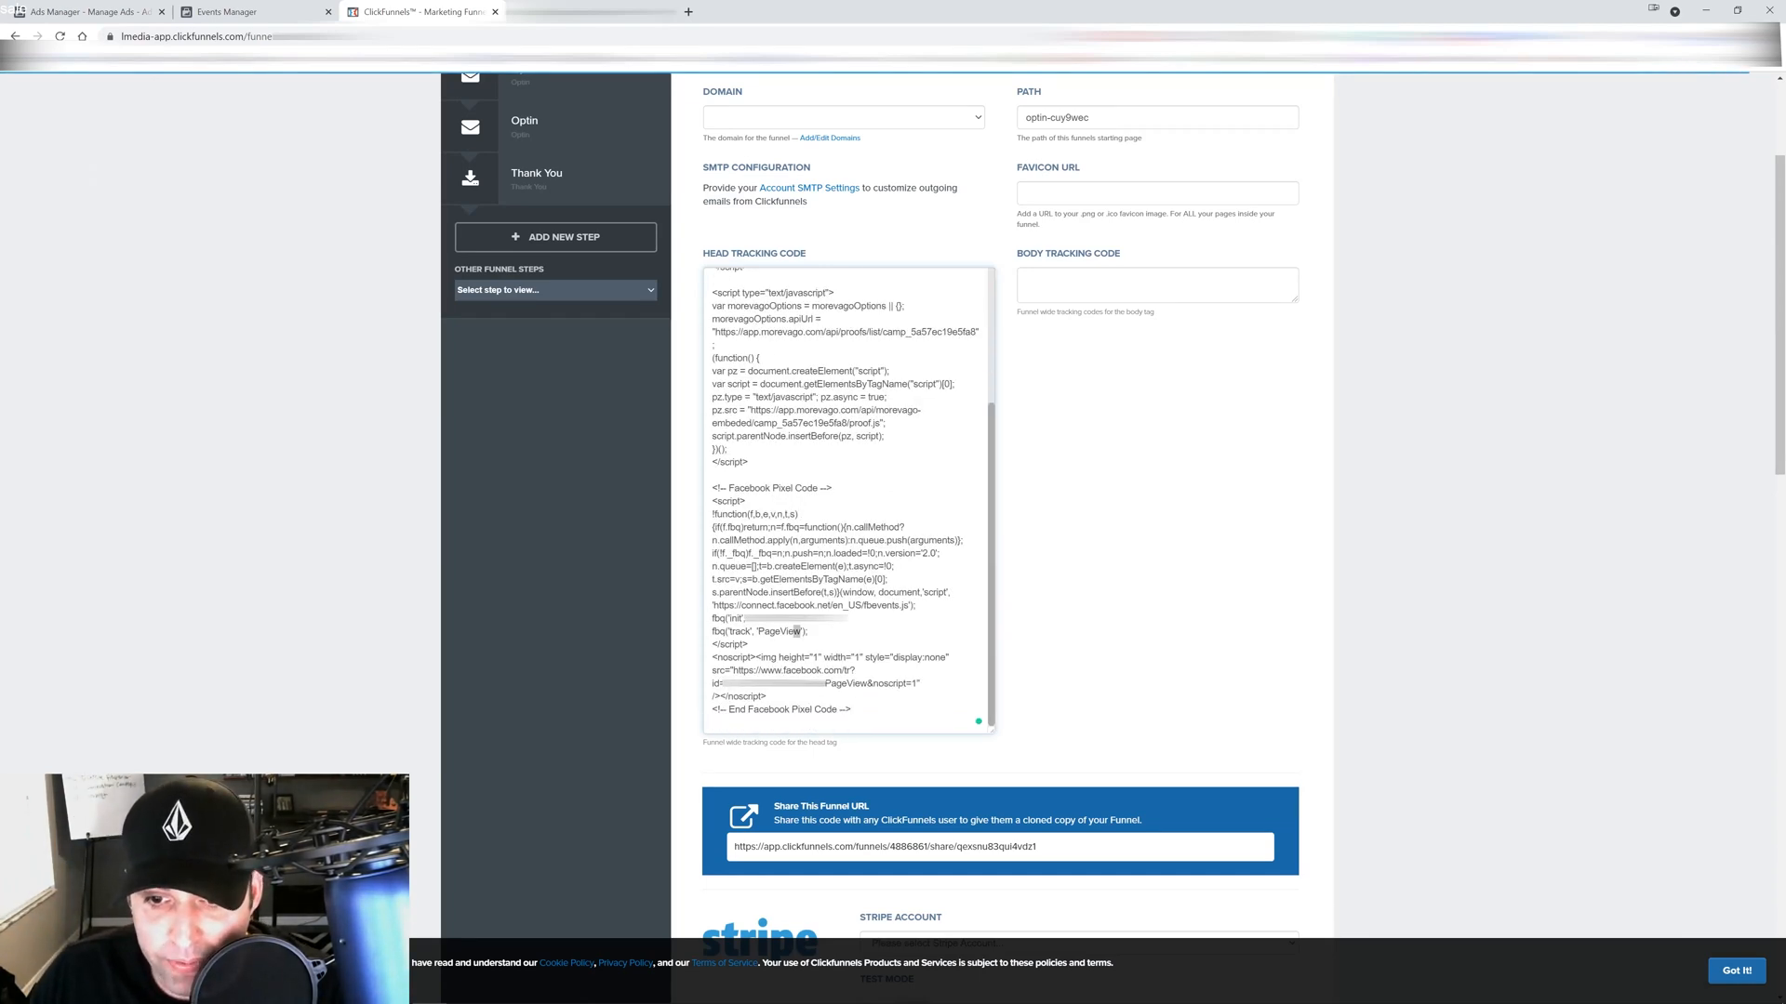
text(Purchas)
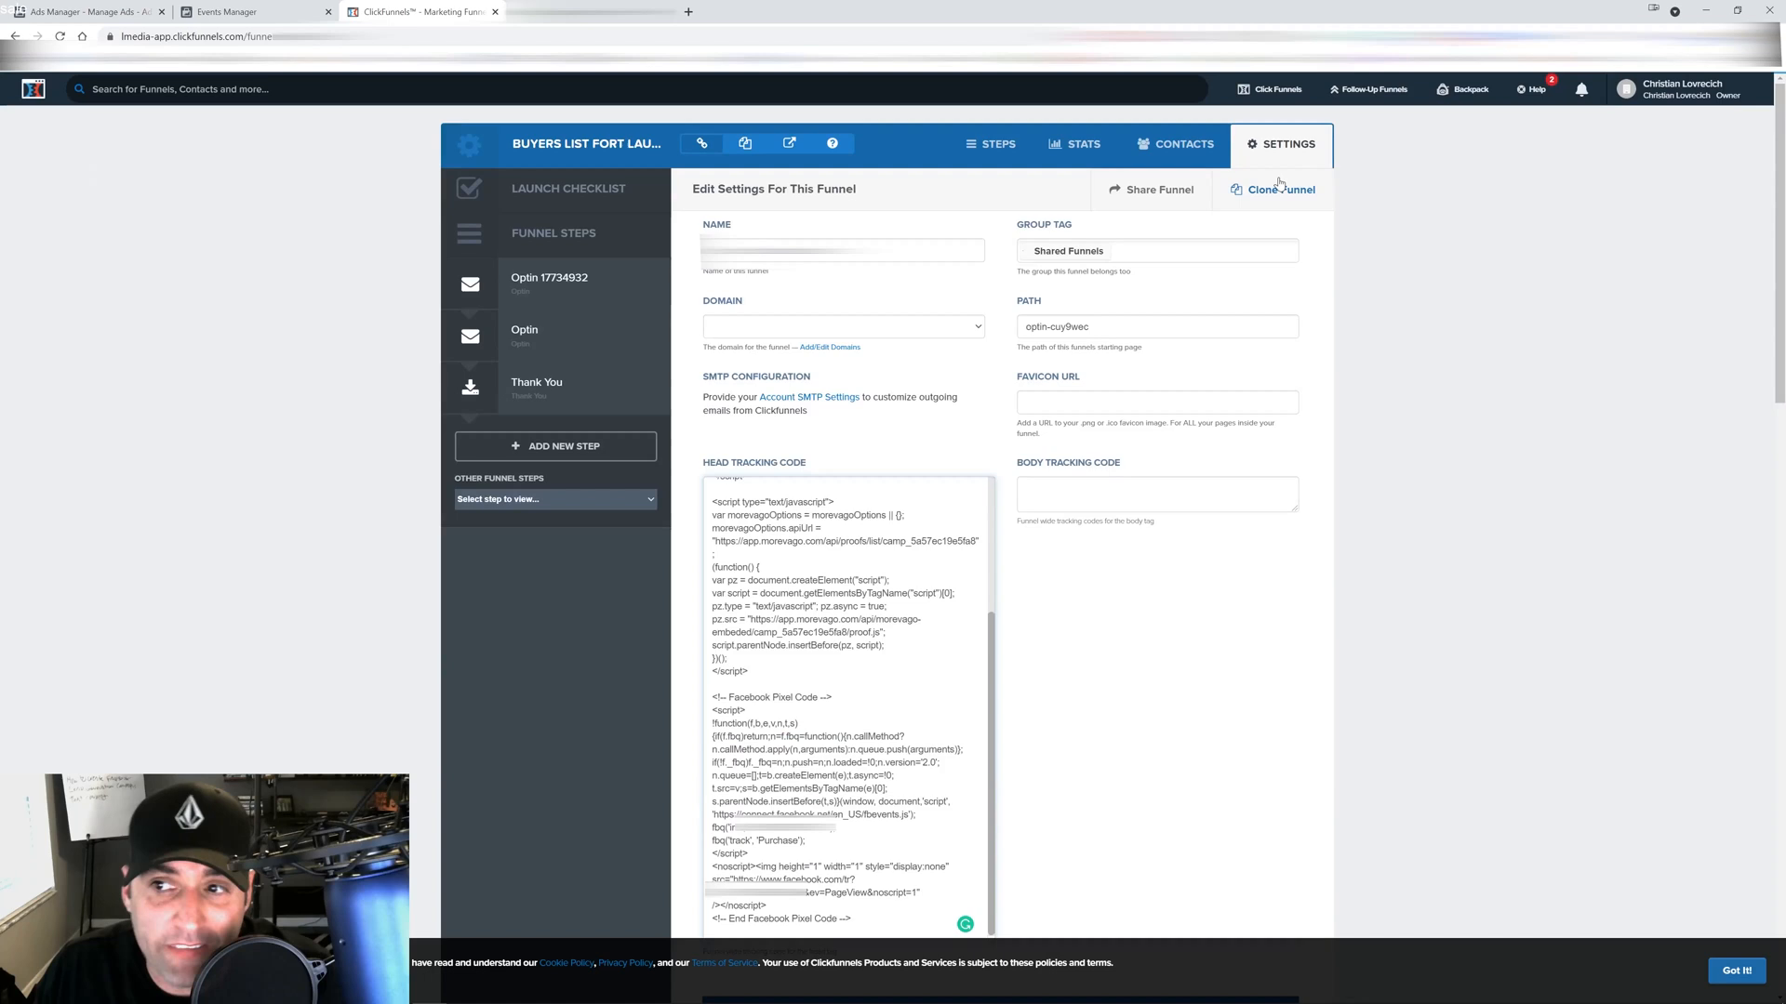
scroll(down, 3)
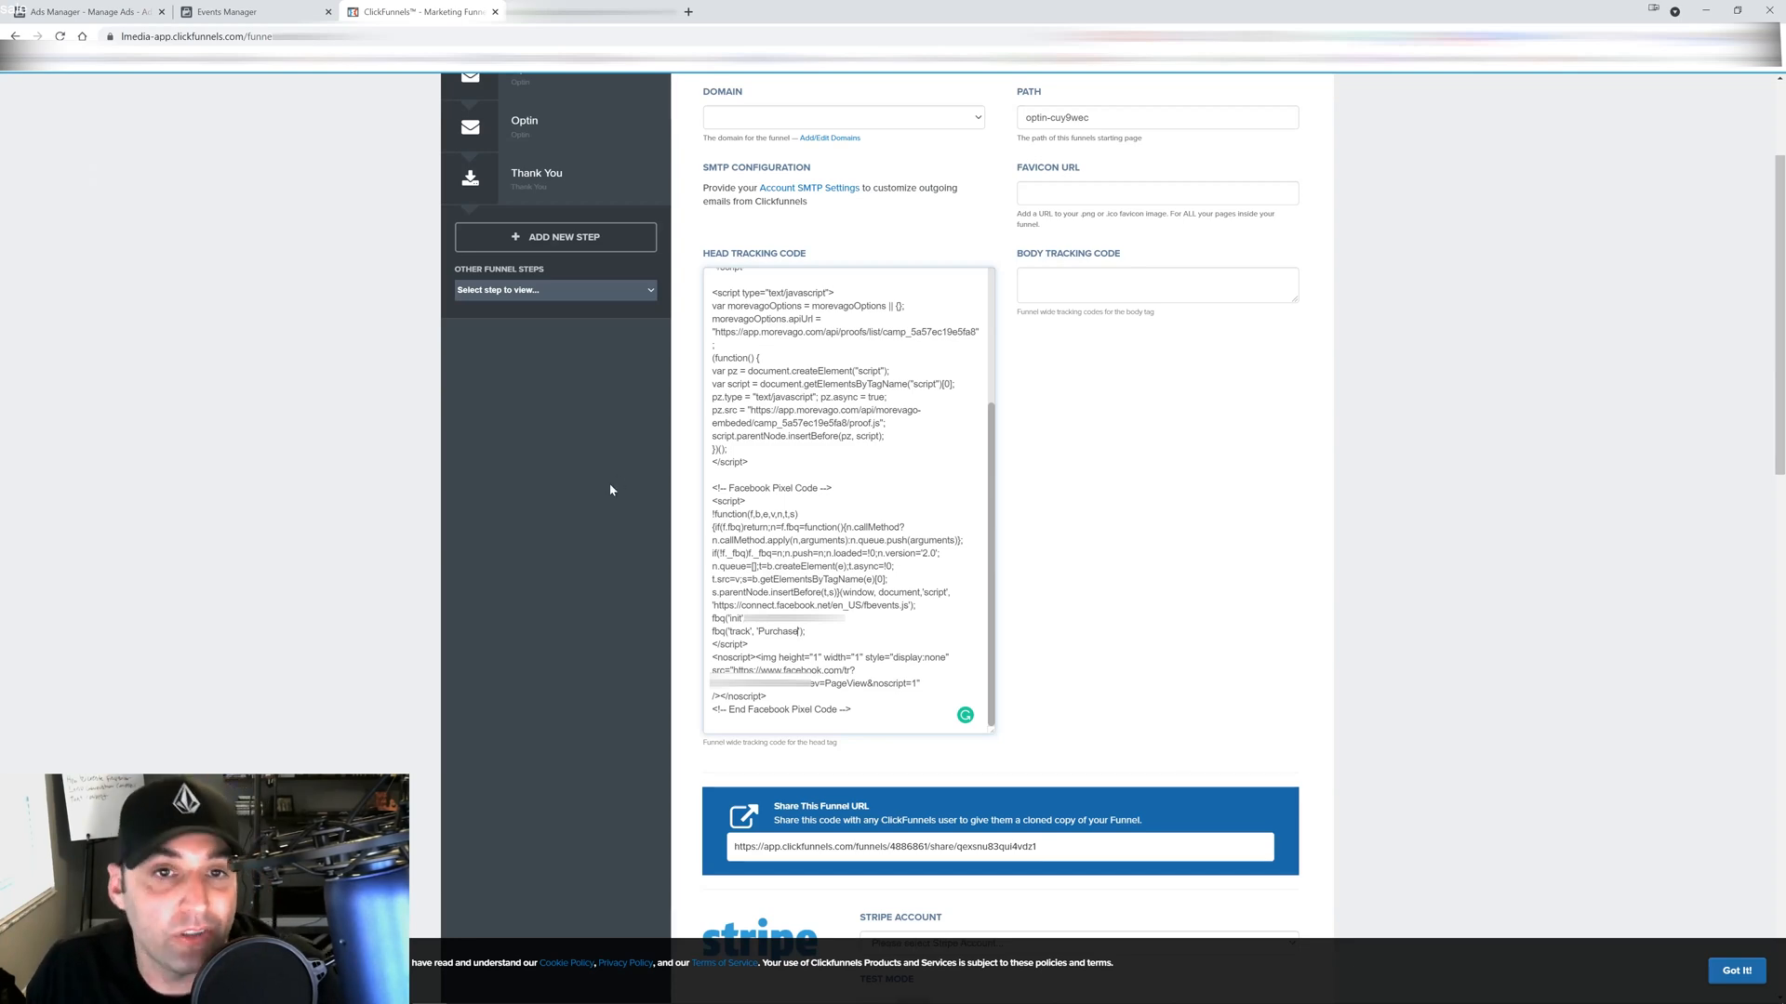
mouse_move(620, 483)
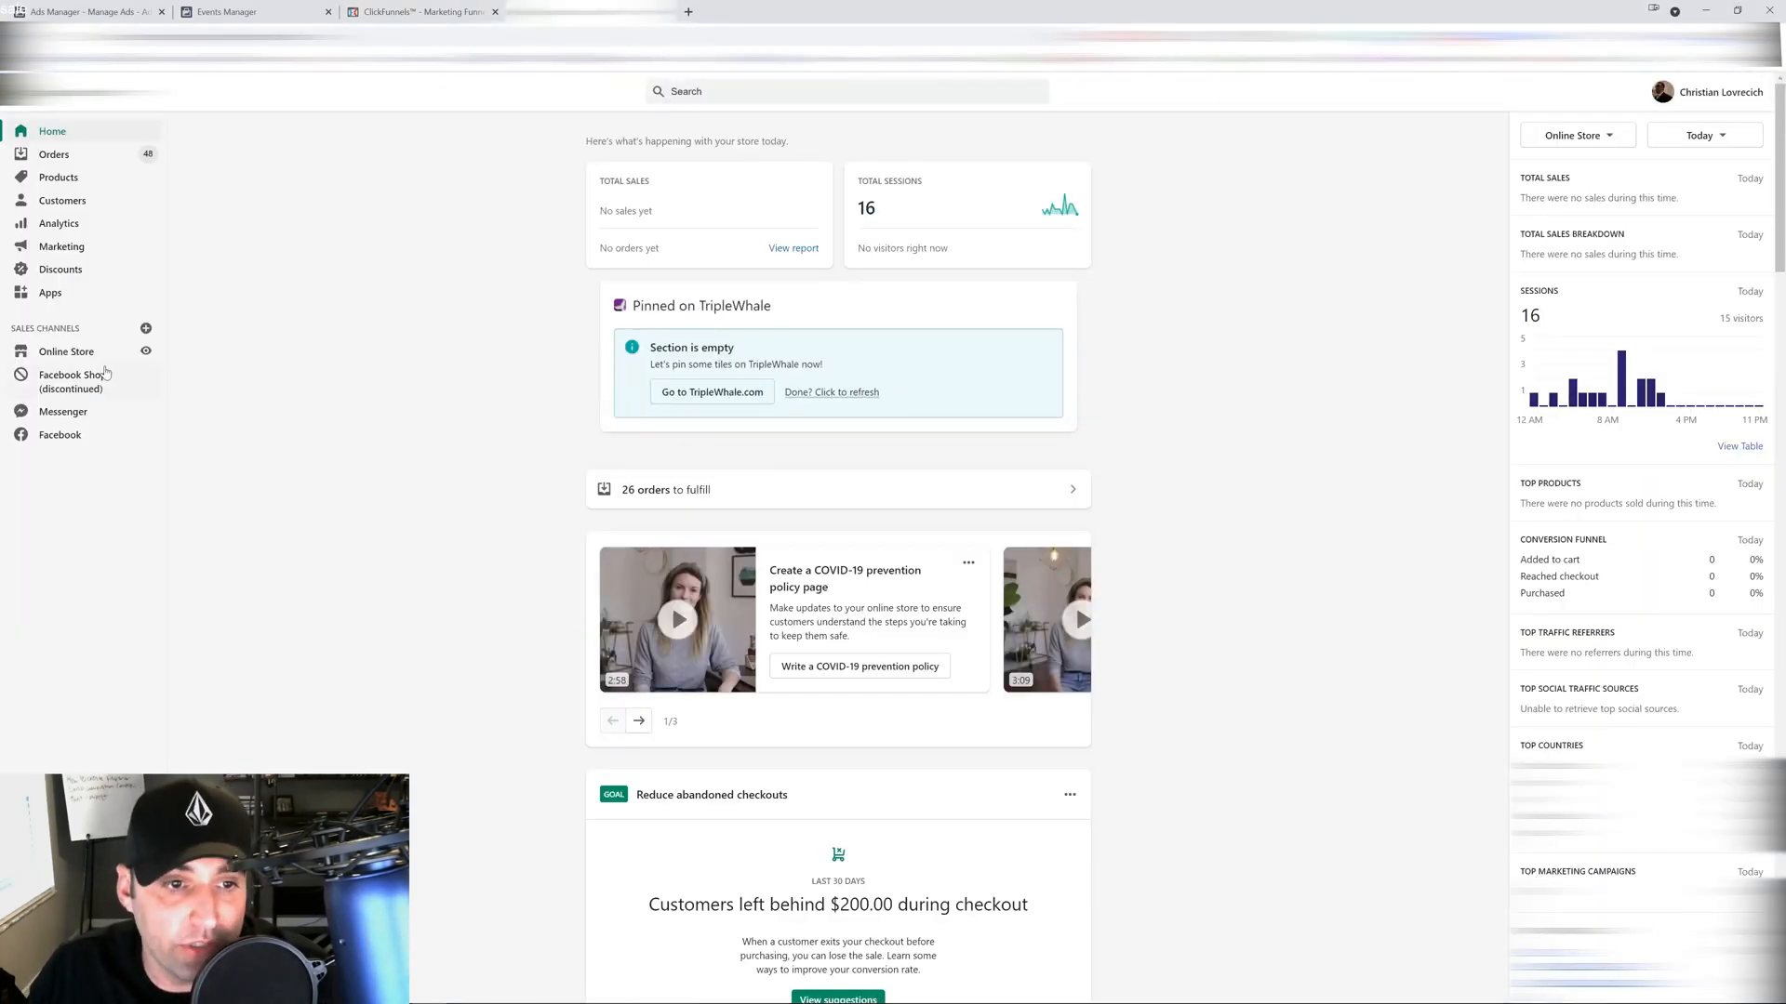
Choose Edit code from the live Impulse theme's Actions menu under Online Store > Themes
click(66, 351)
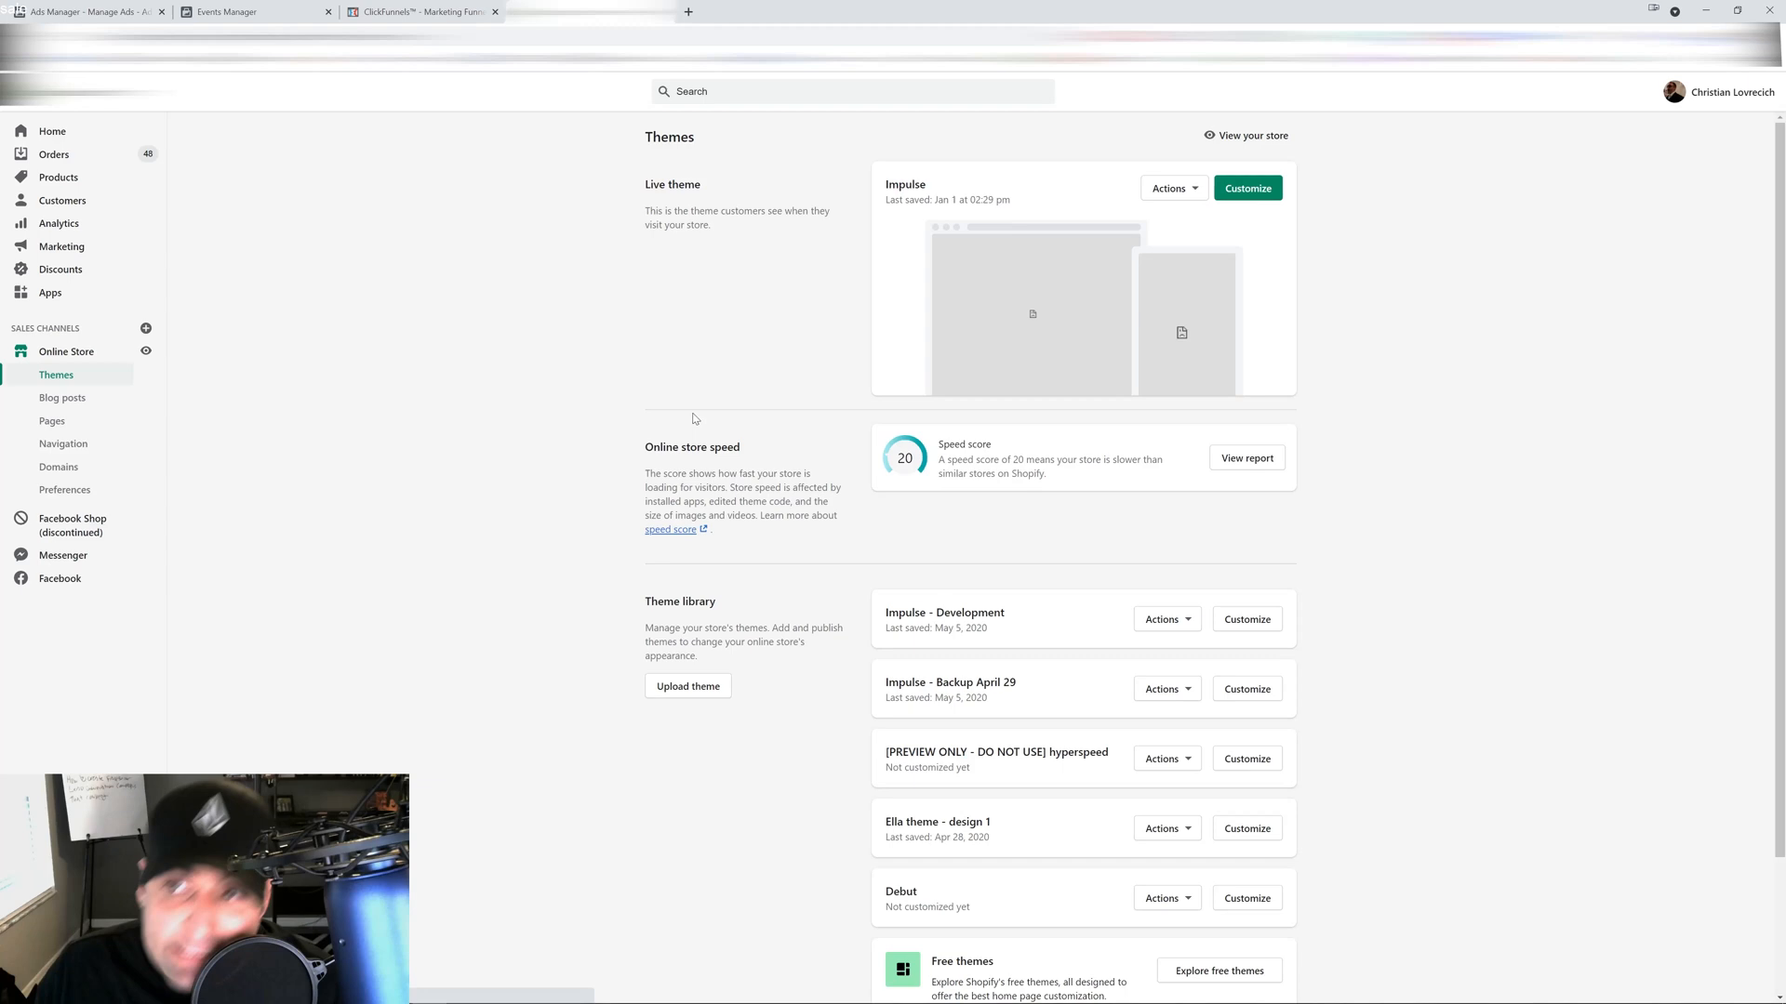
click(1172, 187)
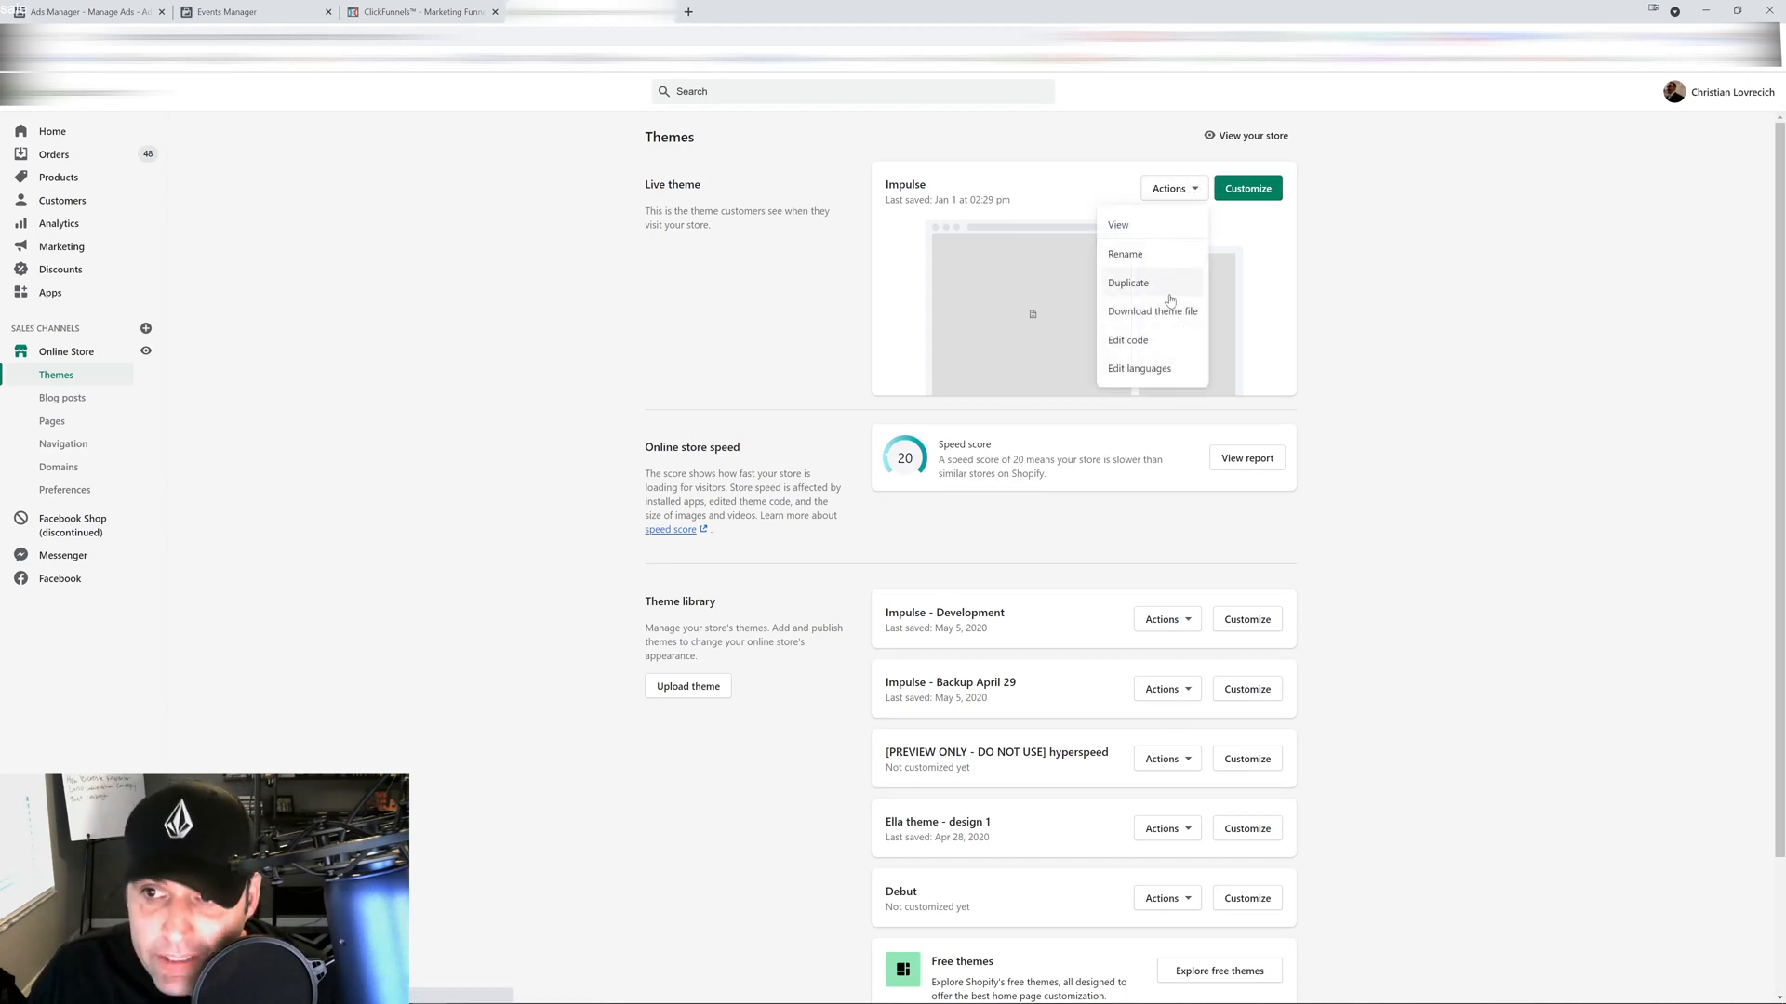
click(1127, 283)
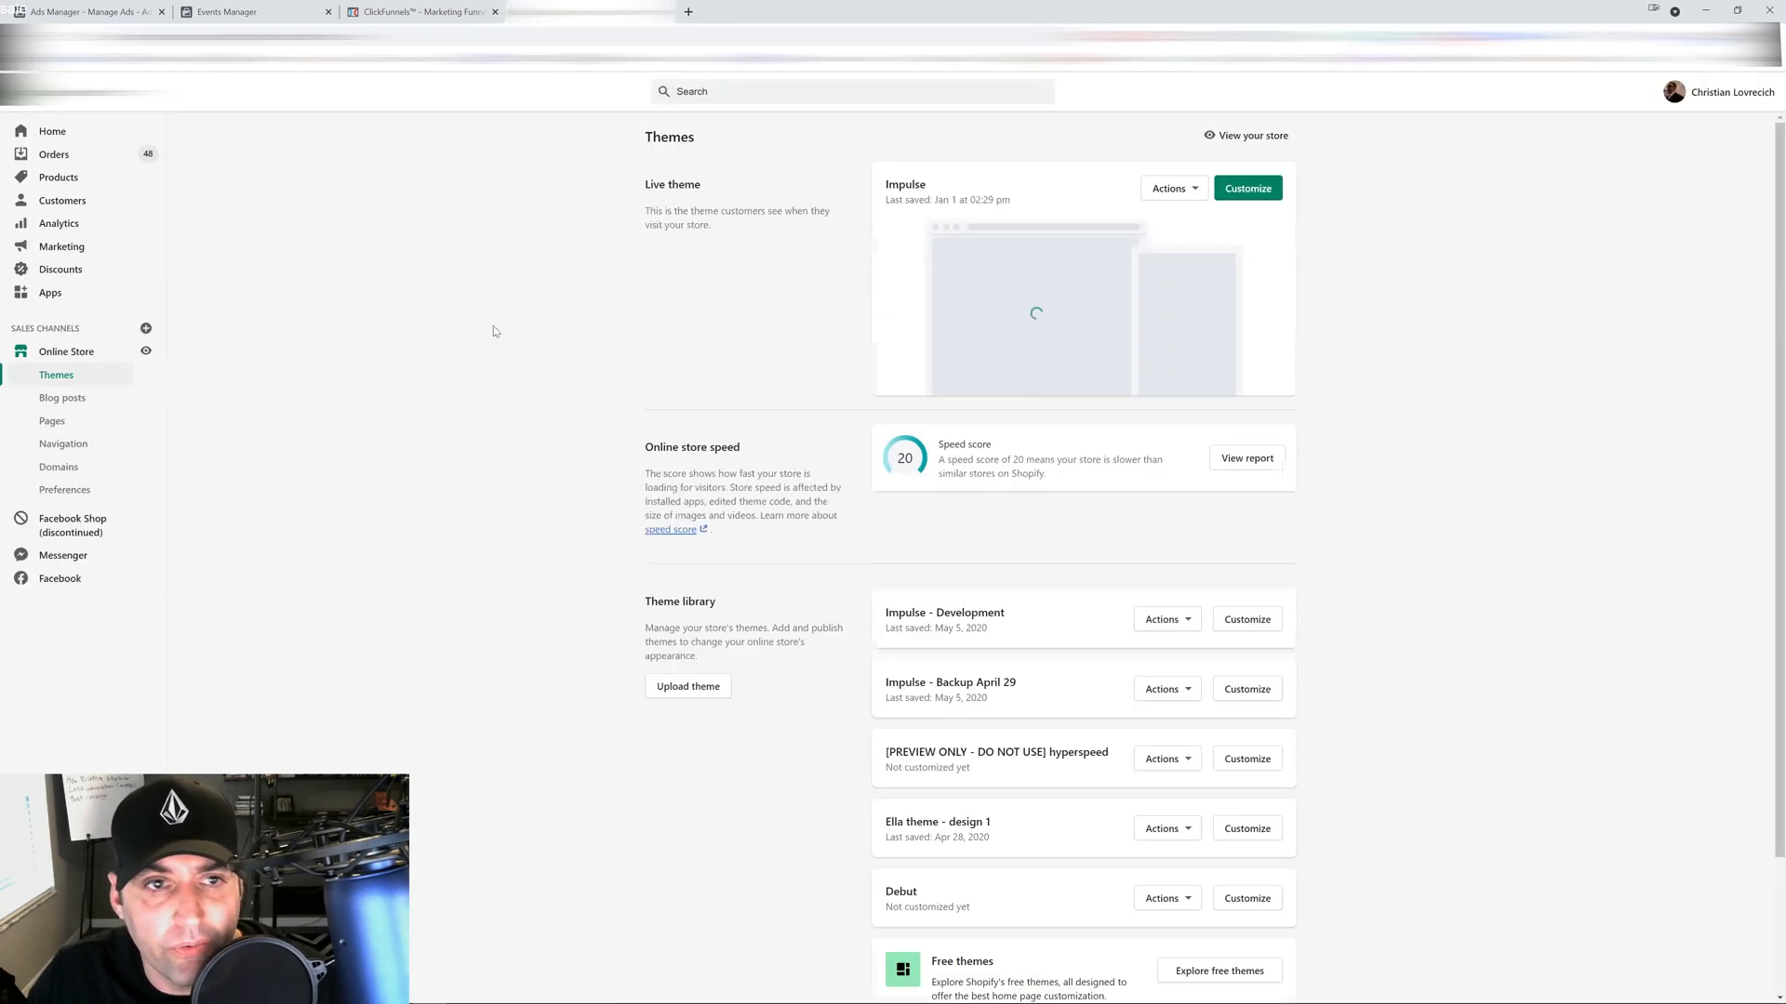
click(1171, 188)
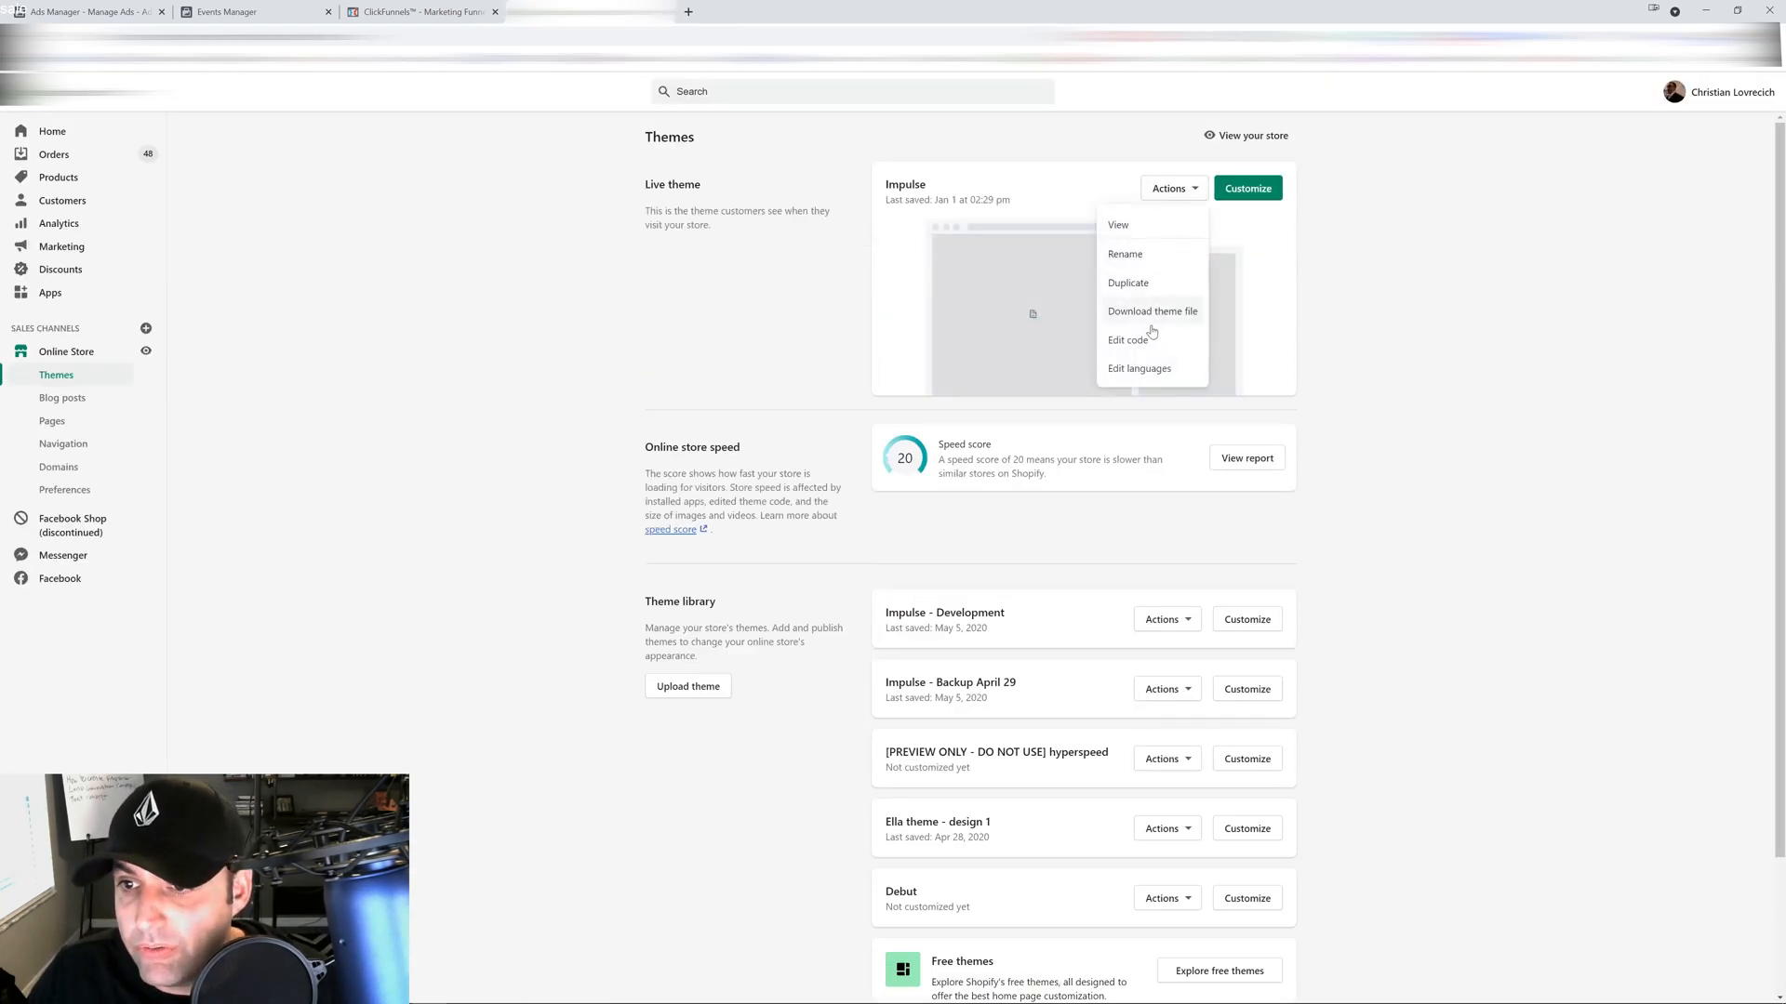
click(1127, 340)
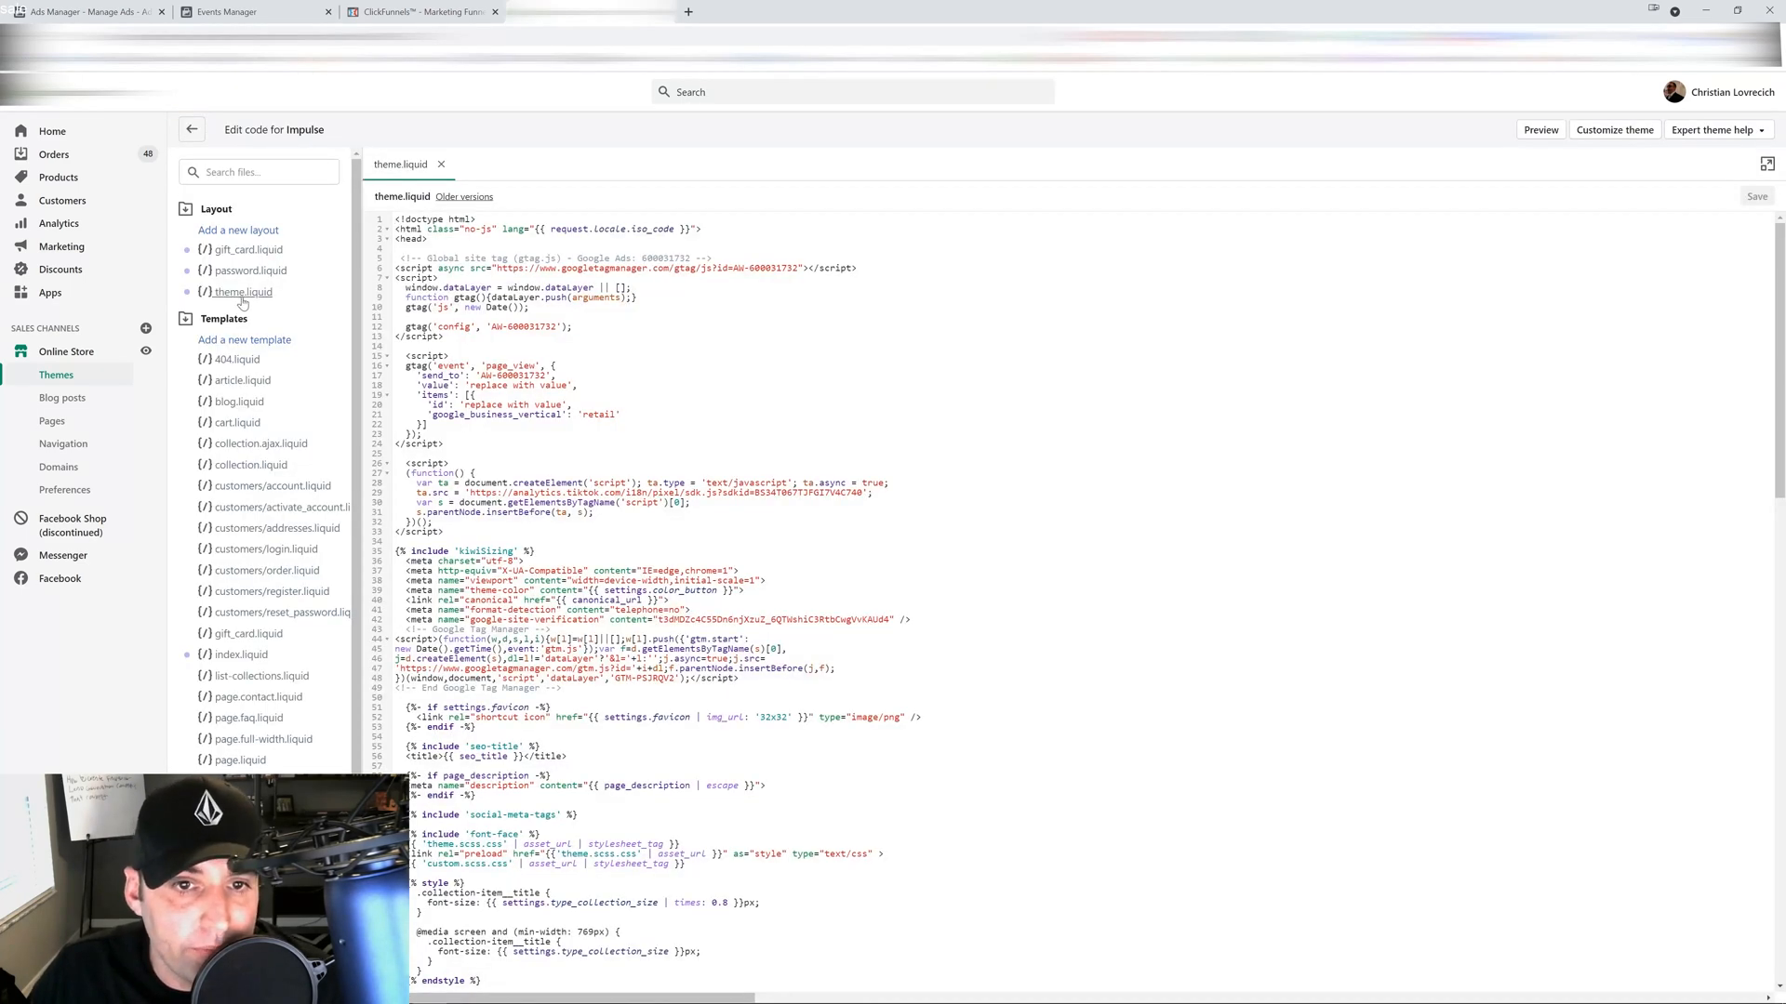
mouse_move(244, 340)
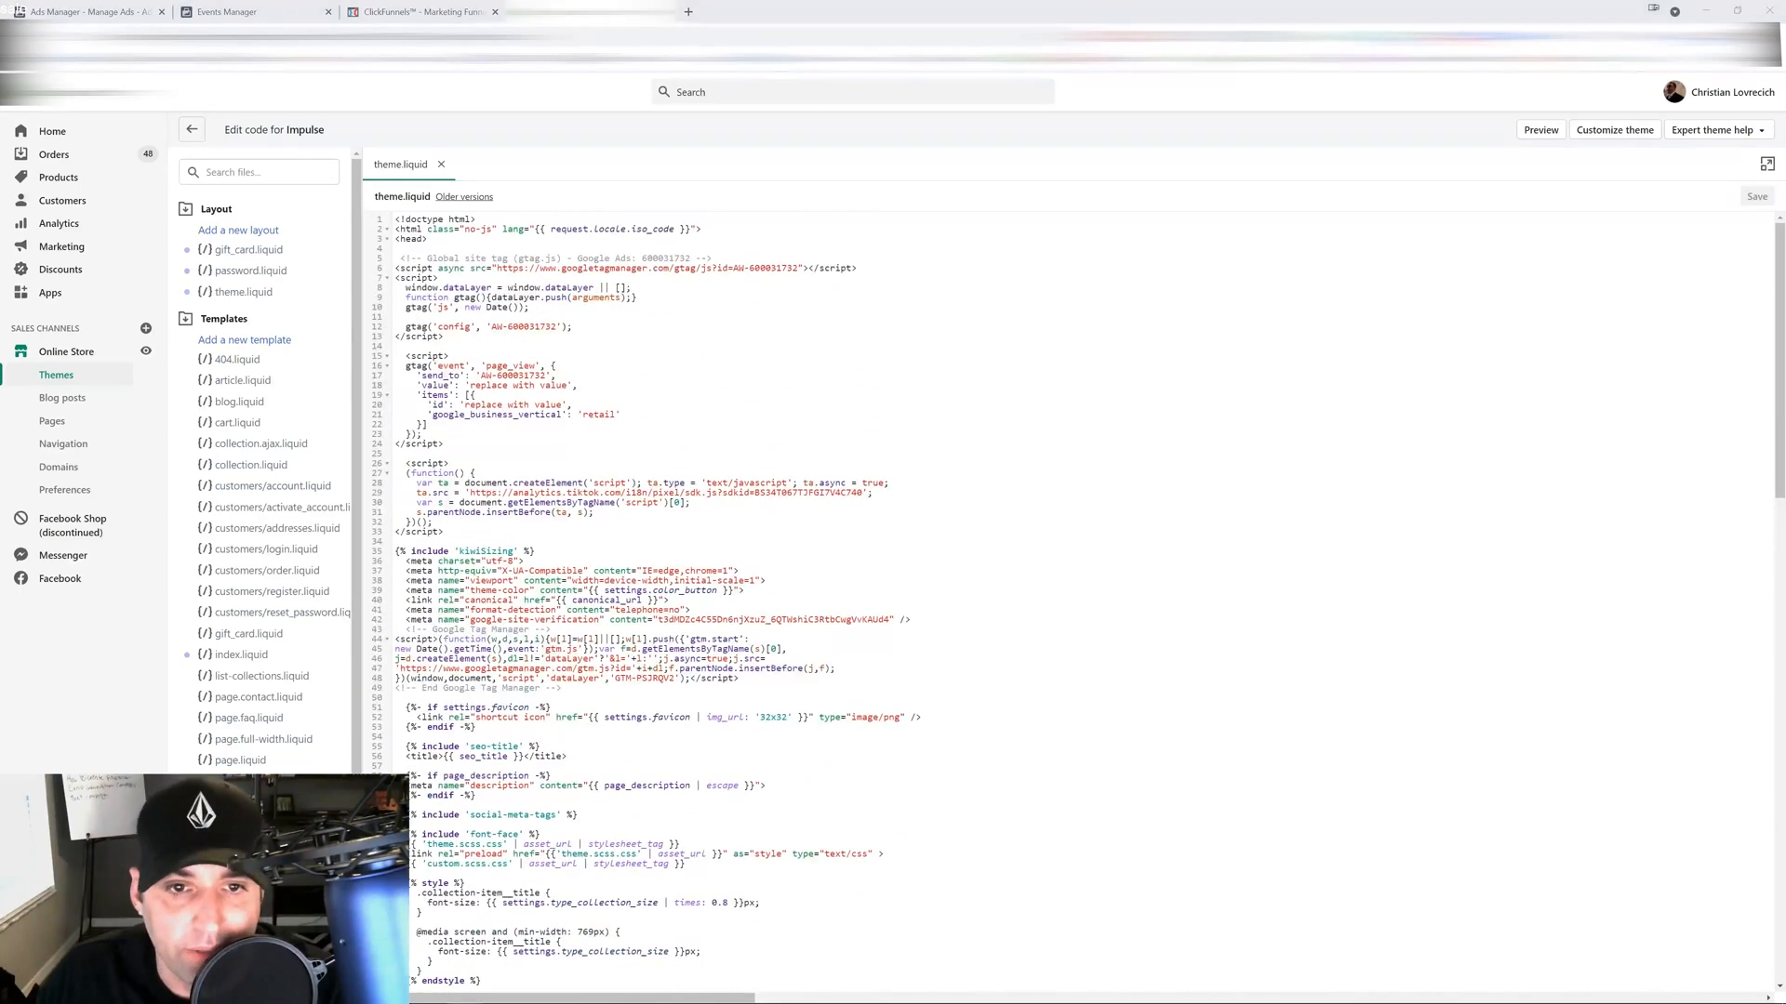
Paste the pixel code after <head> in theme.liquid and change the track event to 'Purchase'
key(Enter)
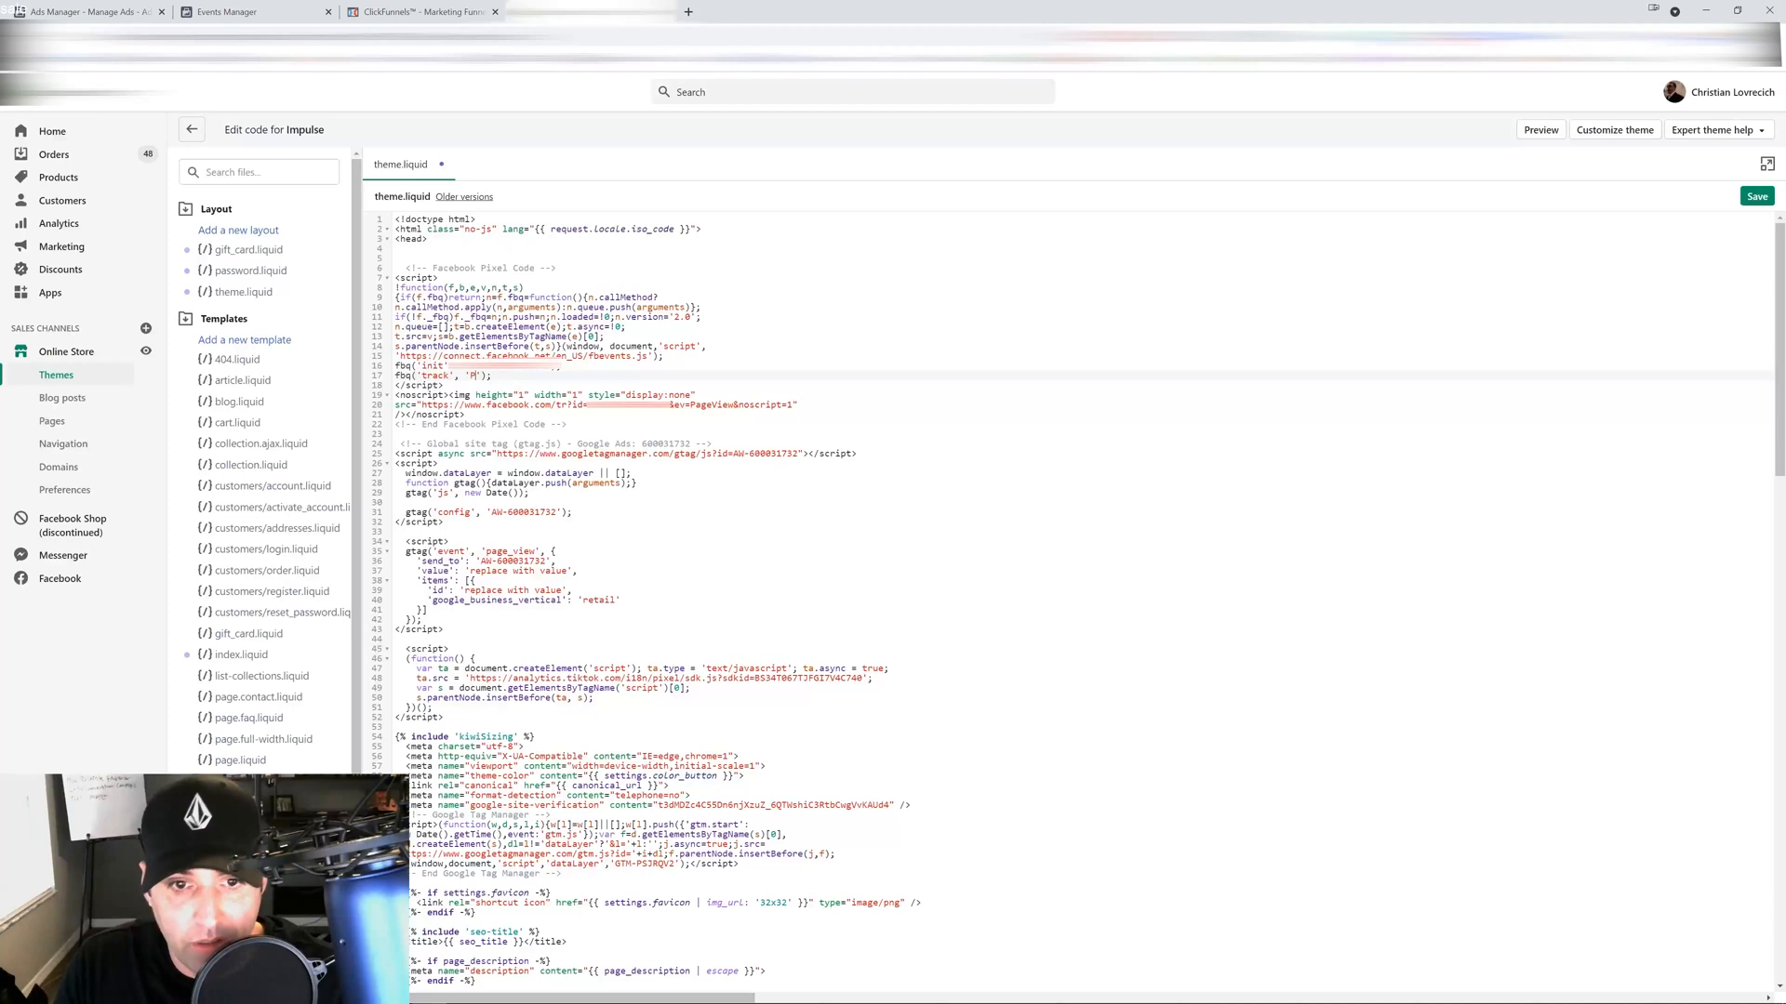
text(urchase)
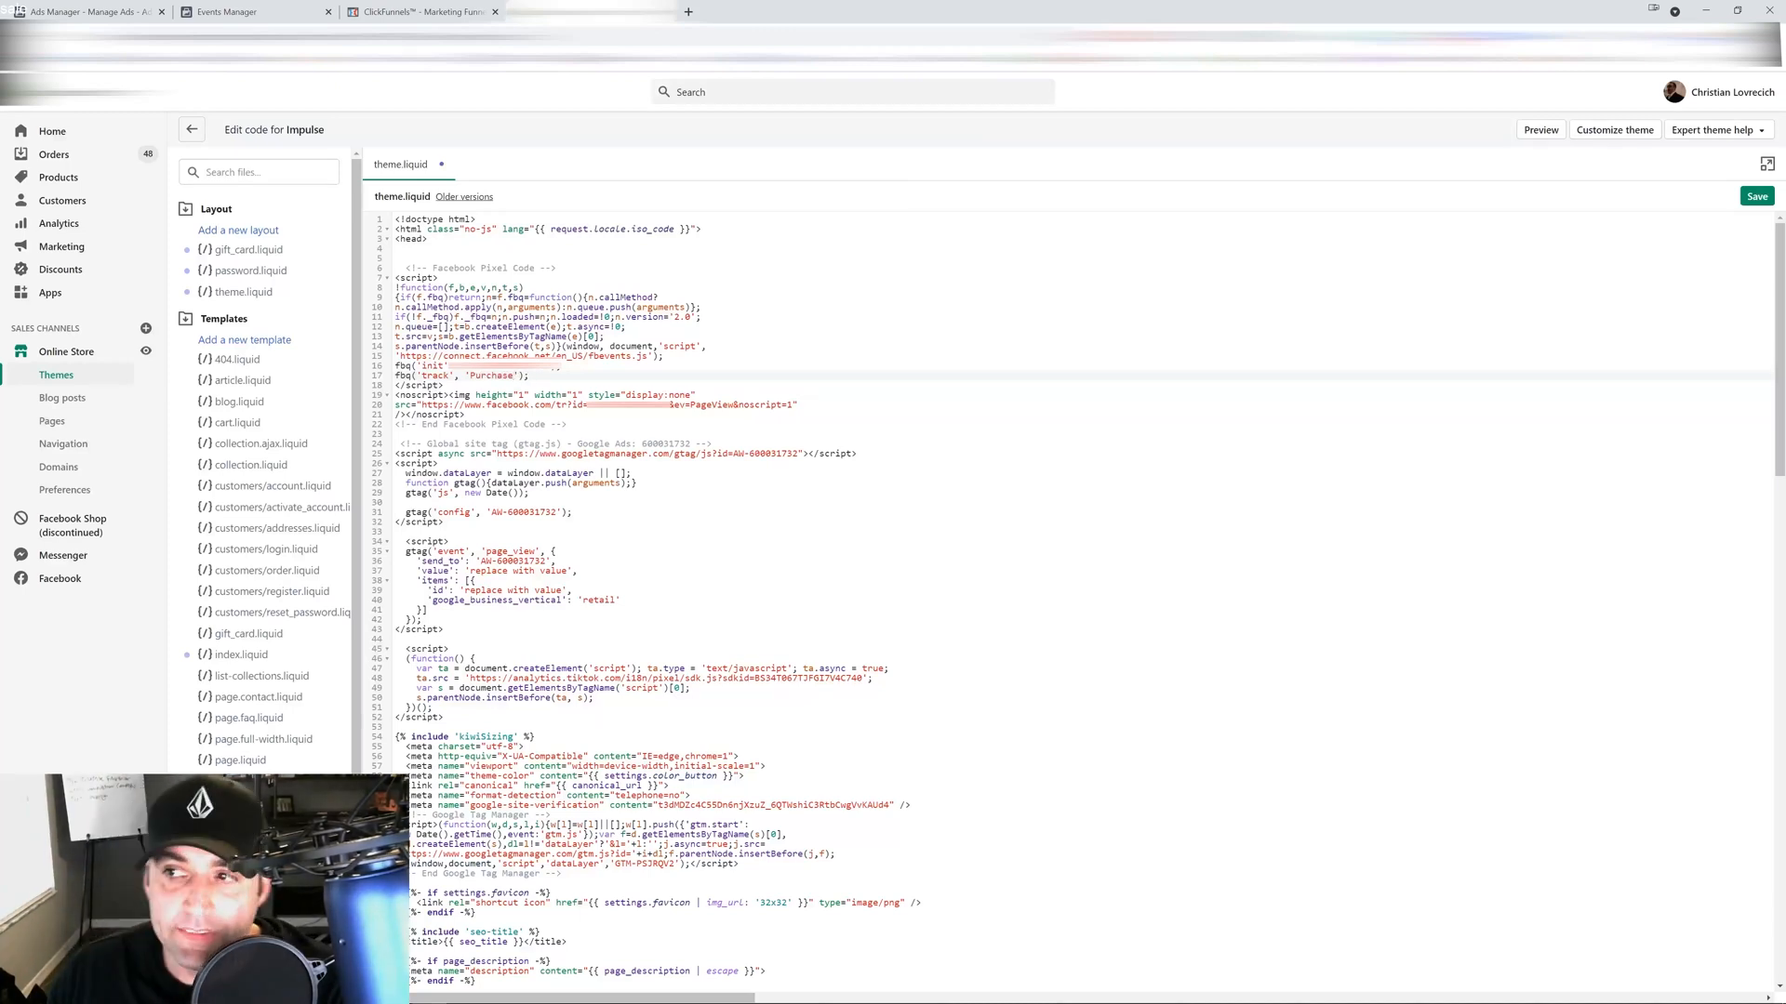